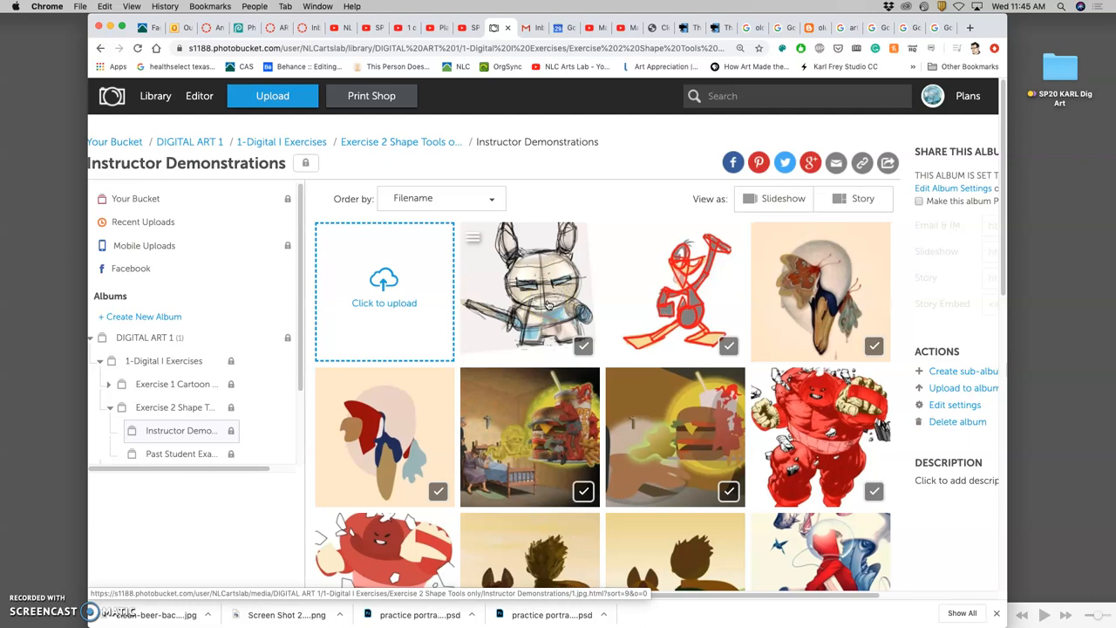
mouse_move(549, 305)
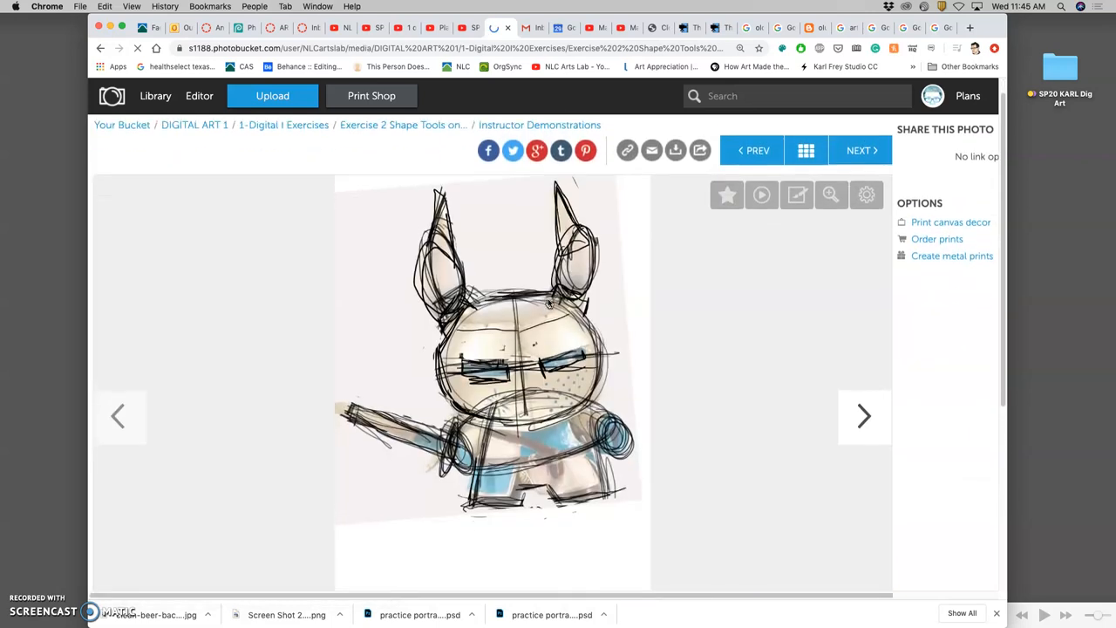
Scroll to view the rough rabbit-eared character sketch from Instructor Demonstrations.
scroll("down", 3)
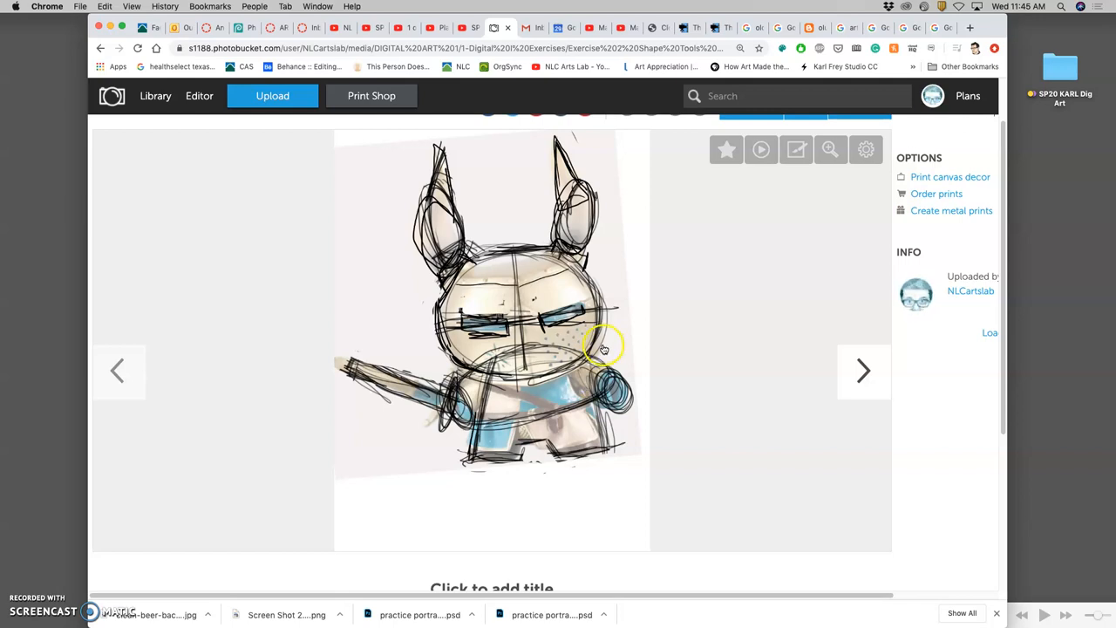
mouse_move(467, 436)
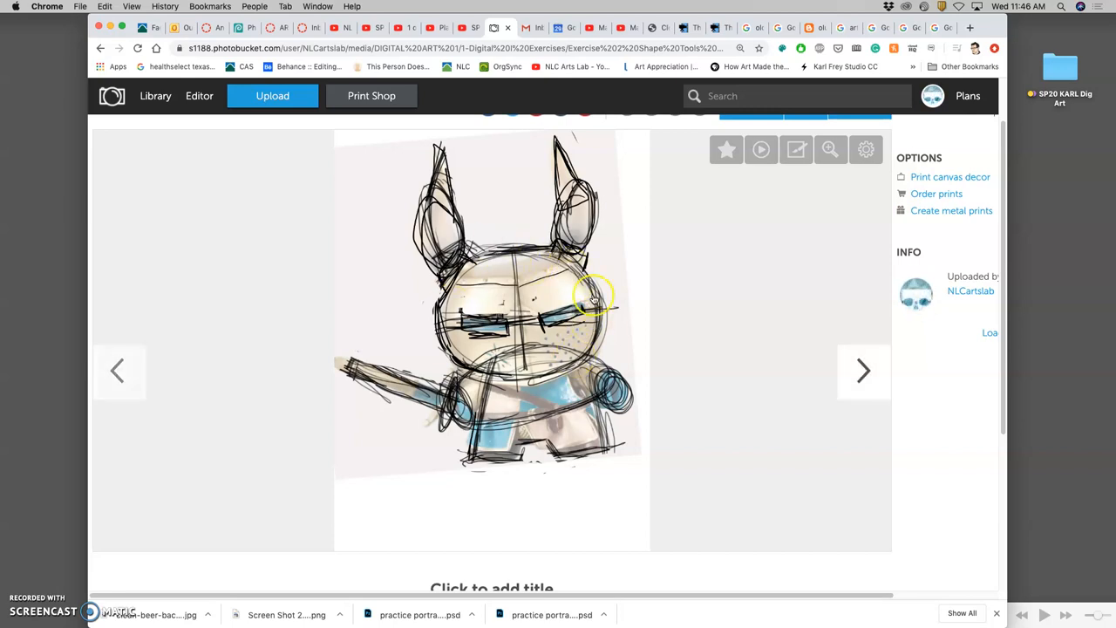
mouse_move(518, 309)
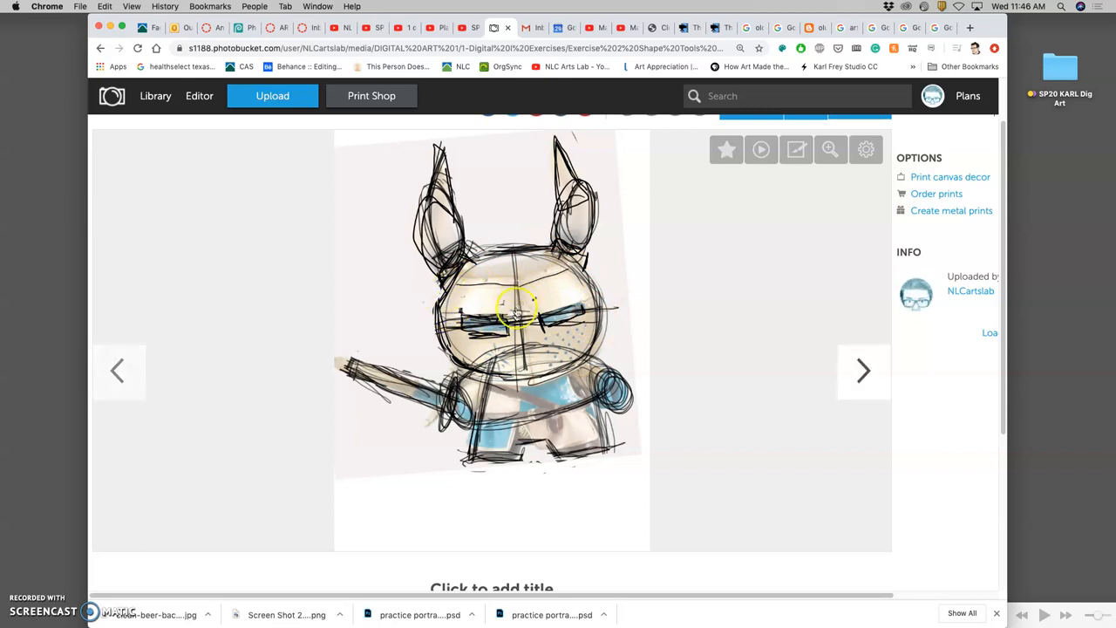
mouse_move(484, 384)
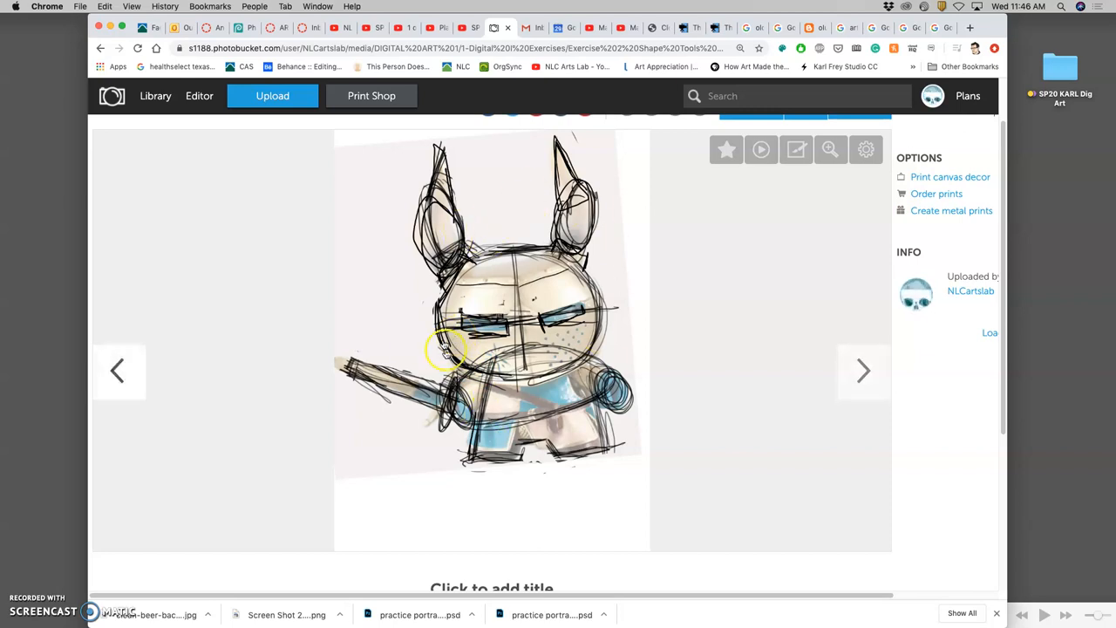
mouse_move(479, 396)
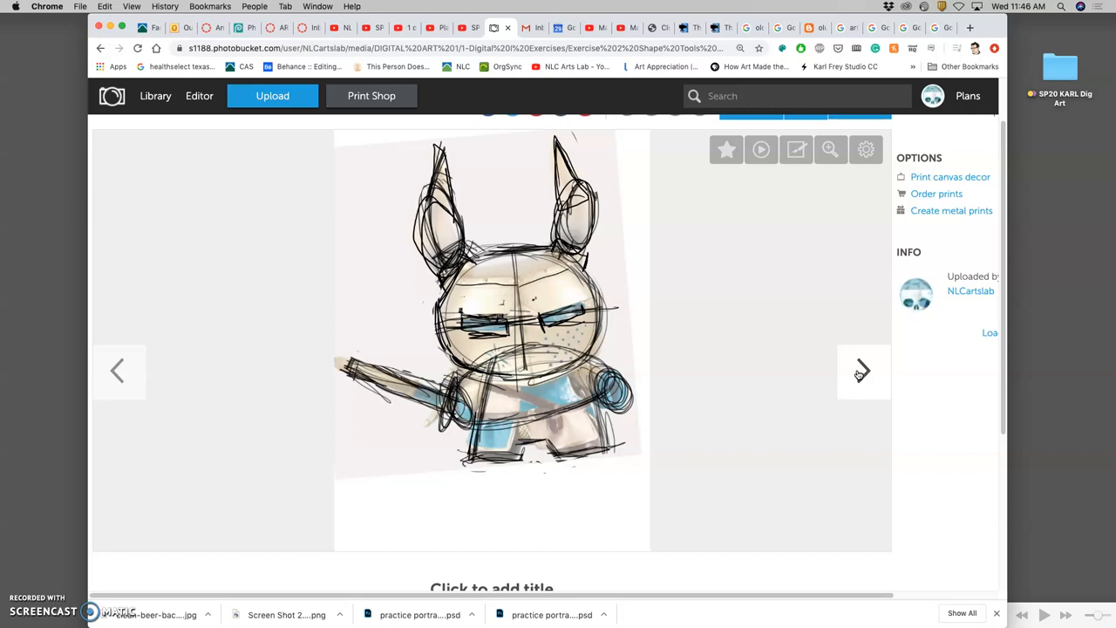
Advance the Photobucket viewer to the next demonstration image.
left_click(863, 370)
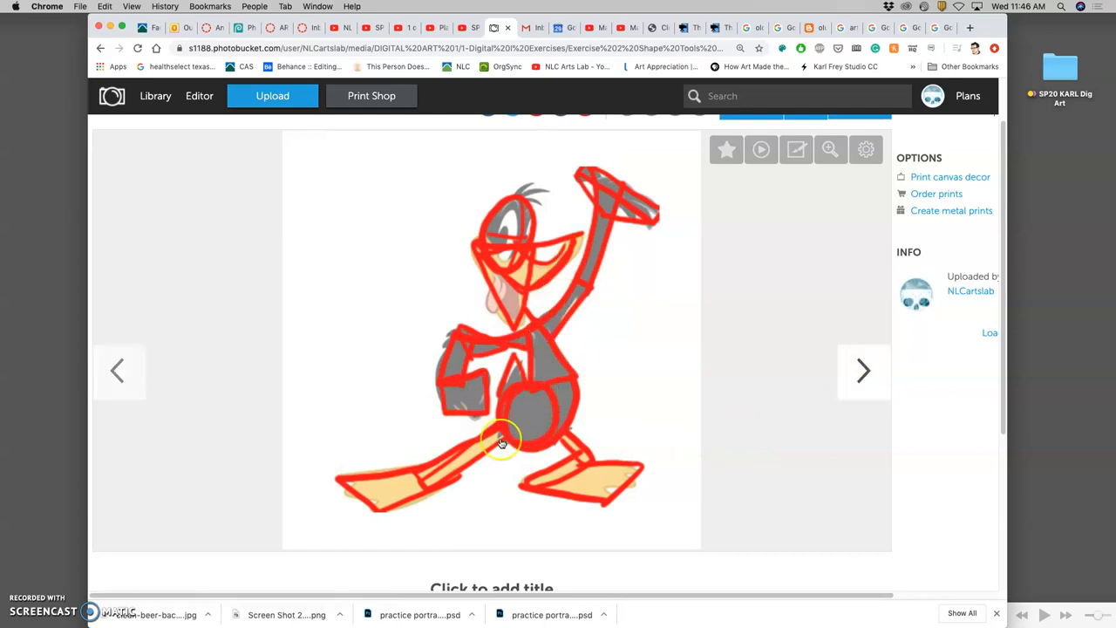
mouse_move(565, 360)
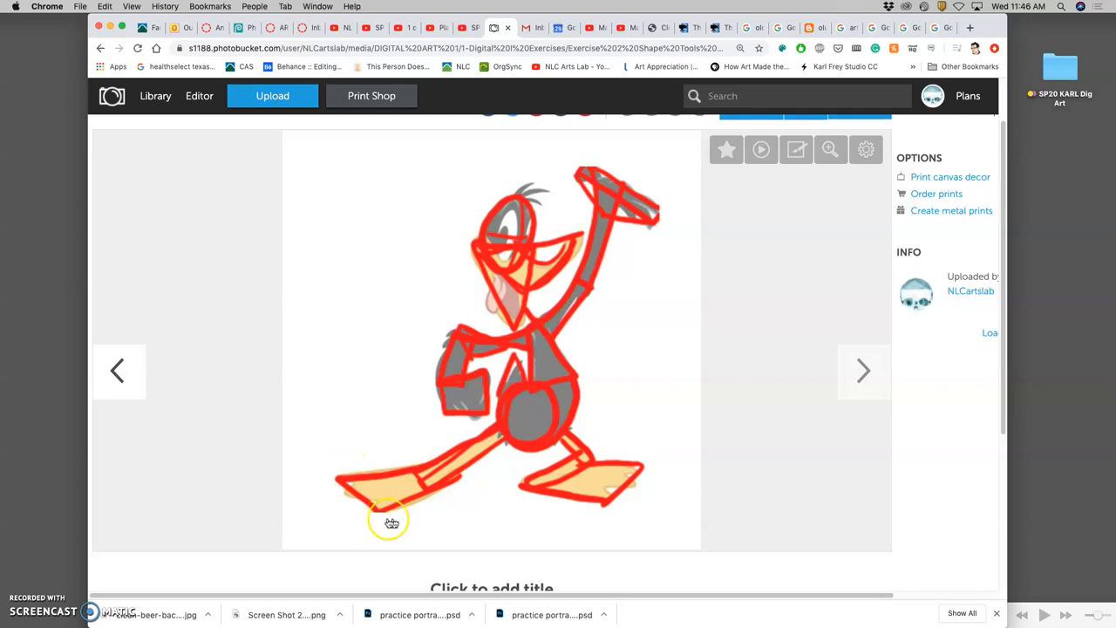
mouse_move(351, 521)
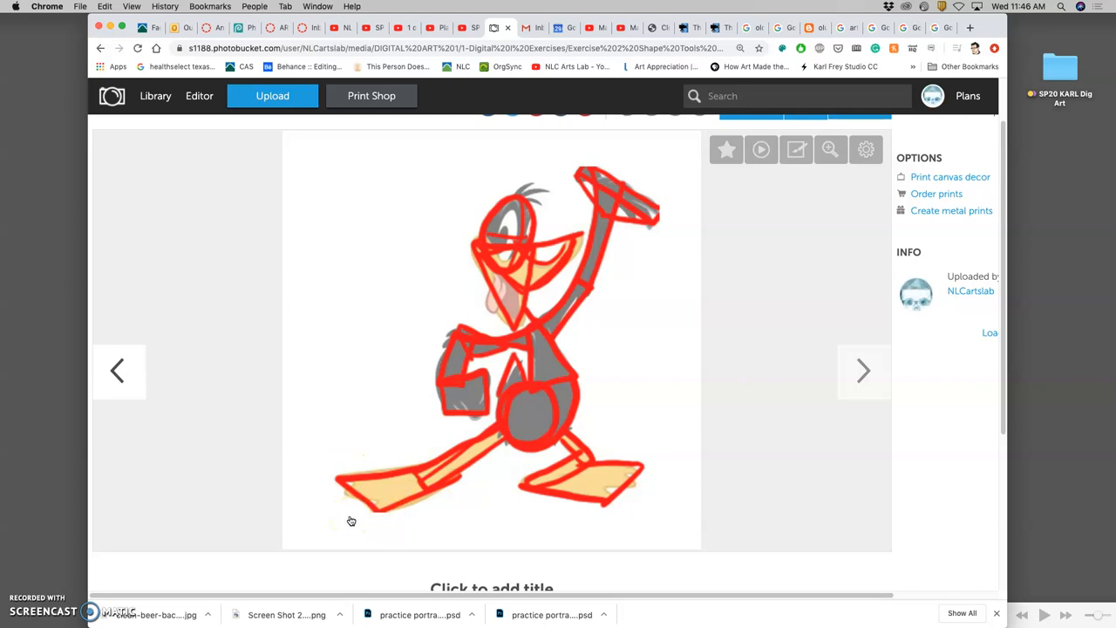
mouse_move(586, 488)
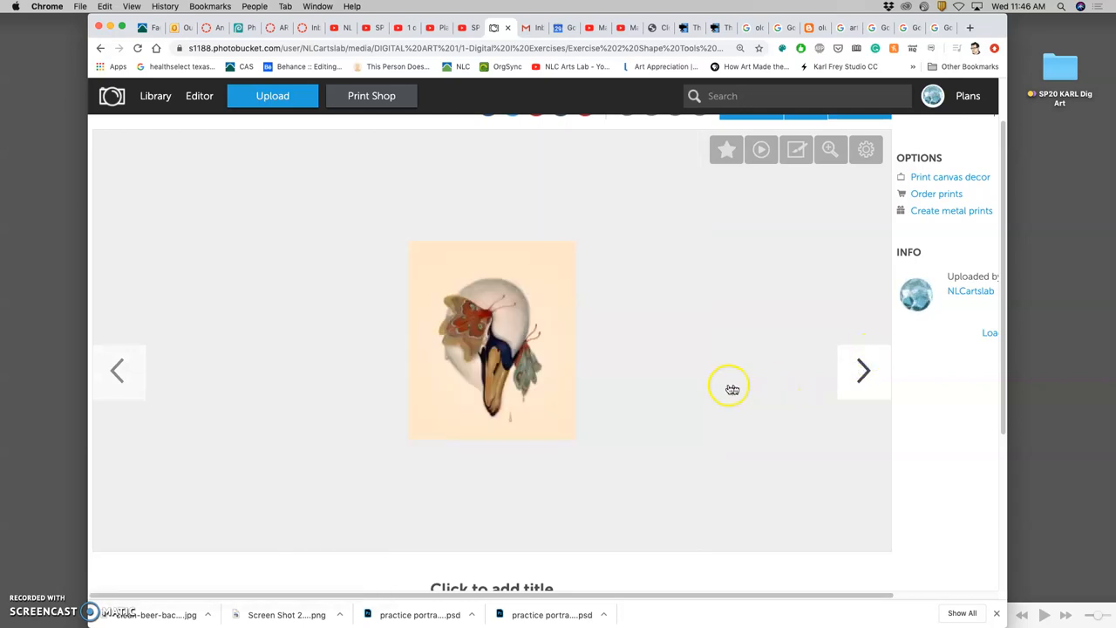
mouse_move(556, 366)
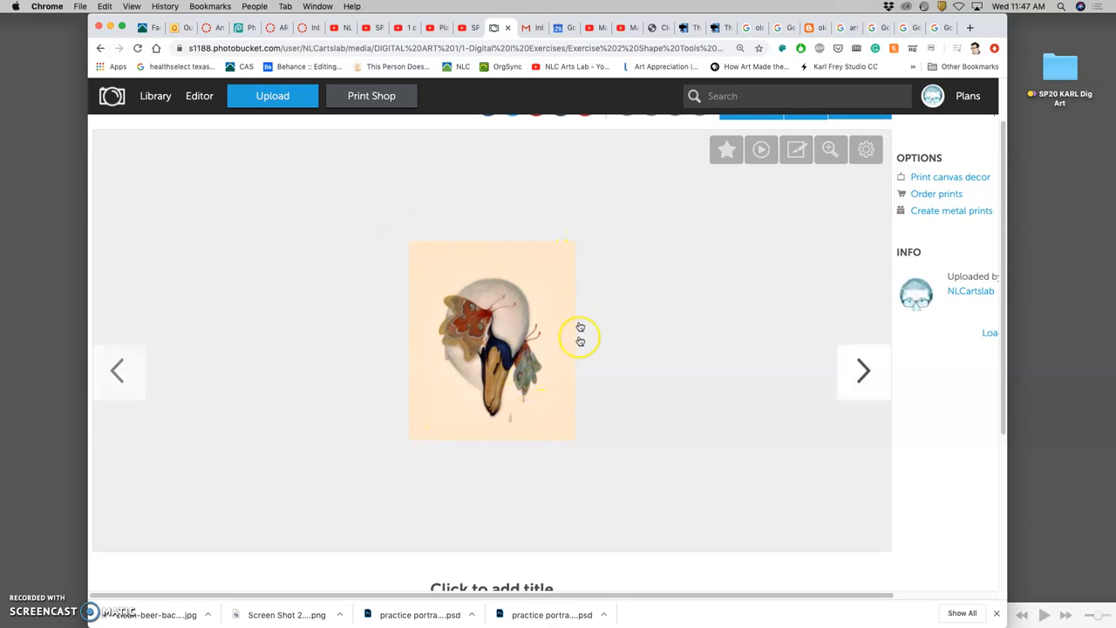
mouse_move(478, 376)
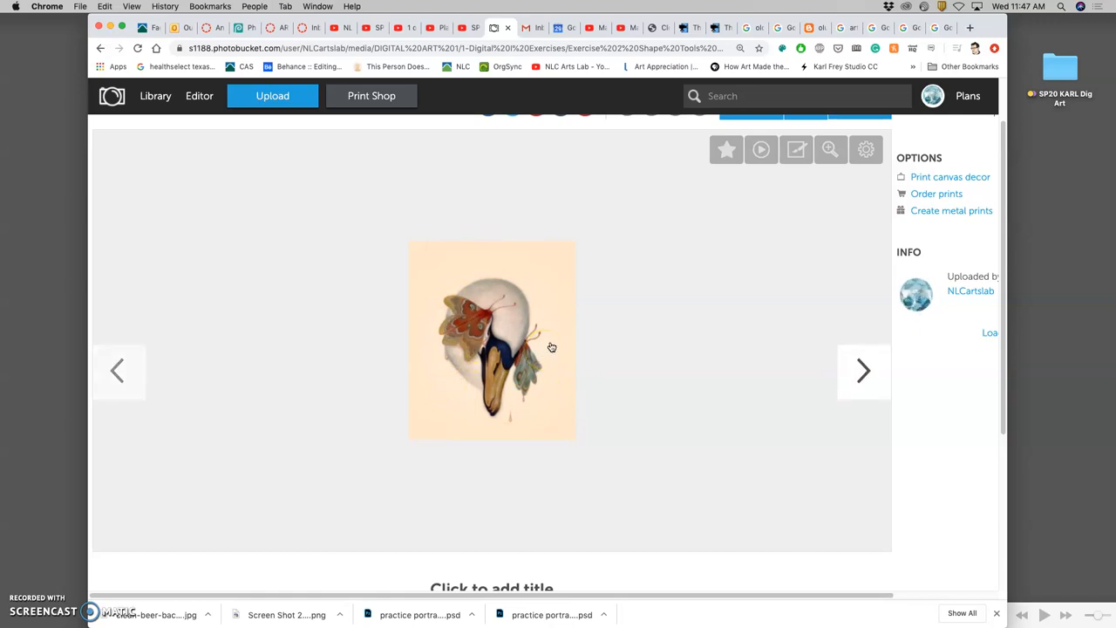
left_click(863, 371)
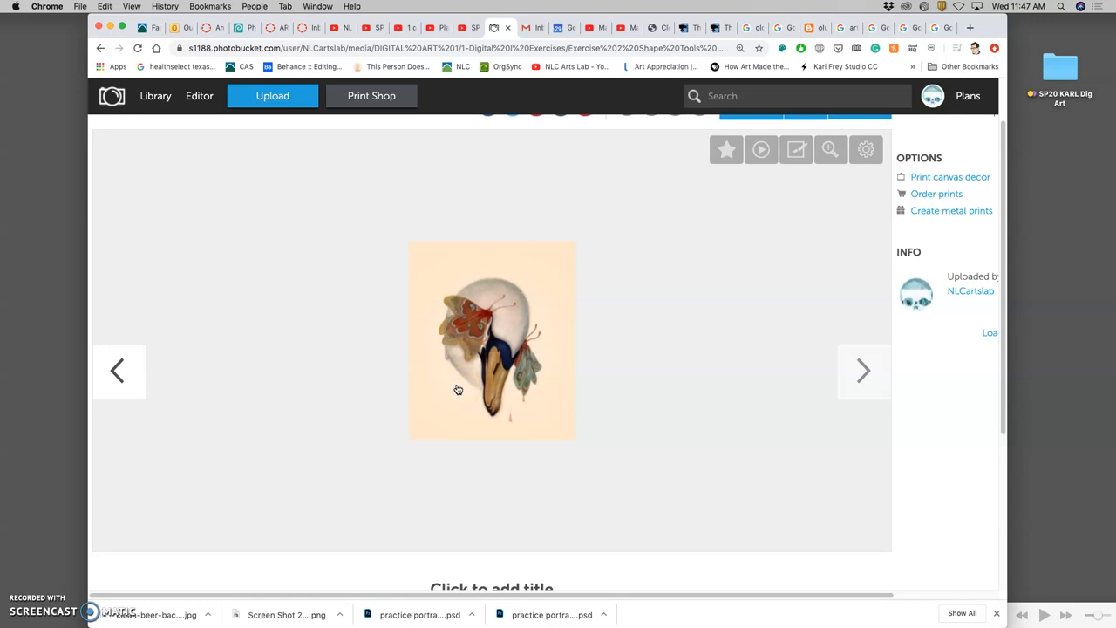
mouse_move(654, 367)
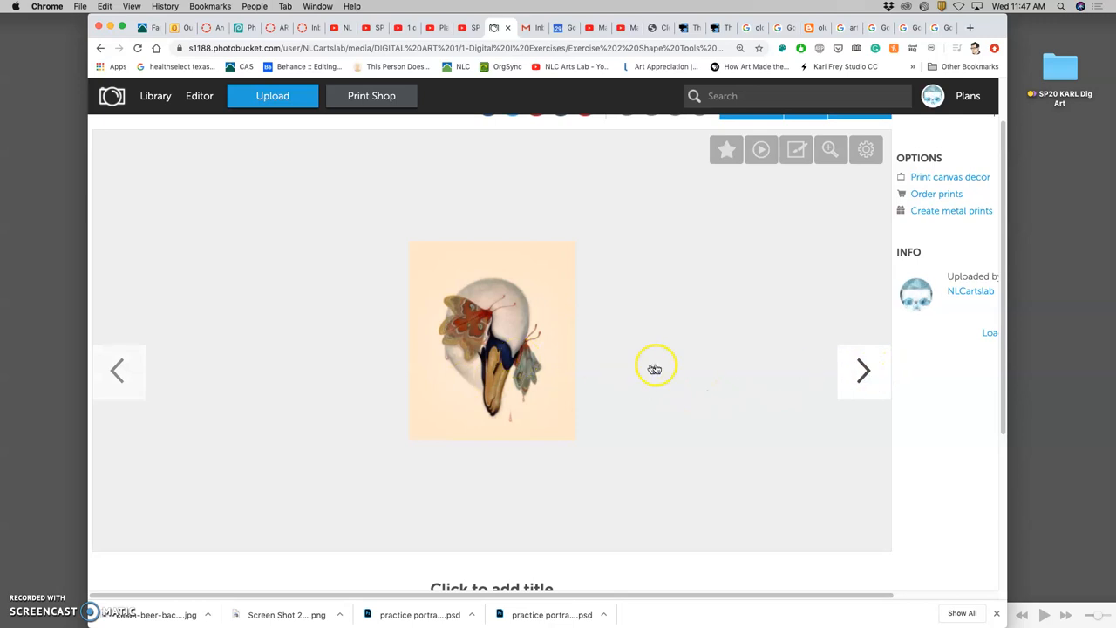
mouse_move(830, 378)
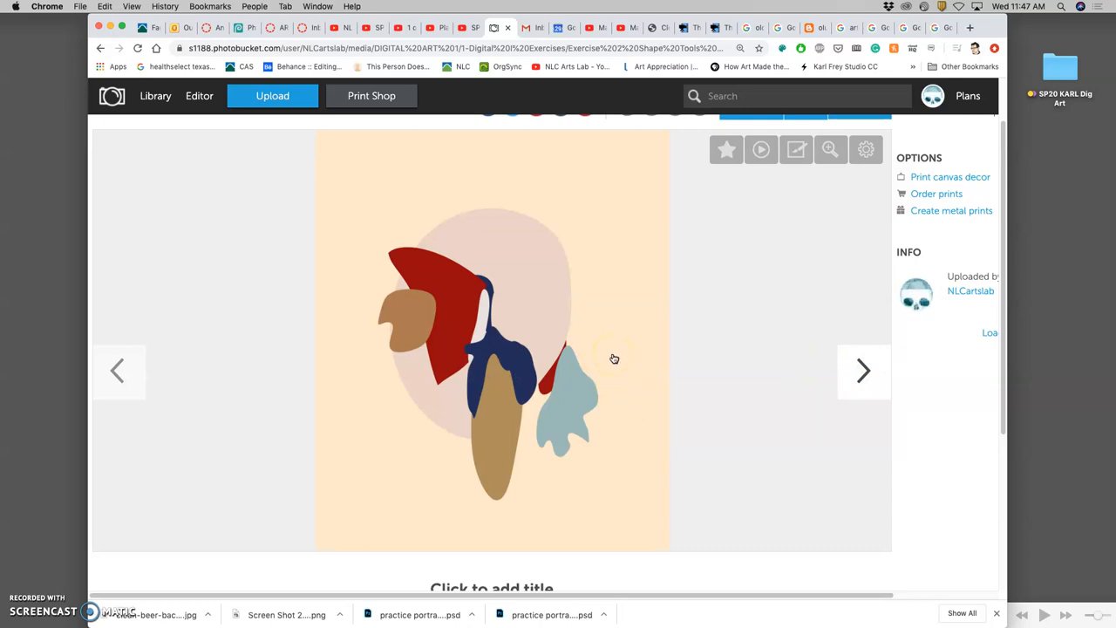
mouse_move(470, 257)
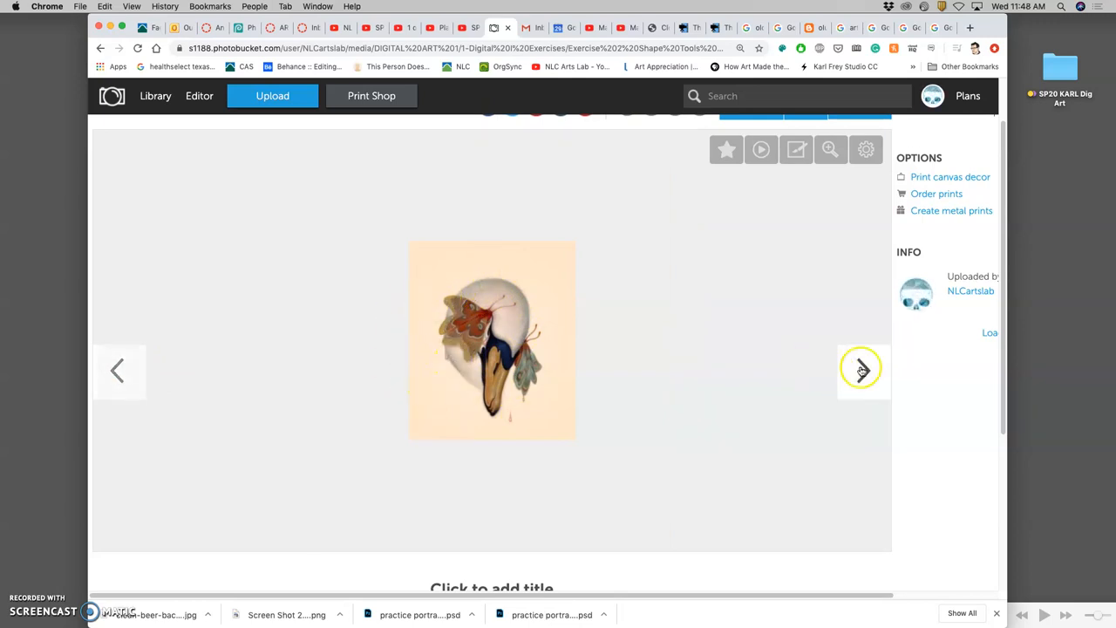
Step forward to the fast-food painting, then to its flat-shape study.
left_click(861, 369)
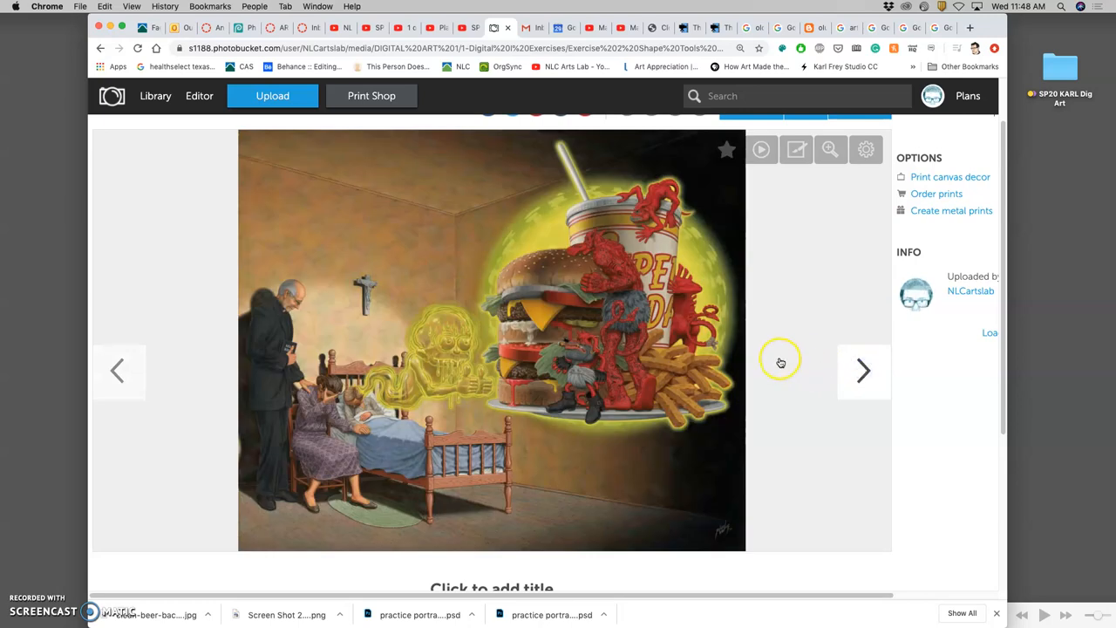
mouse_move(397, 334)
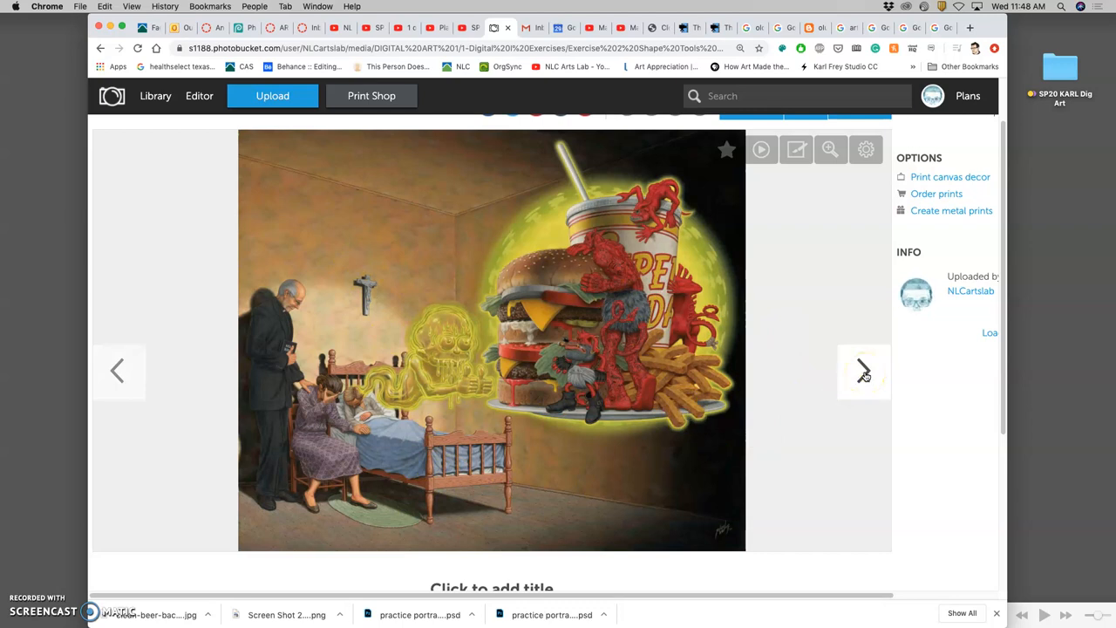
left_click(863, 370)
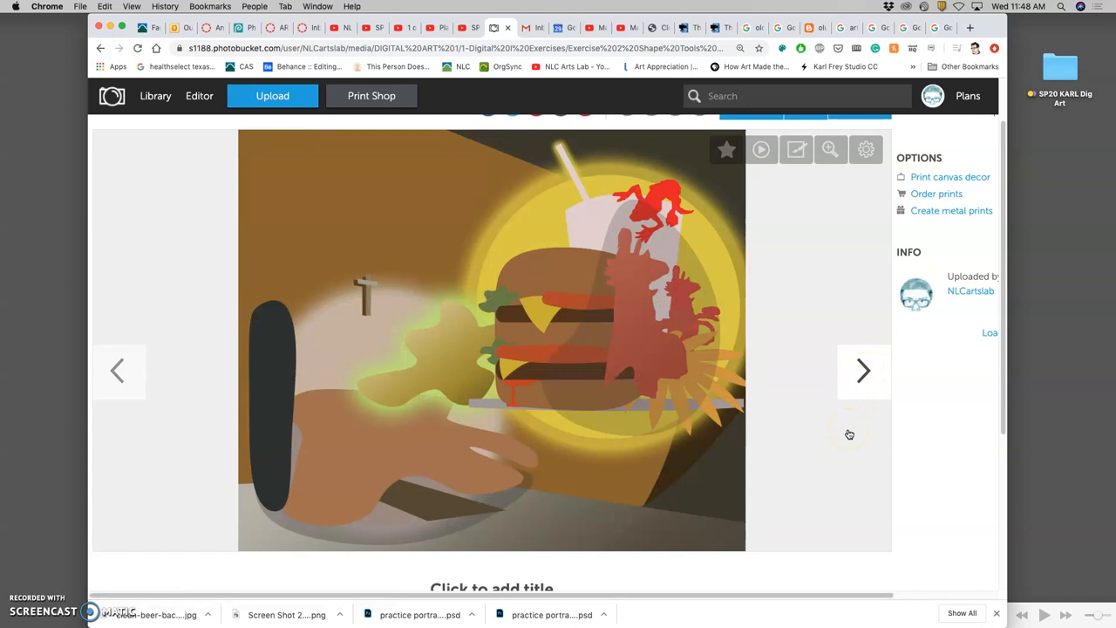
mouse_move(530, 262)
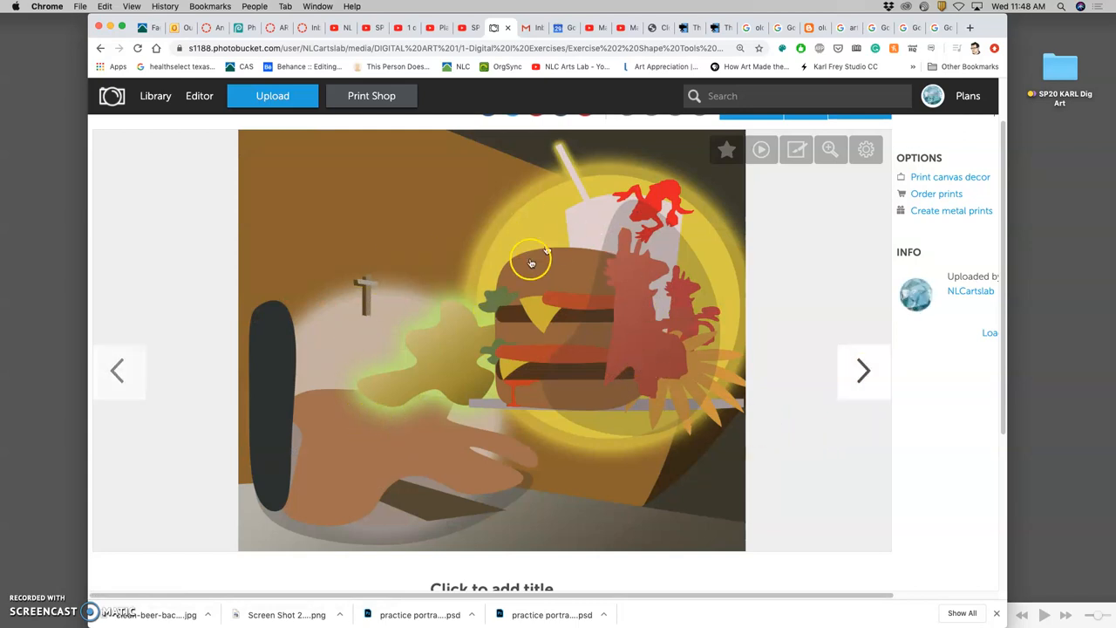
mouse_move(480, 403)
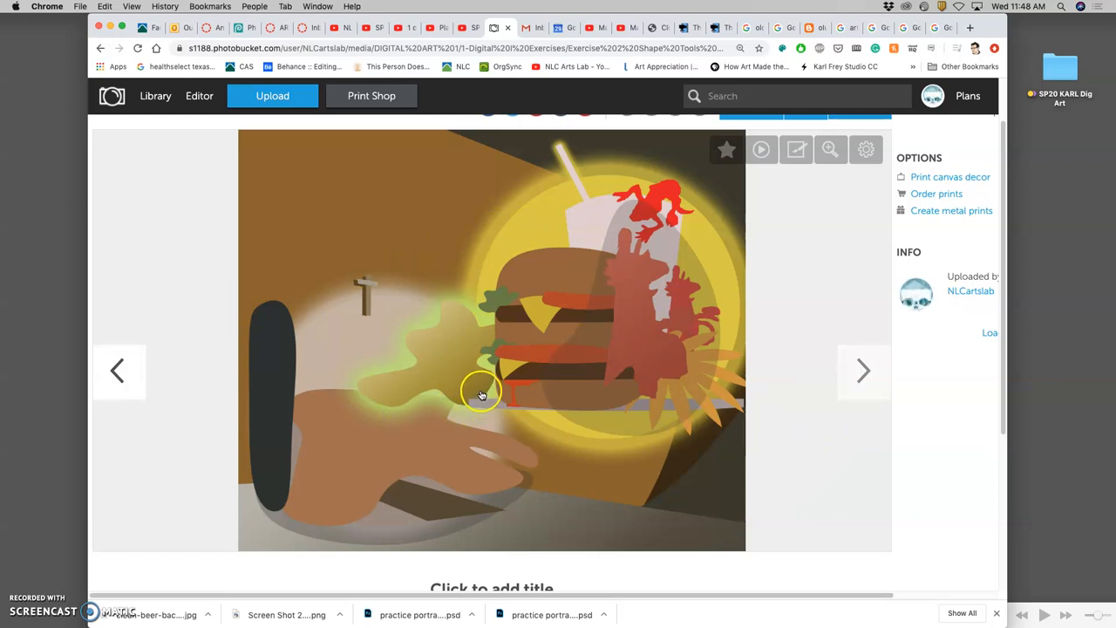
mouse_move(301, 319)
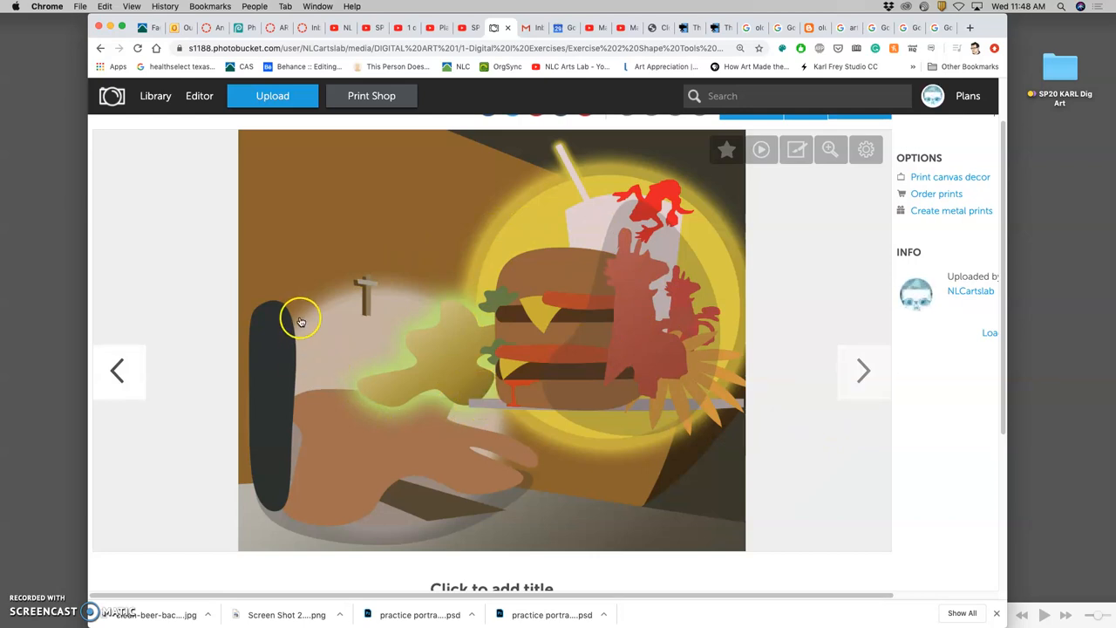
mouse_move(337, 377)
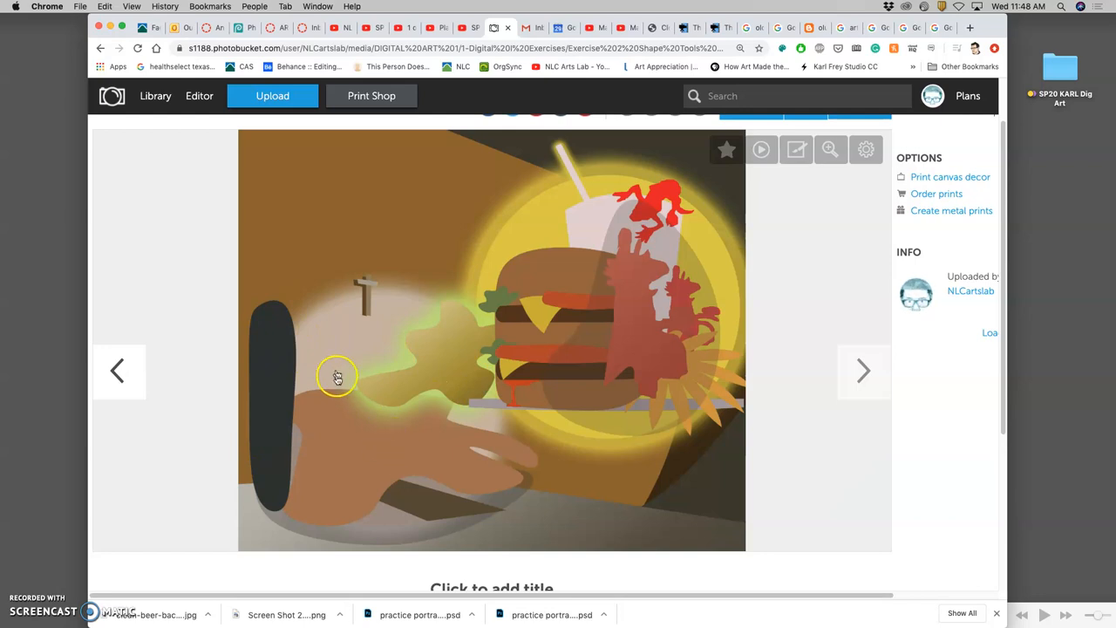
mouse_move(356, 356)
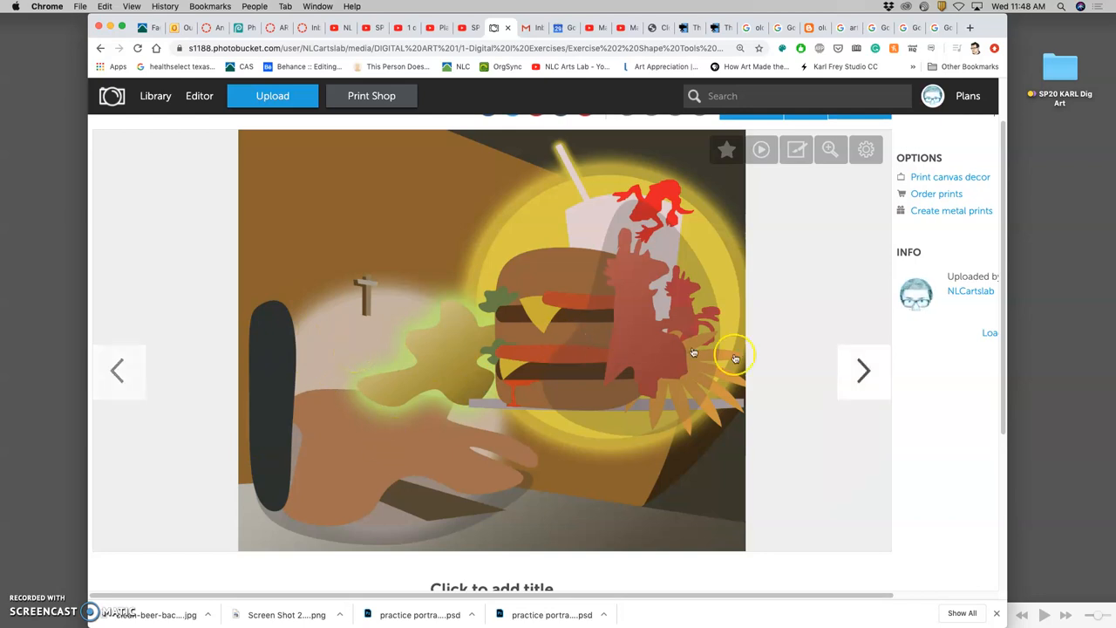
Advance to the red flat-shape character bursting through white shards.
left_click(863, 370)
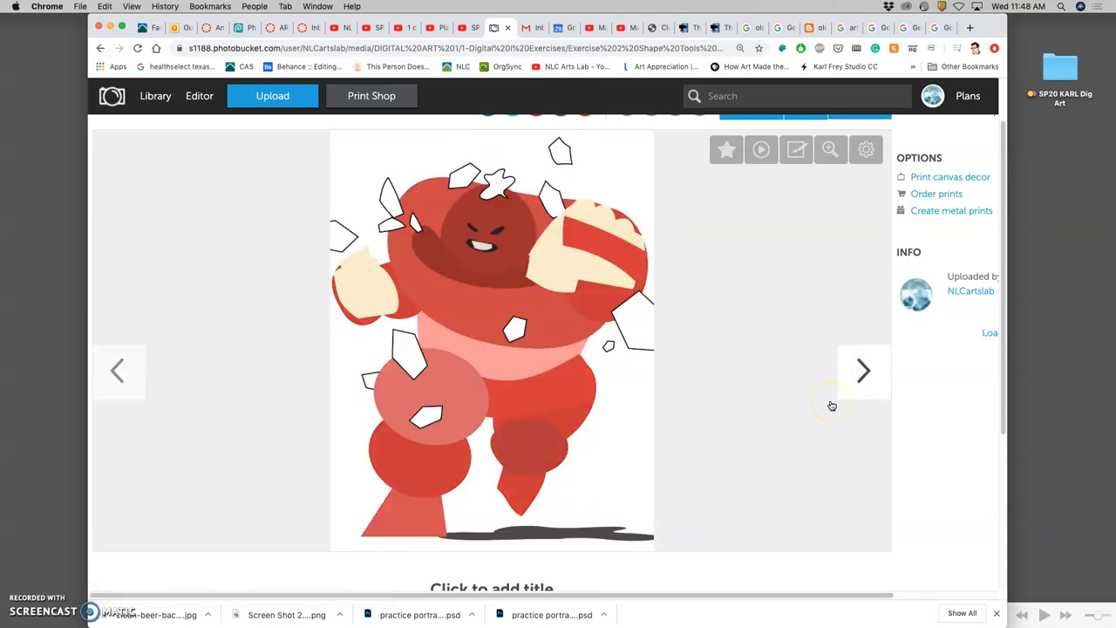
mouse_move(511, 327)
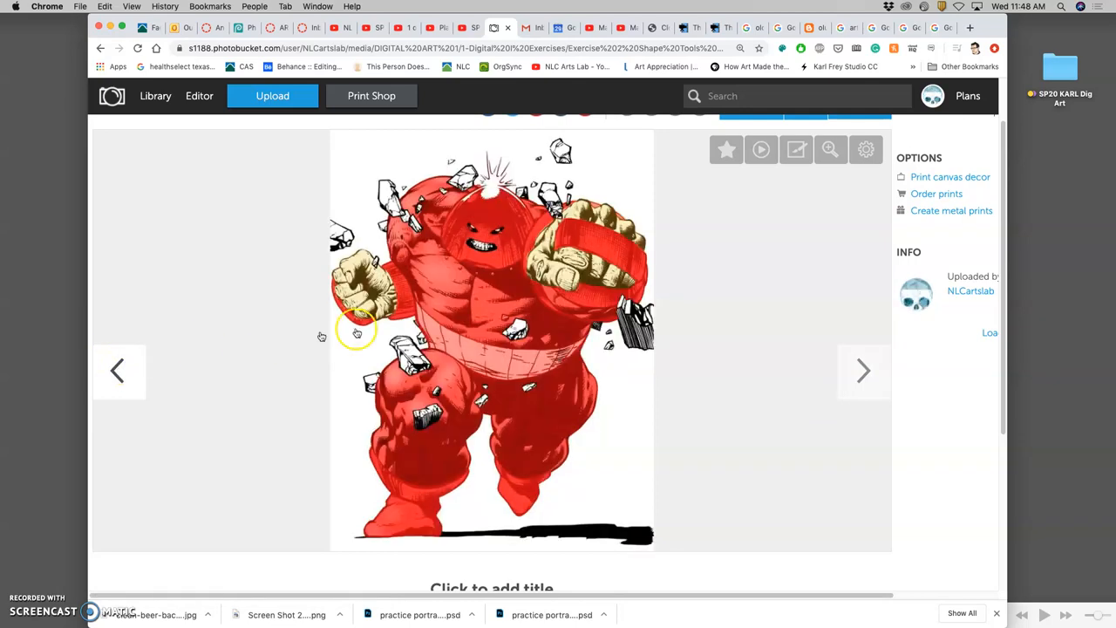
mouse_move(436, 287)
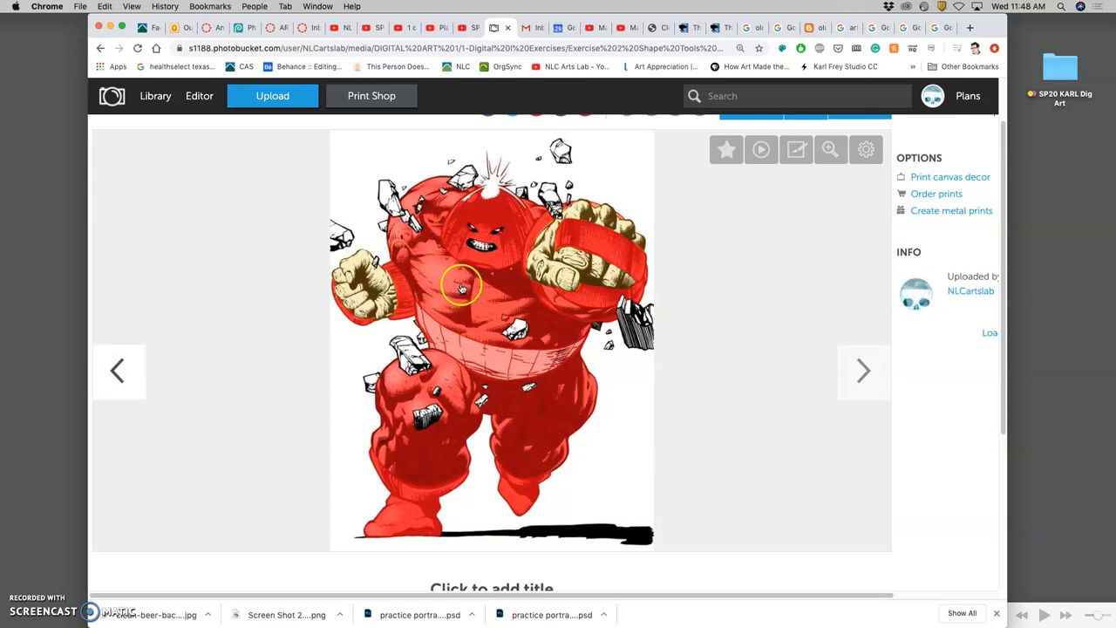
mouse_move(624, 301)
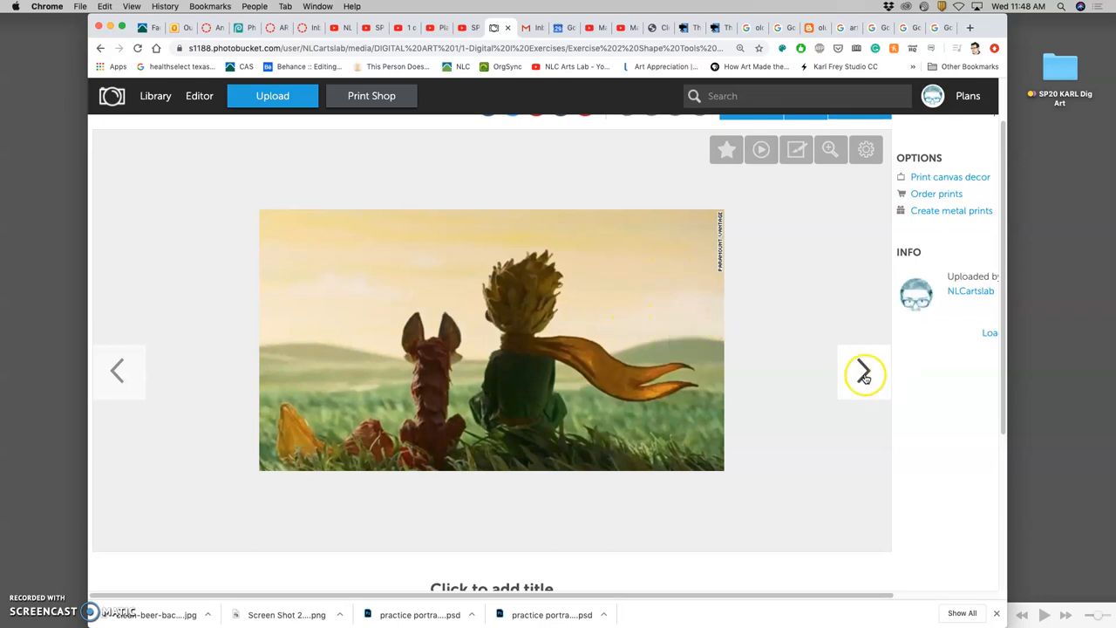
Cycle through the boy-and-fox and astronaut-girl studies and remaining artworks back to the bunny sketch.
left_click(863, 370)
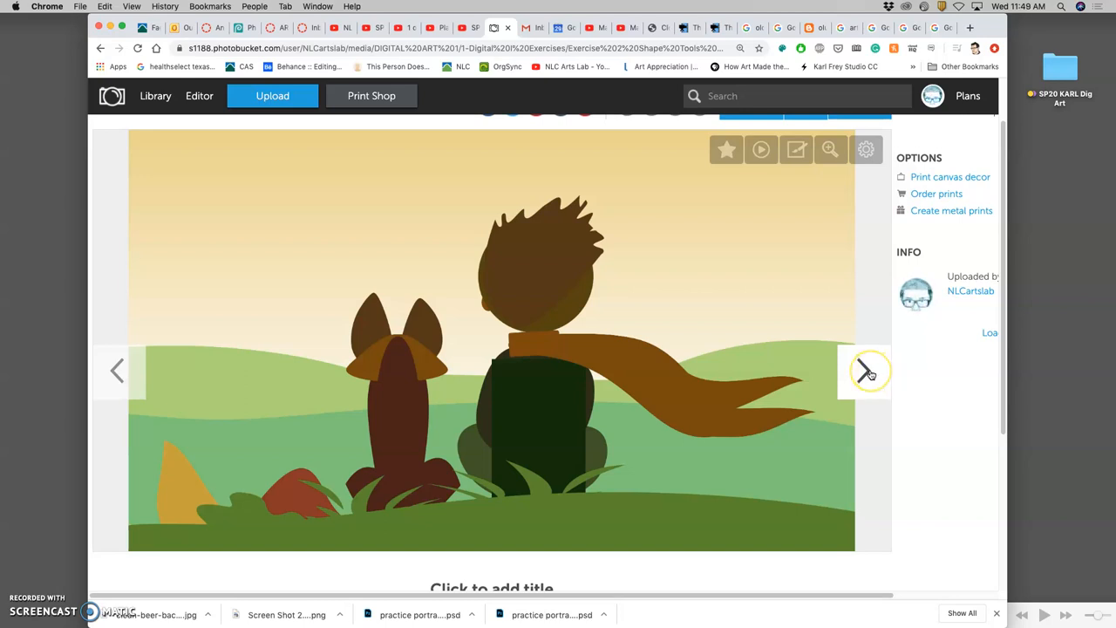
left_click(864, 370)
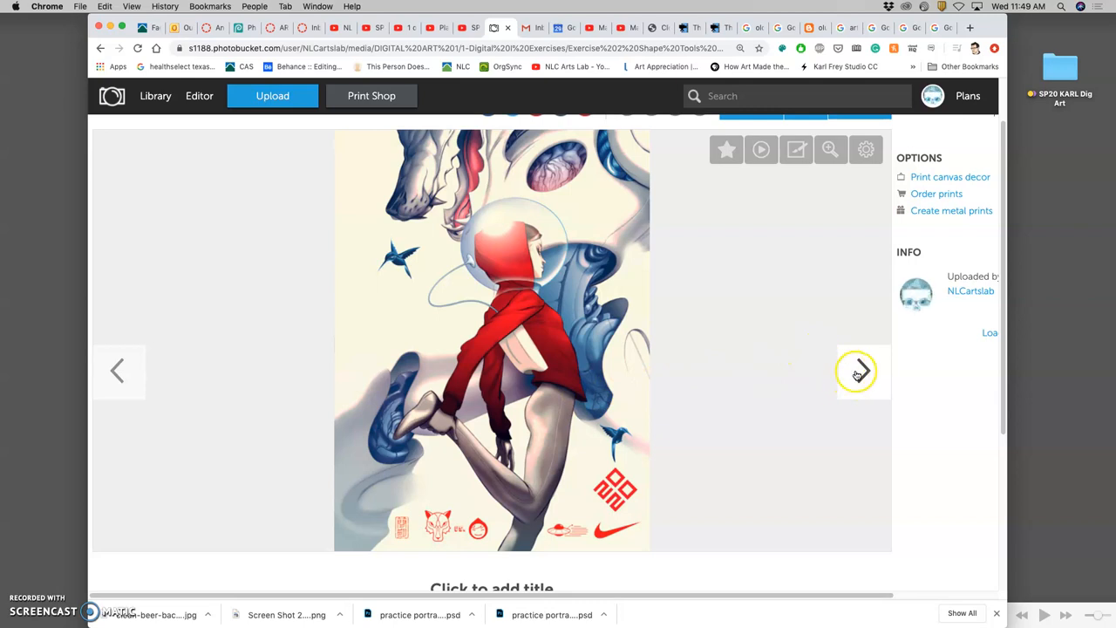
left_click(857, 370)
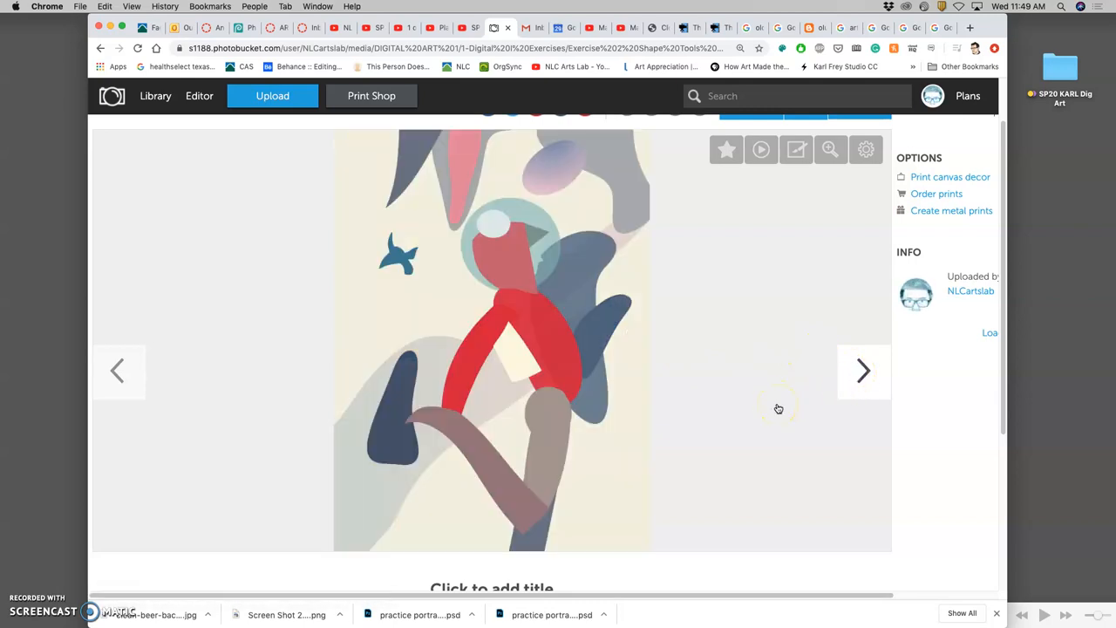
left_click(862, 370)
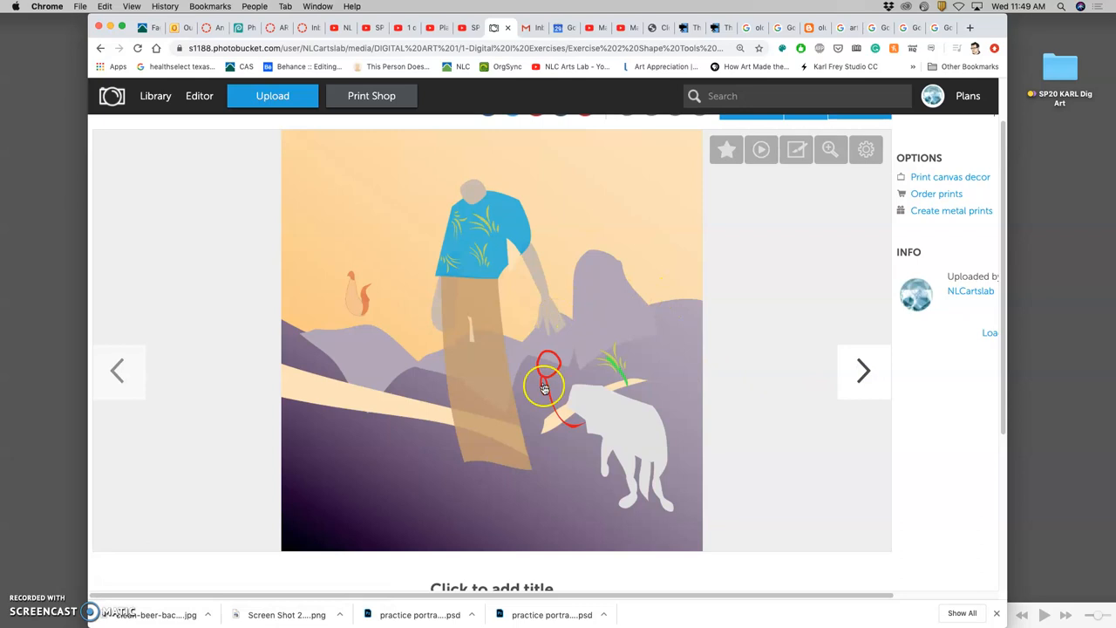
mouse_move(920, 406)
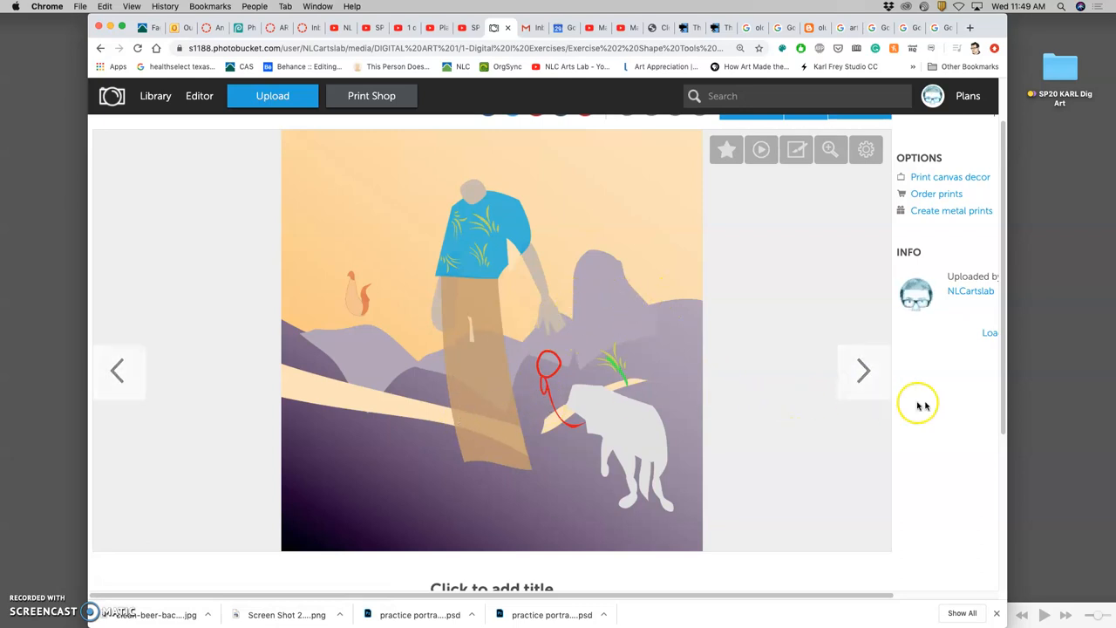
left_click(863, 371)
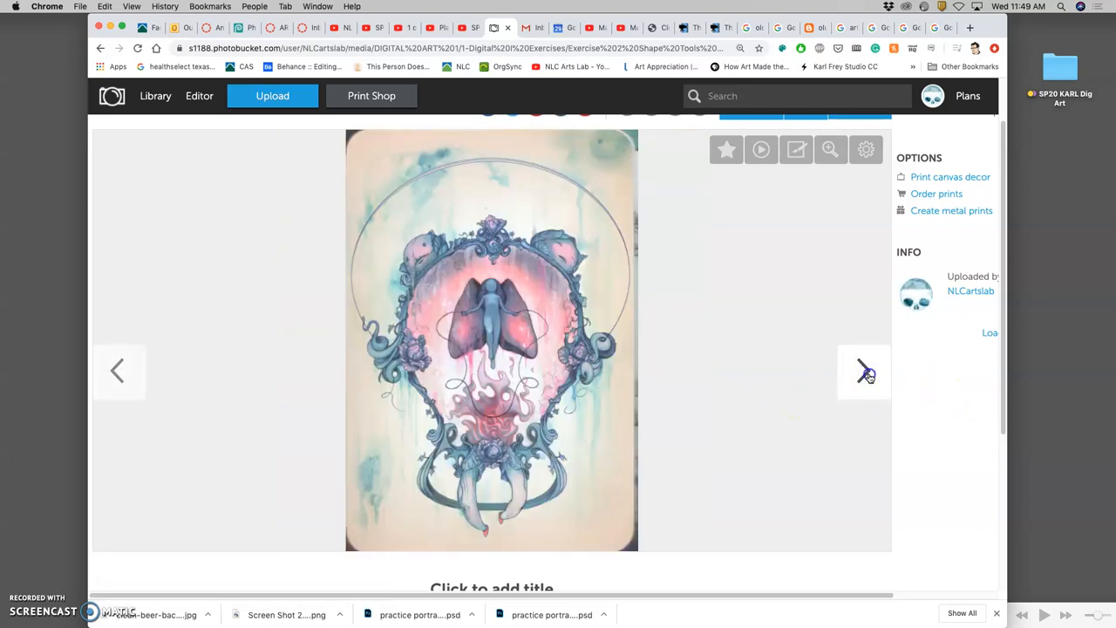
left_click(864, 370)
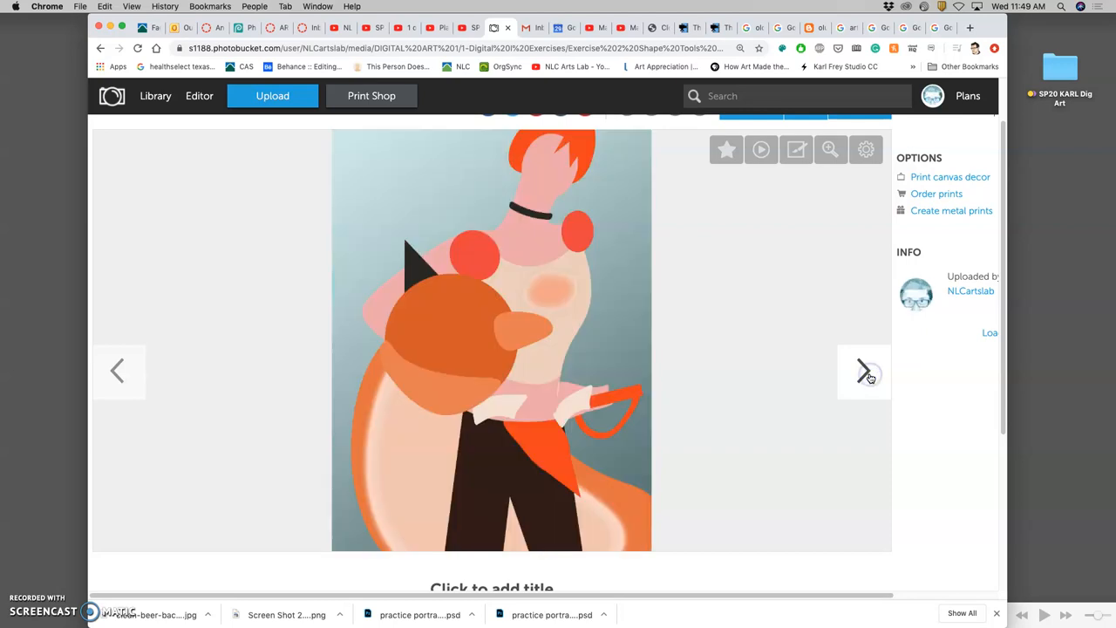
left_click(863, 370)
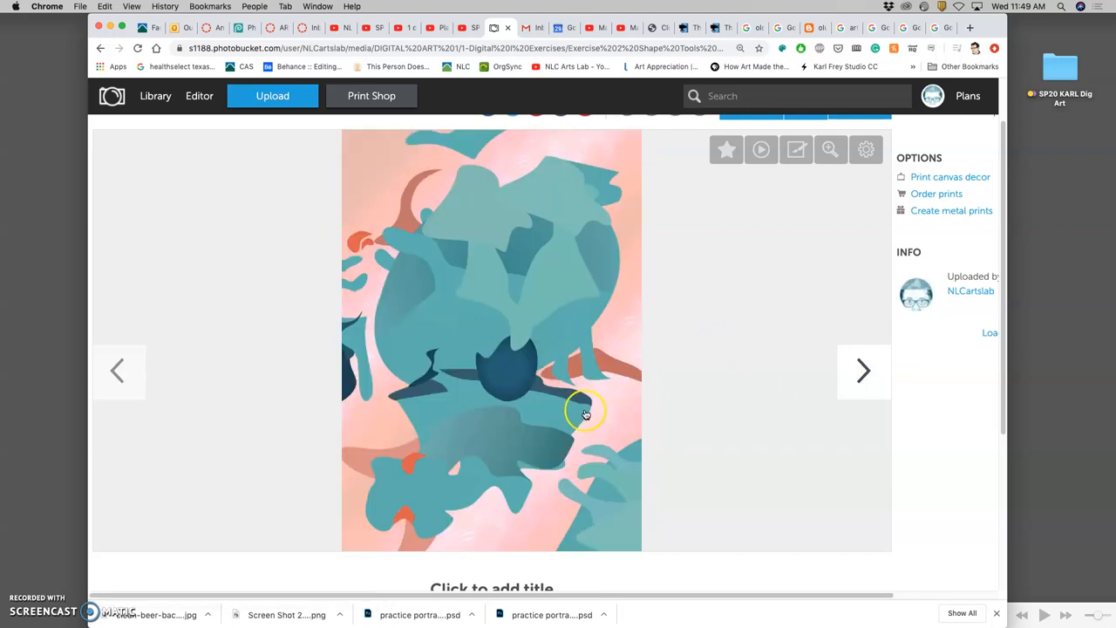
left_click(863, 371)
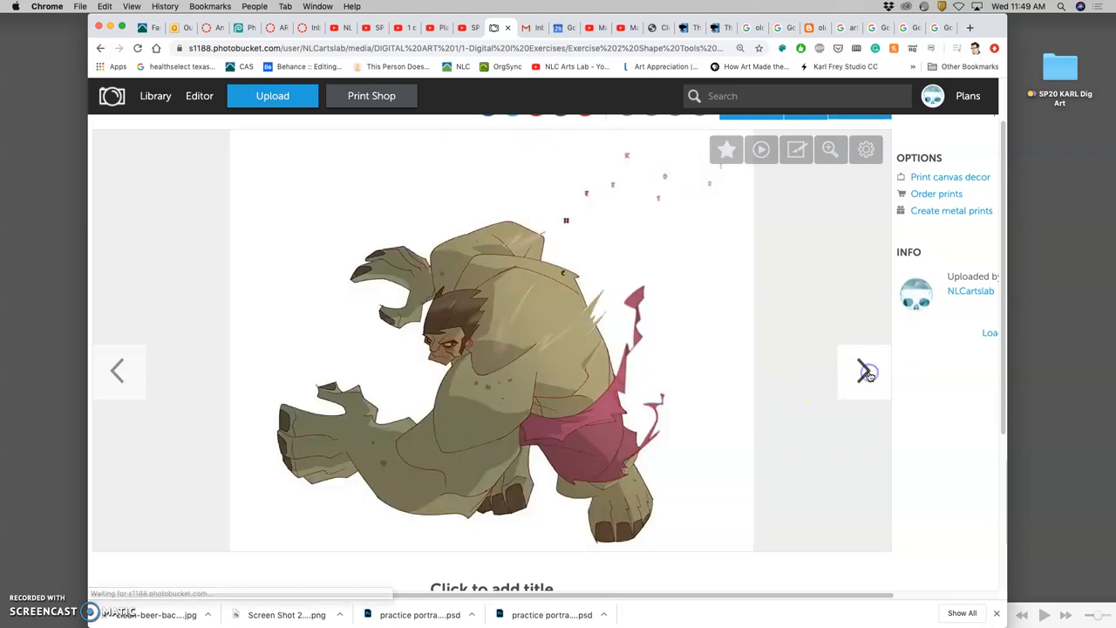
left_click(864, 370)
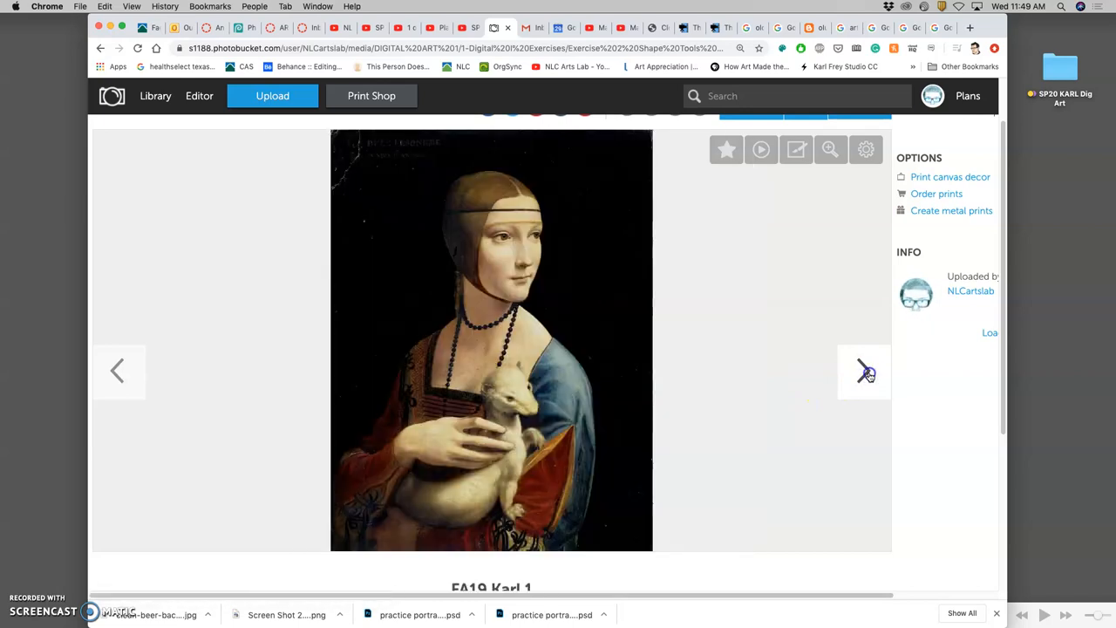
left_click(863, 371)
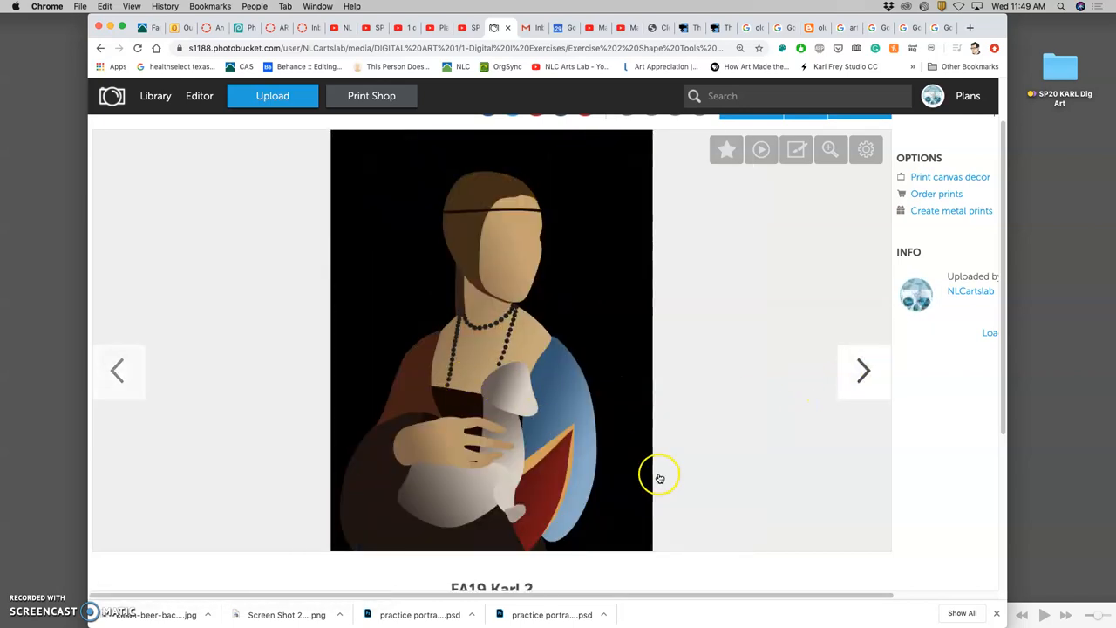
left_click(862, 371)
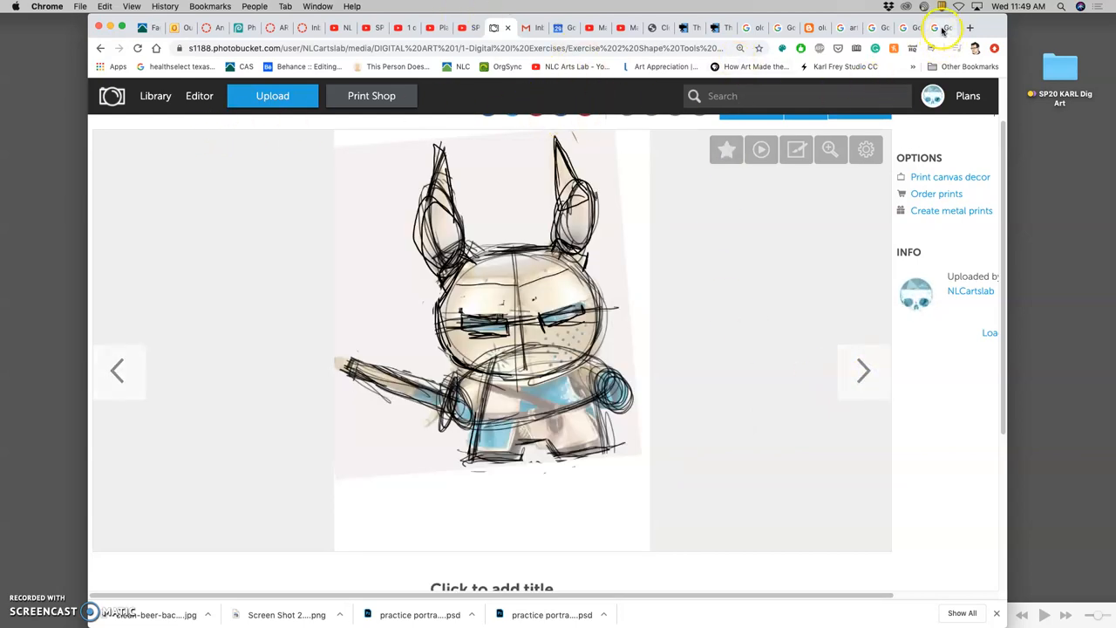
Switch to Google Images and scroll down past the Arturo Herrera collage to related images.
left_click(937, 27)
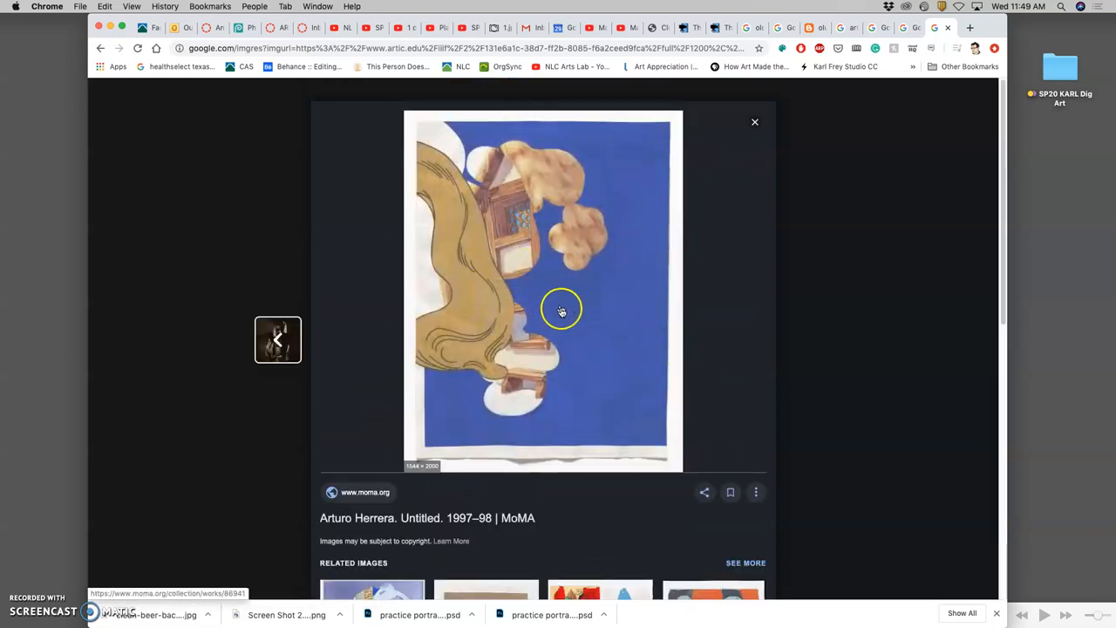
mouse_move(659, 355)
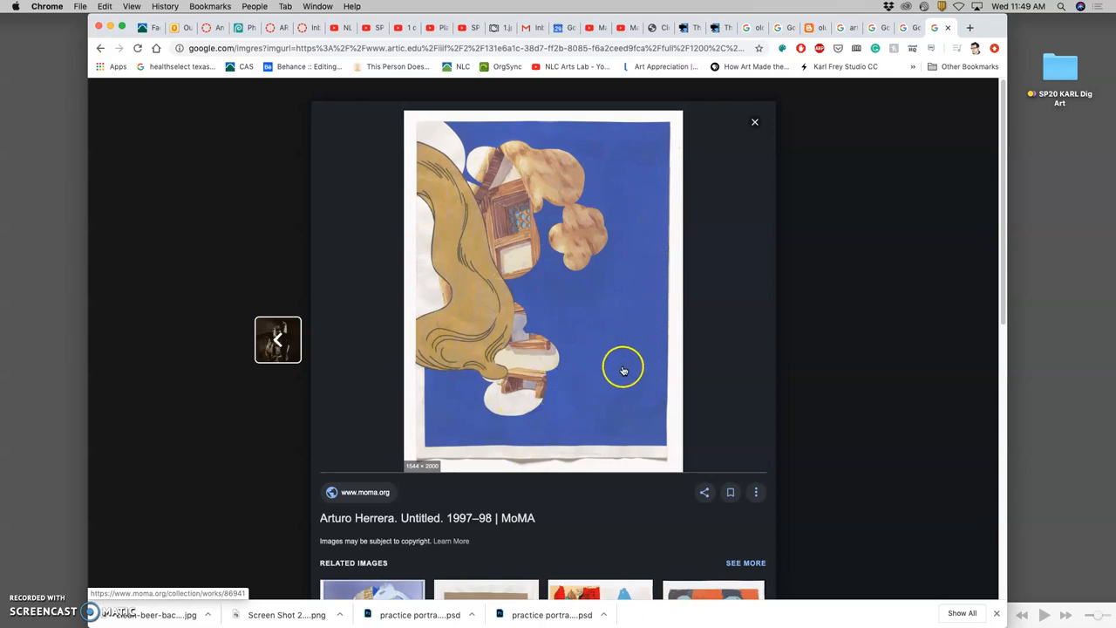
scroll("down", 3)
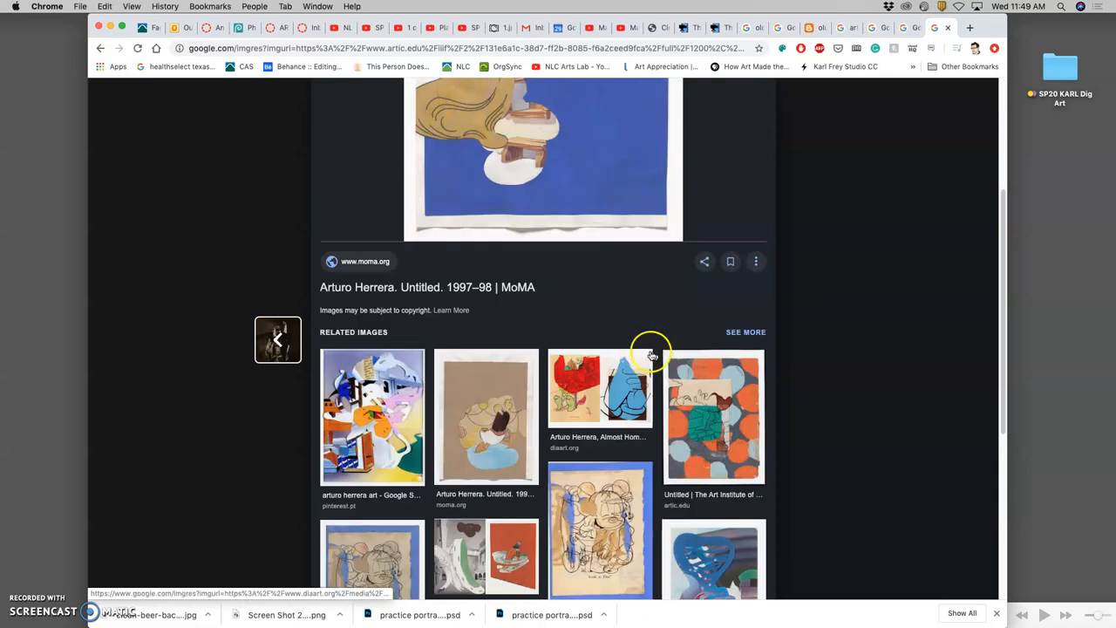
scroll("down", 3)
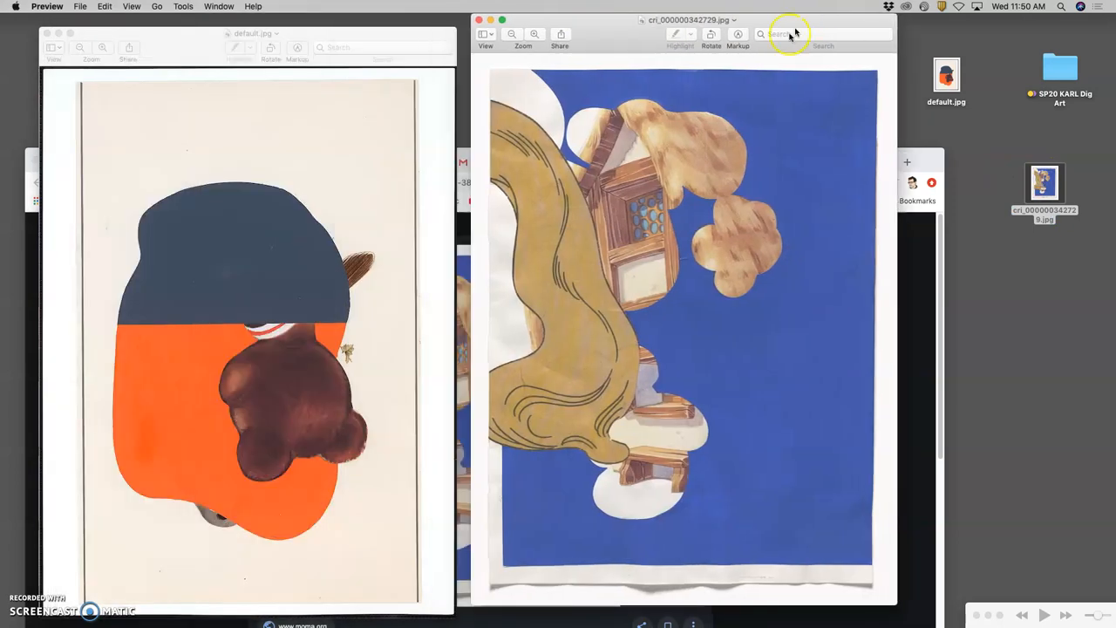
mouse_move(657, 85)
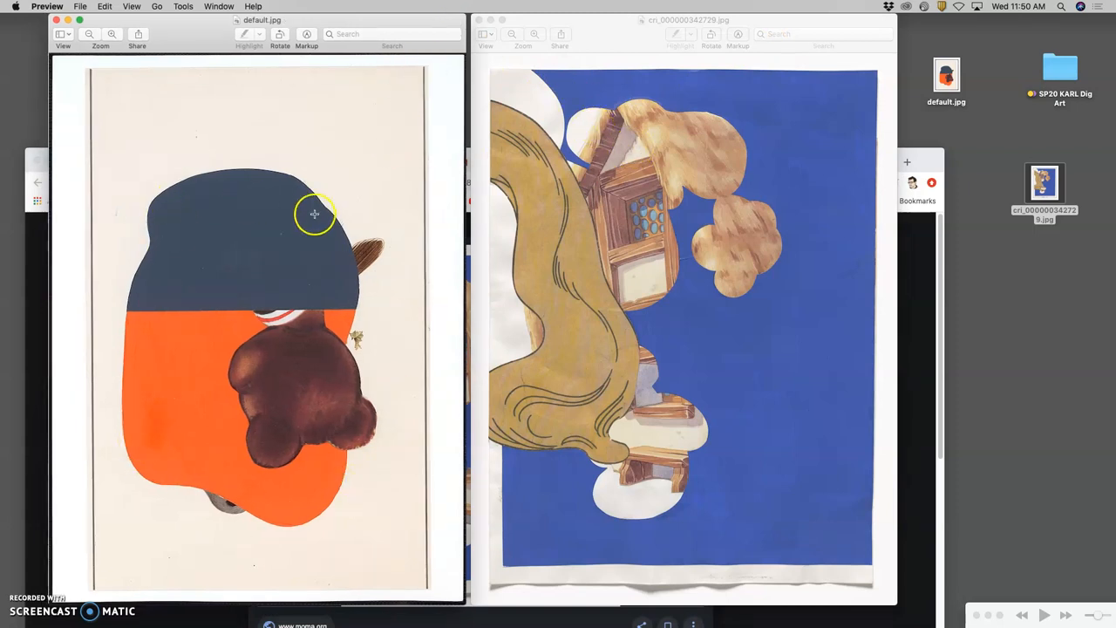
mouse_move(292, 371)
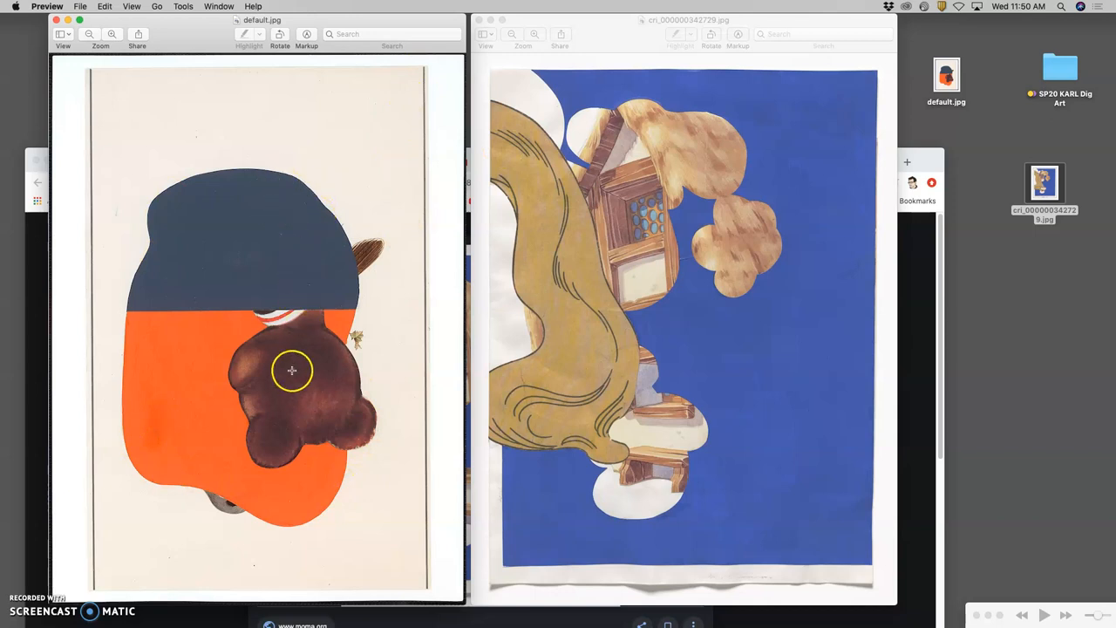
mouse_move(330, 246)
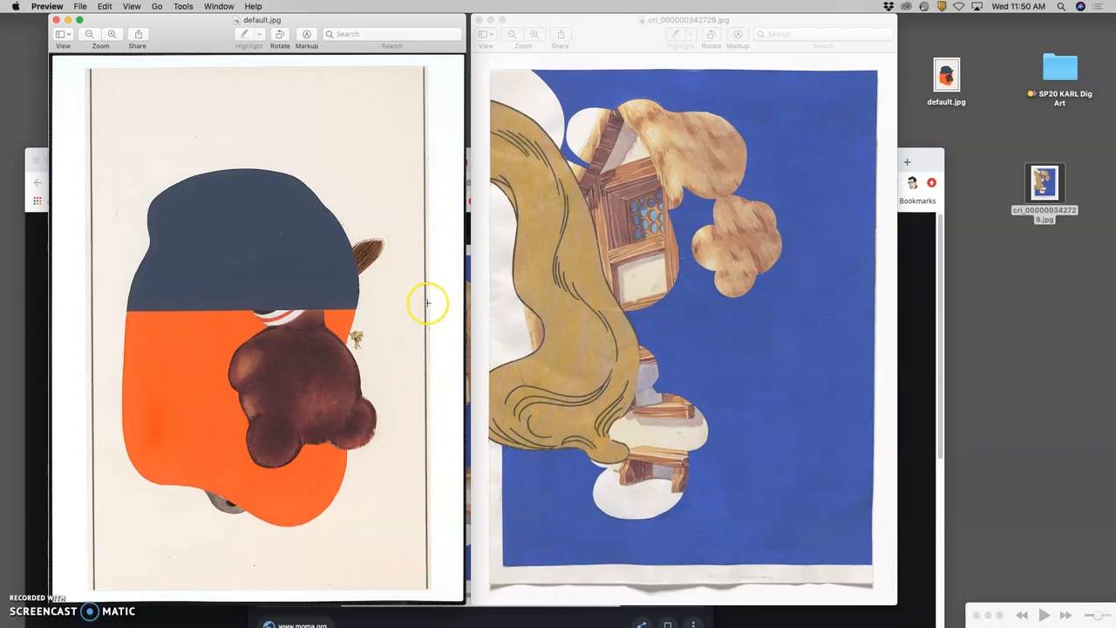
mouse_move(707, 381)
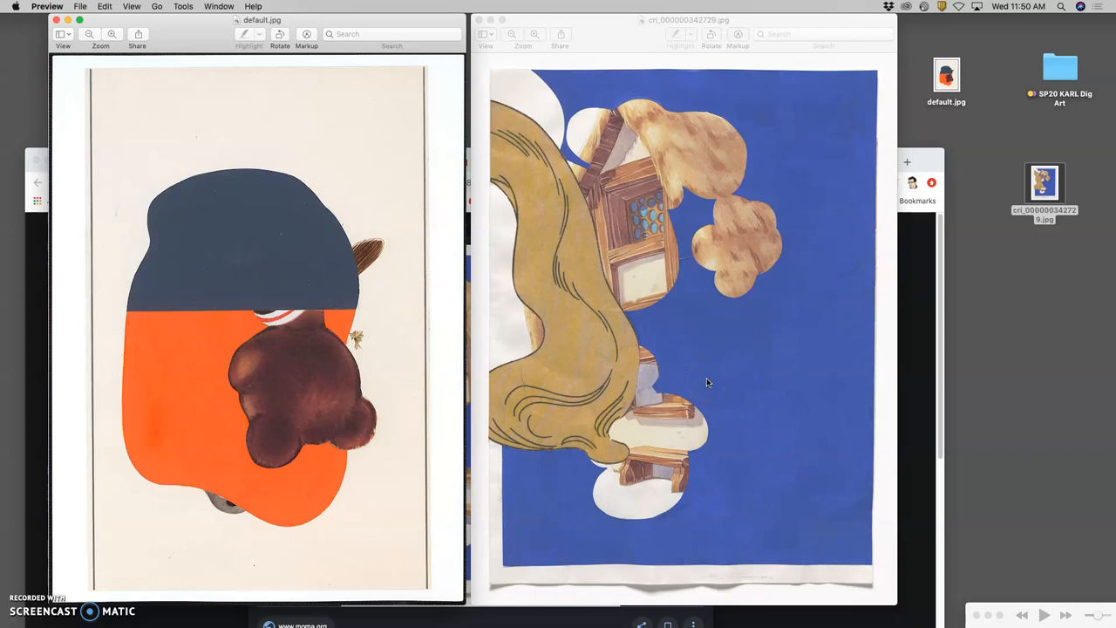
Bring the blue collage Preview window to the front.
left_click(700, 314)
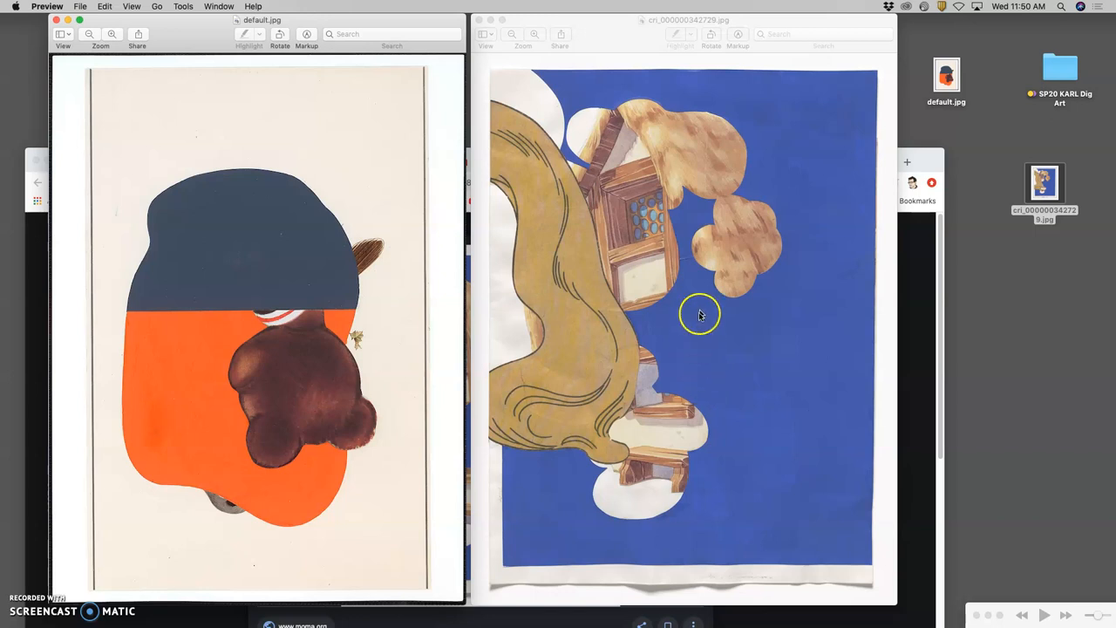
mouse_move(502, 231)
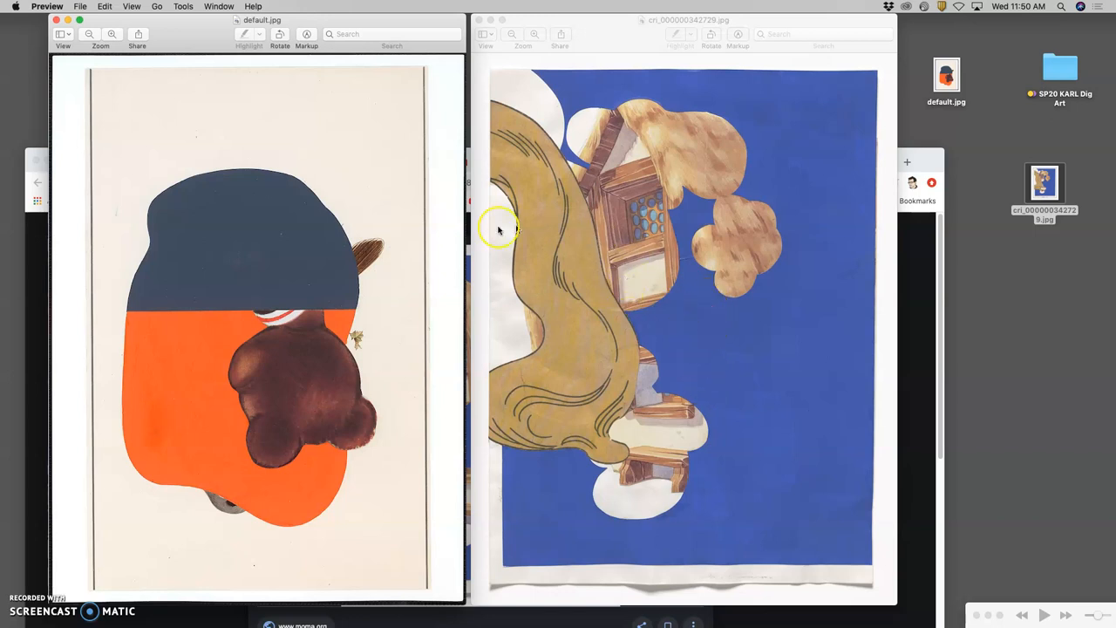
mouse_move(1108, 404)
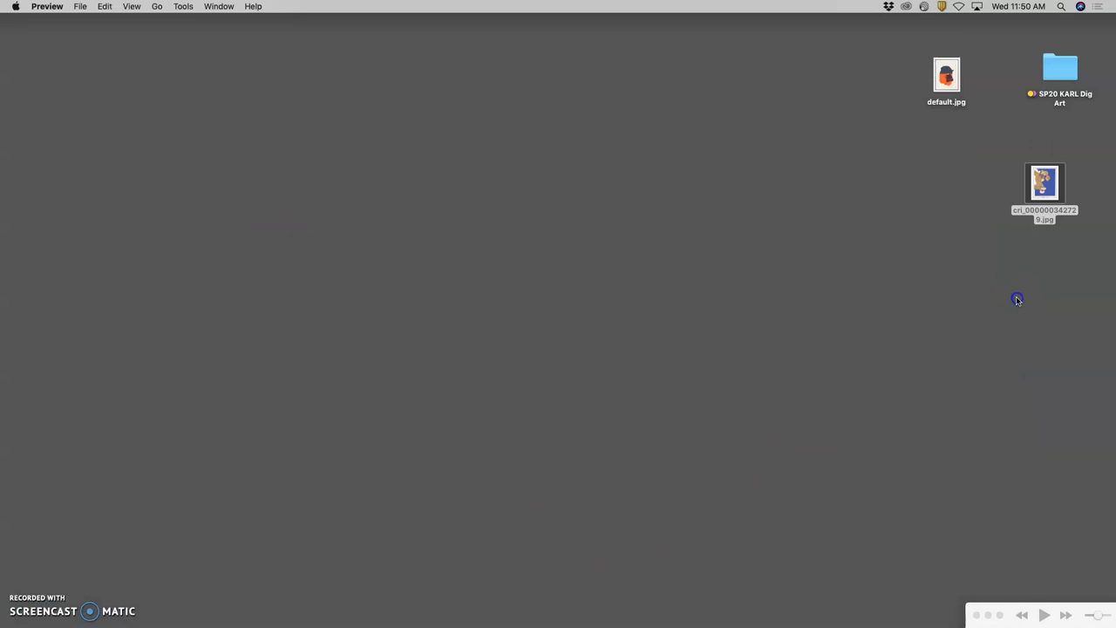
Select the blue collage cri_000000342729.jpg on the desktop and bring up its context menu.
left_click(1043, 183)
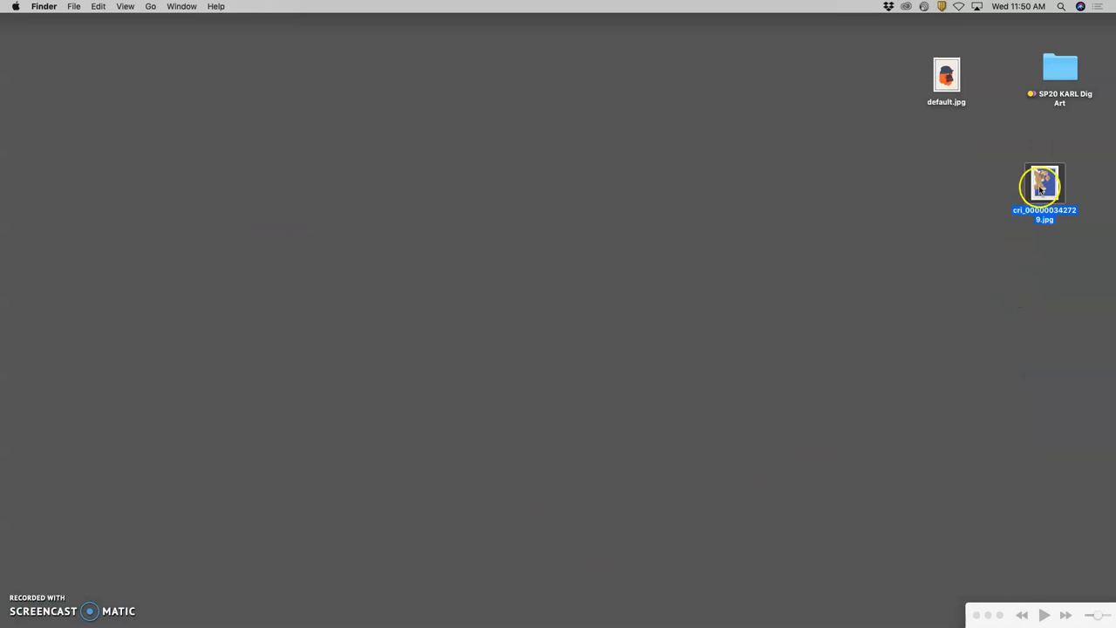
right_click(1044, 185)
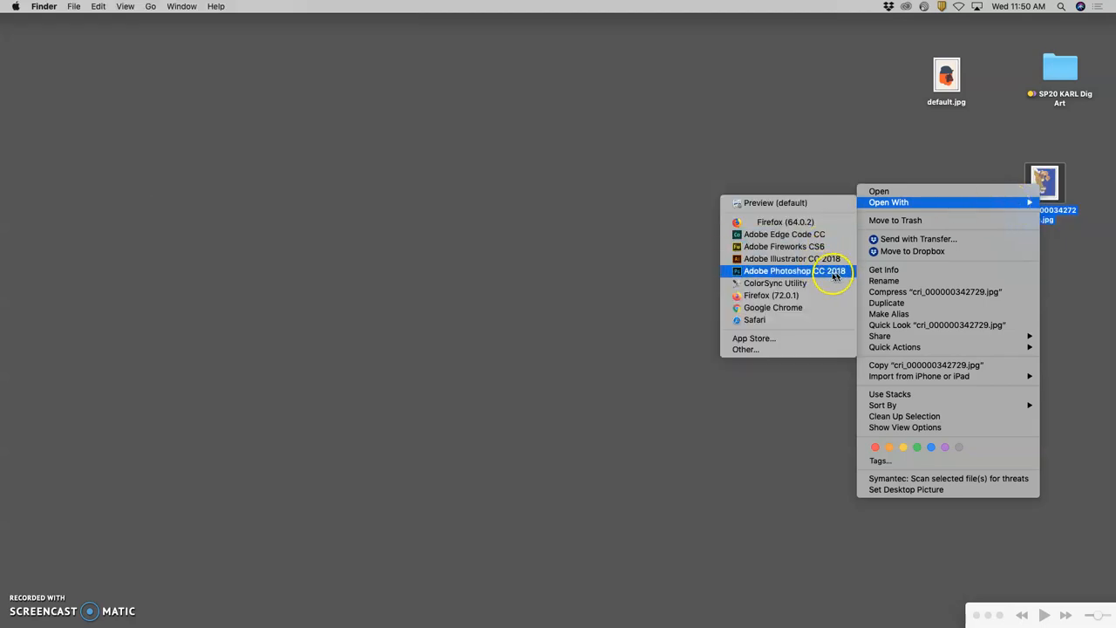
mouse_move(870, 143)
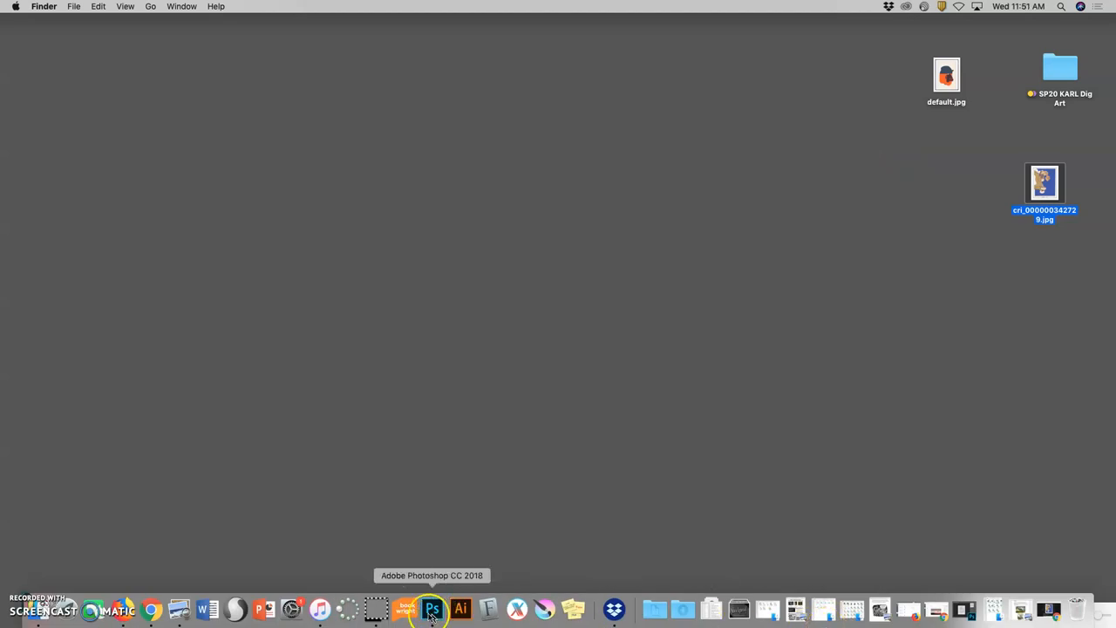
mouse_move(460, 607)
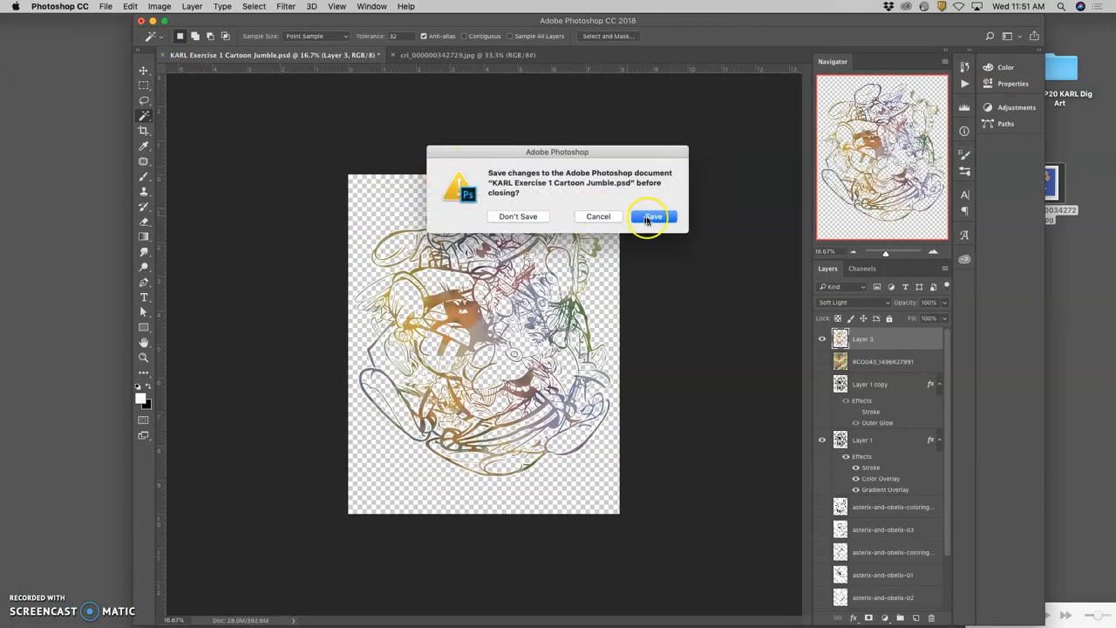
Save the Cartoon Jumble PSD when prompted on closing.
left_click(653, 216)
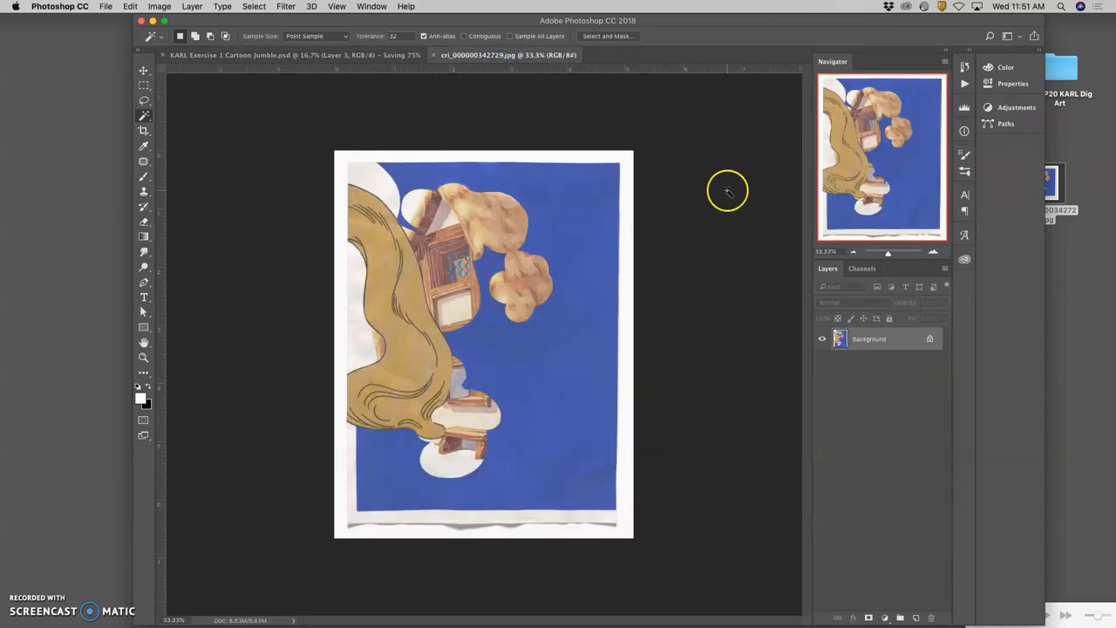
mouse_move(728, 191)
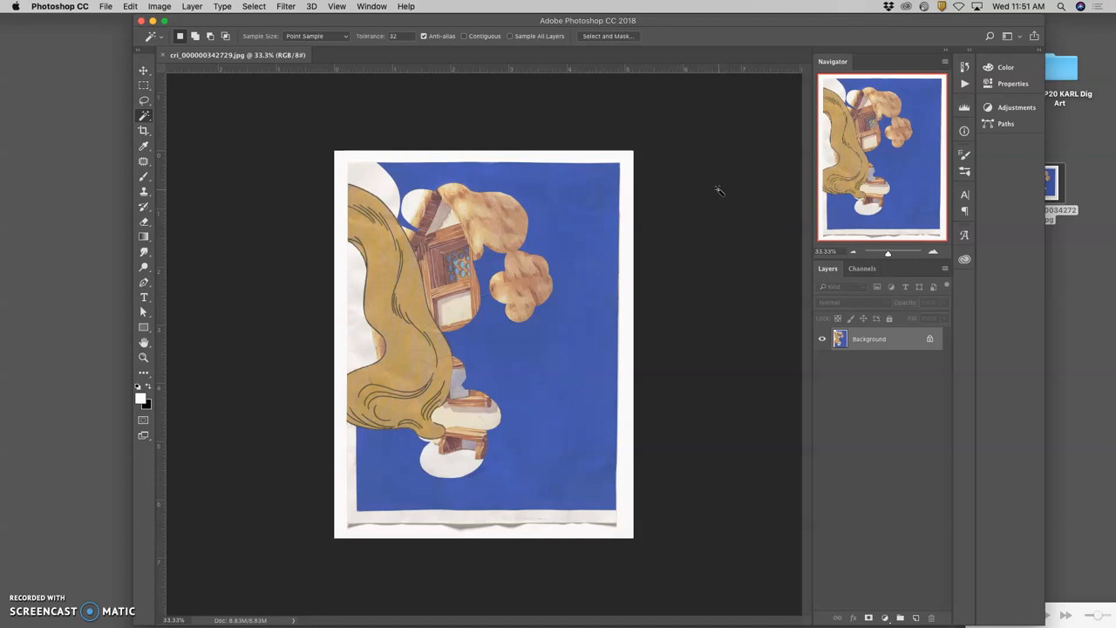
mouse_move(722, 191)
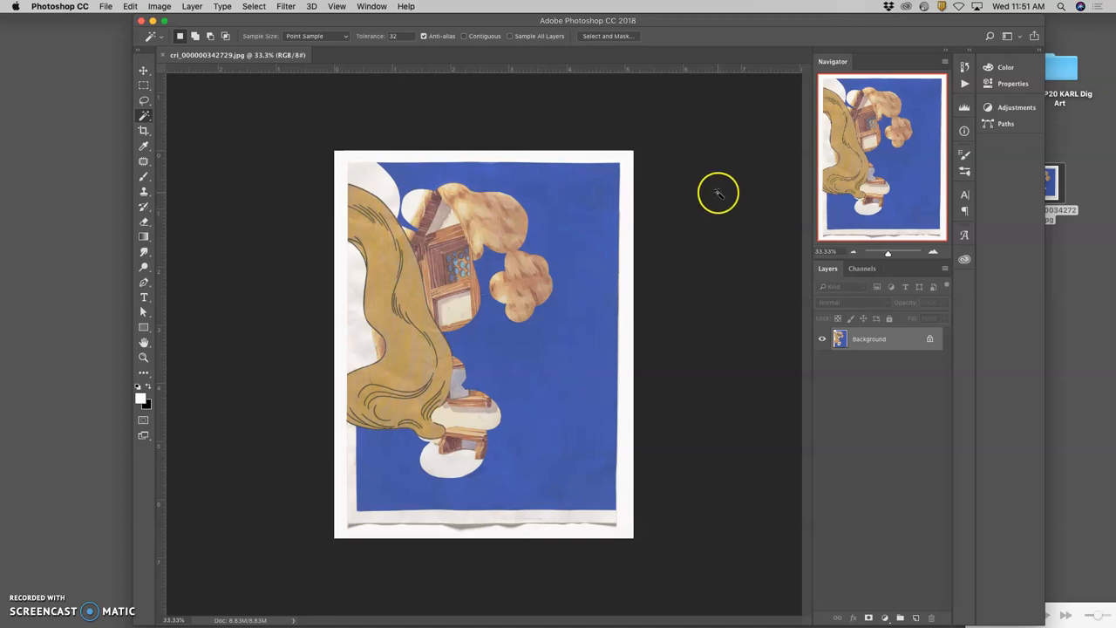
mouse_move(710, 190)
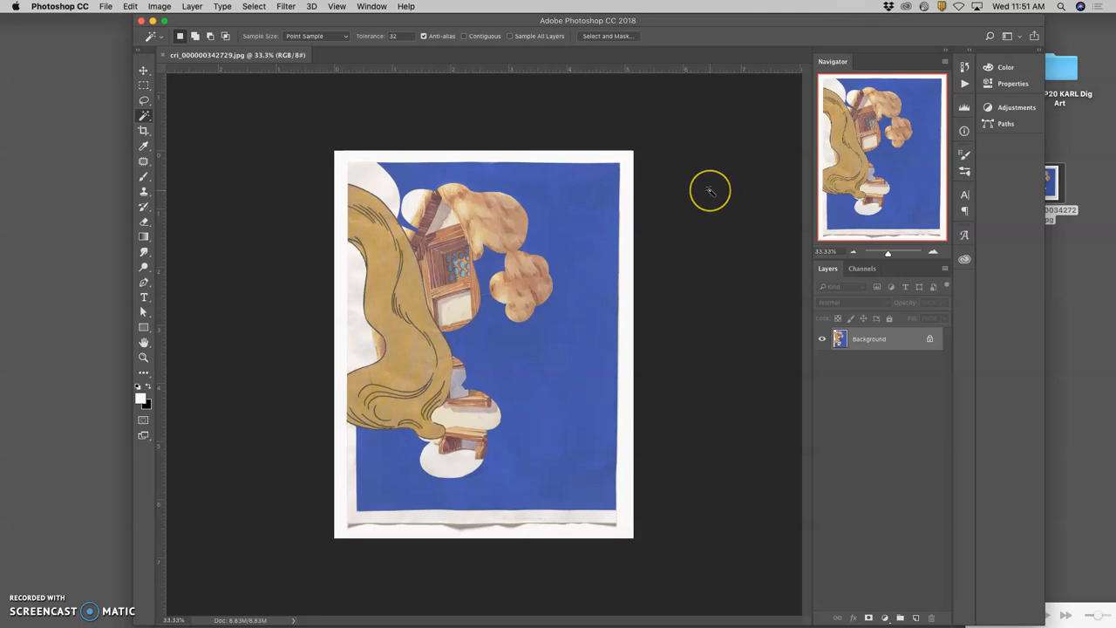
mouse_move(710, 190)
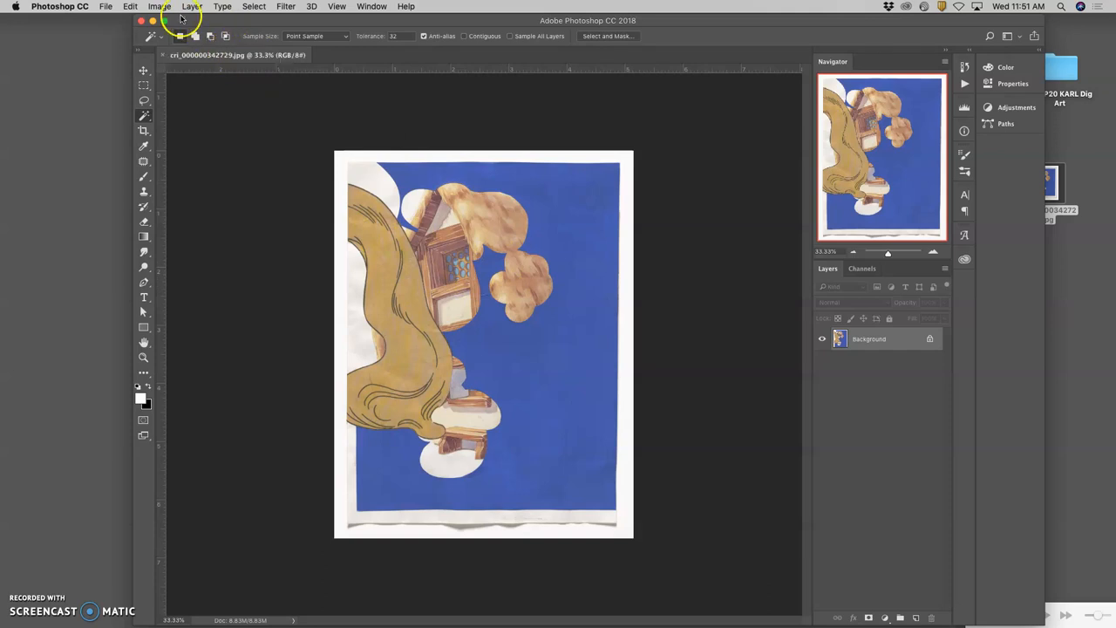
In Image Size, enable Resample and set width 8 inches at 350 ppi (2800 × 3627 px).
left_click(160, 6)
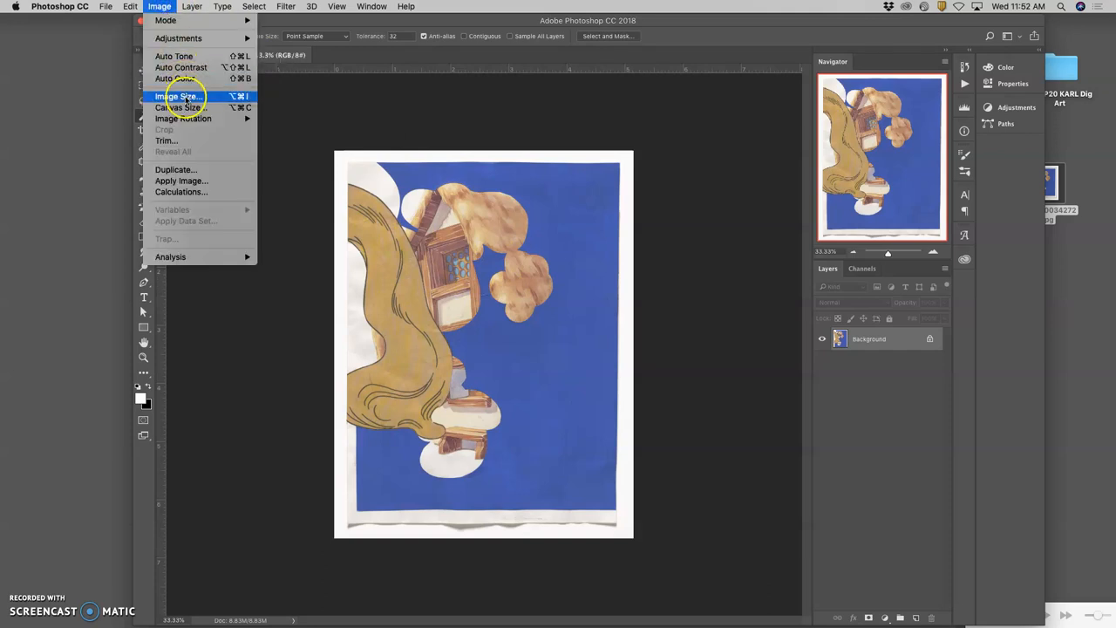
mouse_move(179, 96)
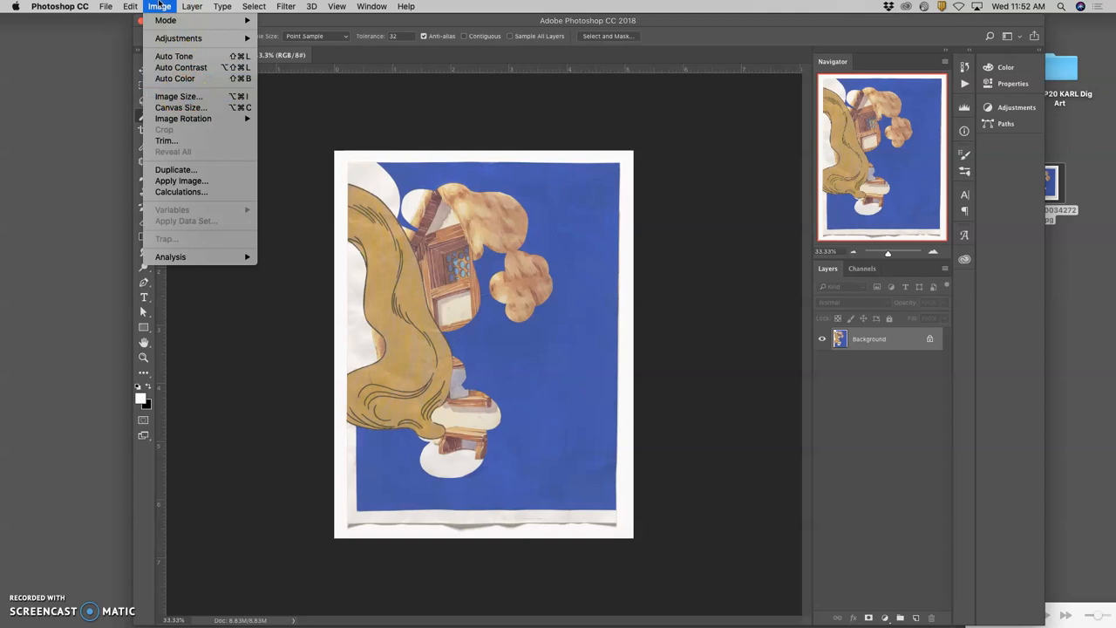
left_click(178, 96)
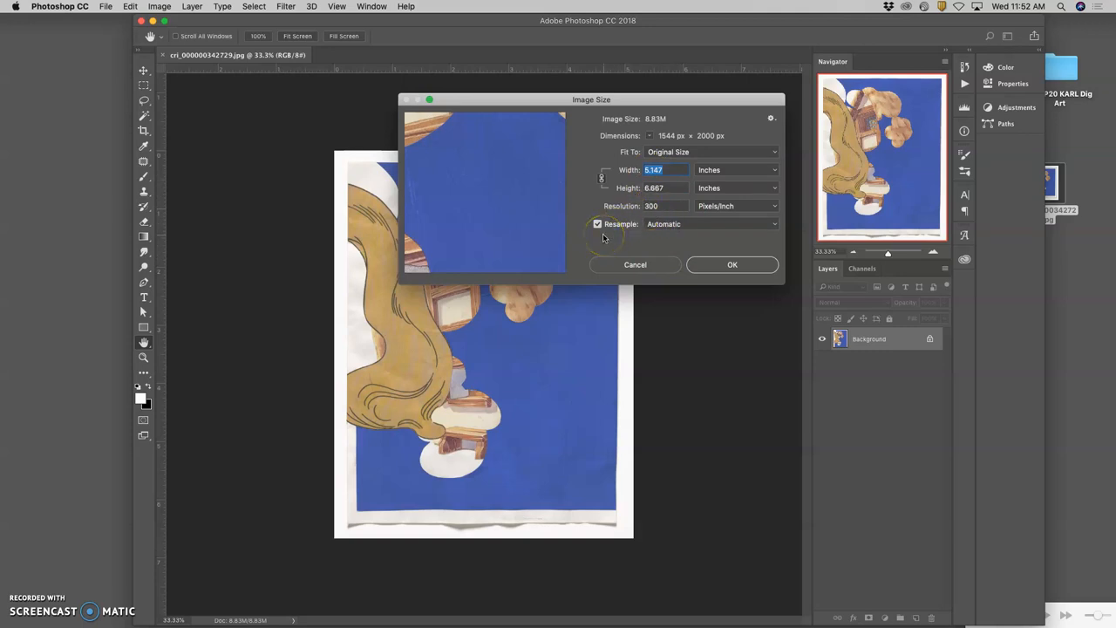
left_click(598, 224)
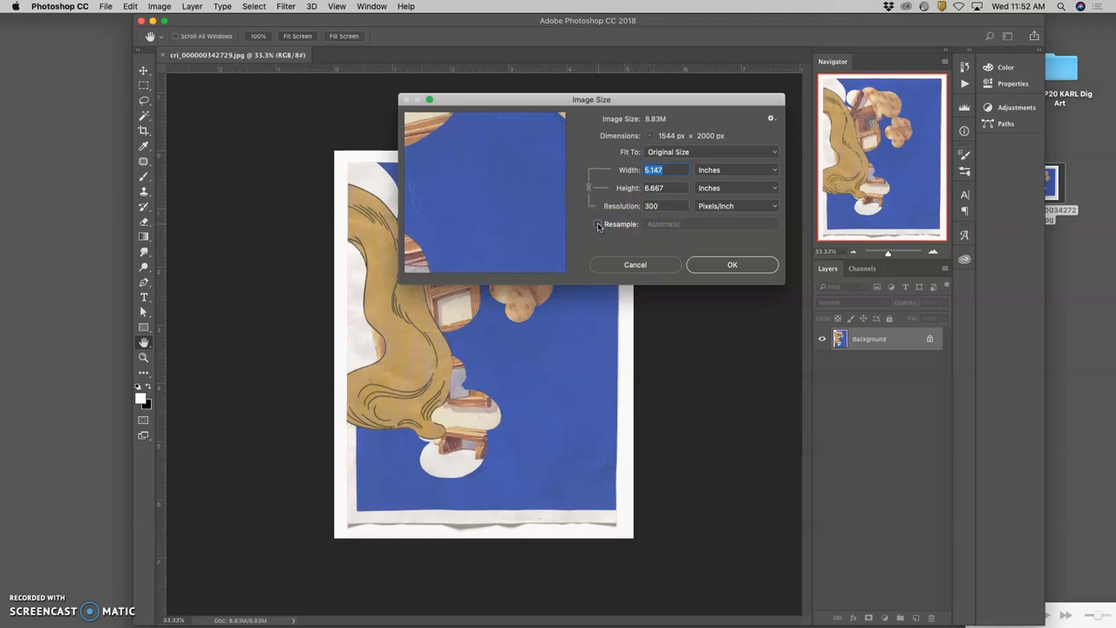
left_click(597, 224)
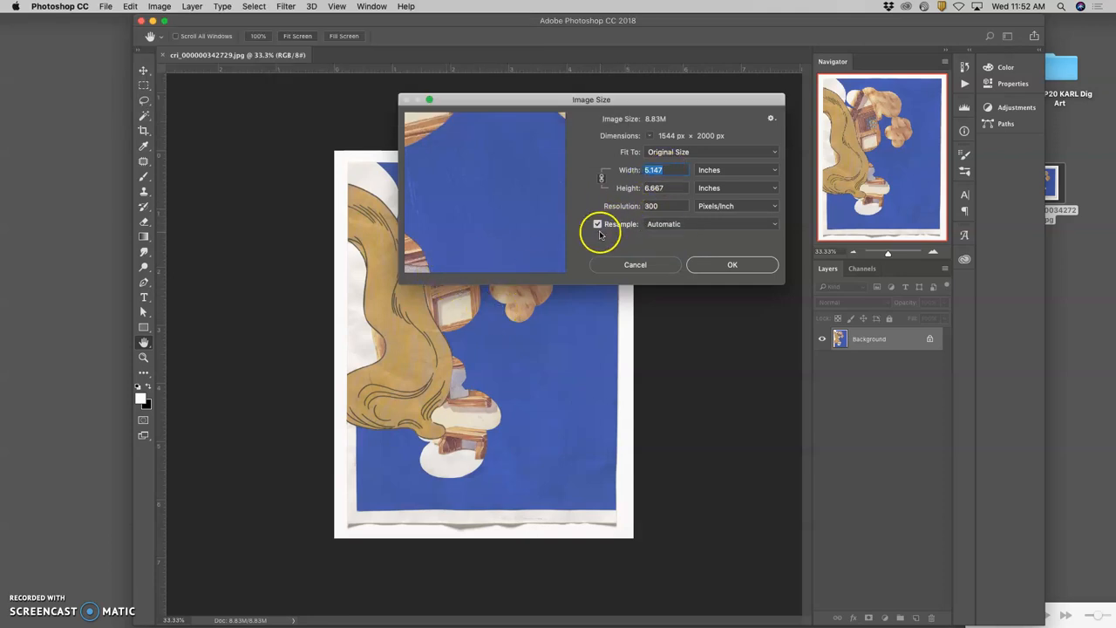
mouse_move(598, 224)
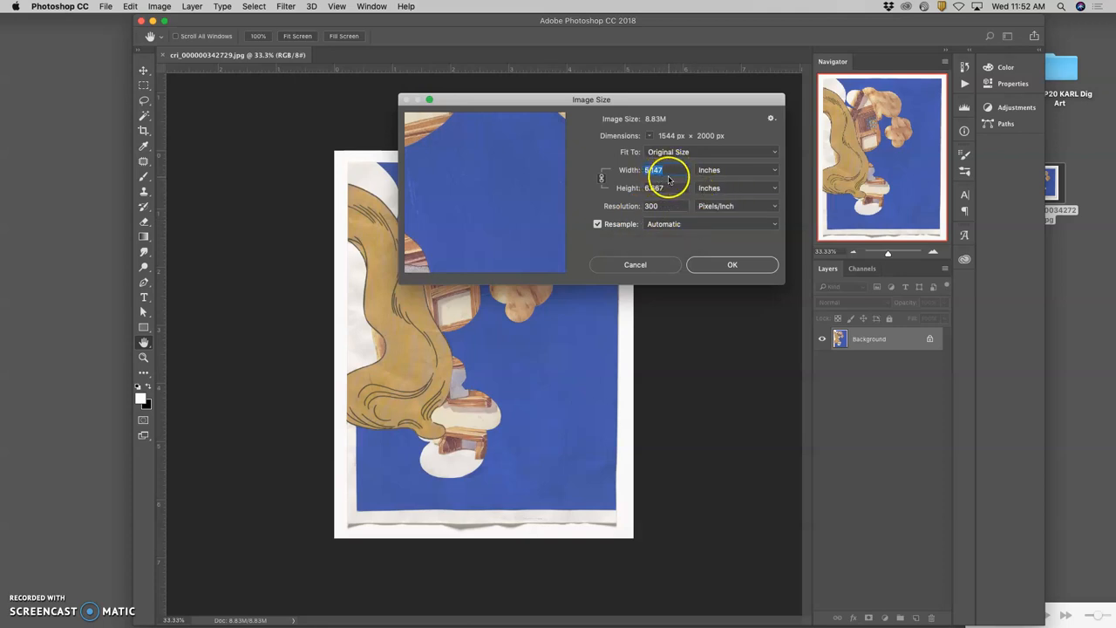
type("8")
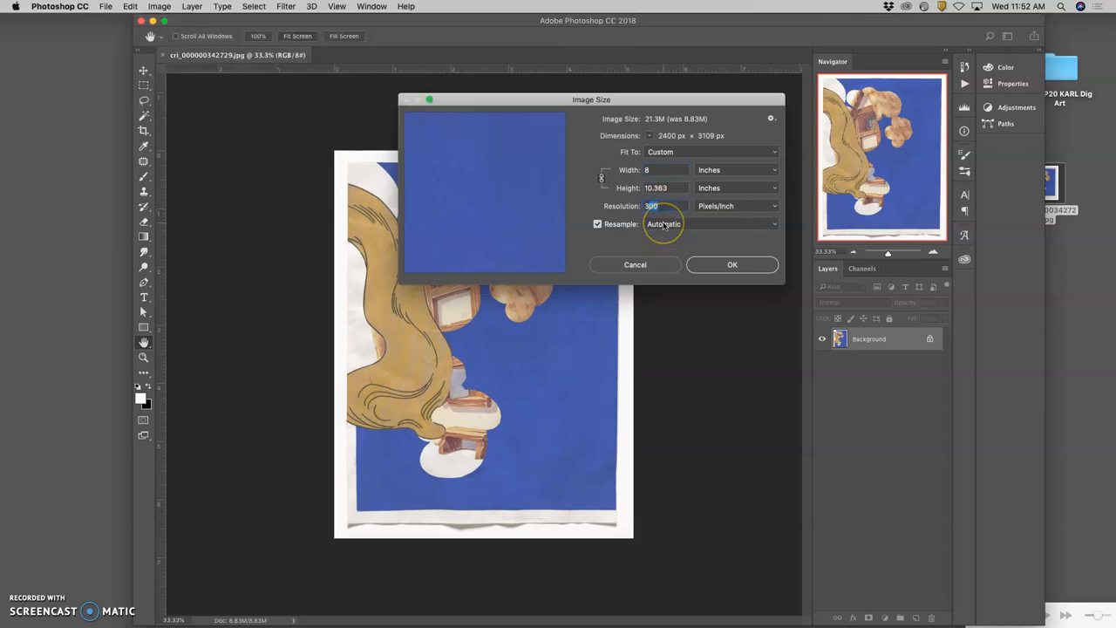
type("350")
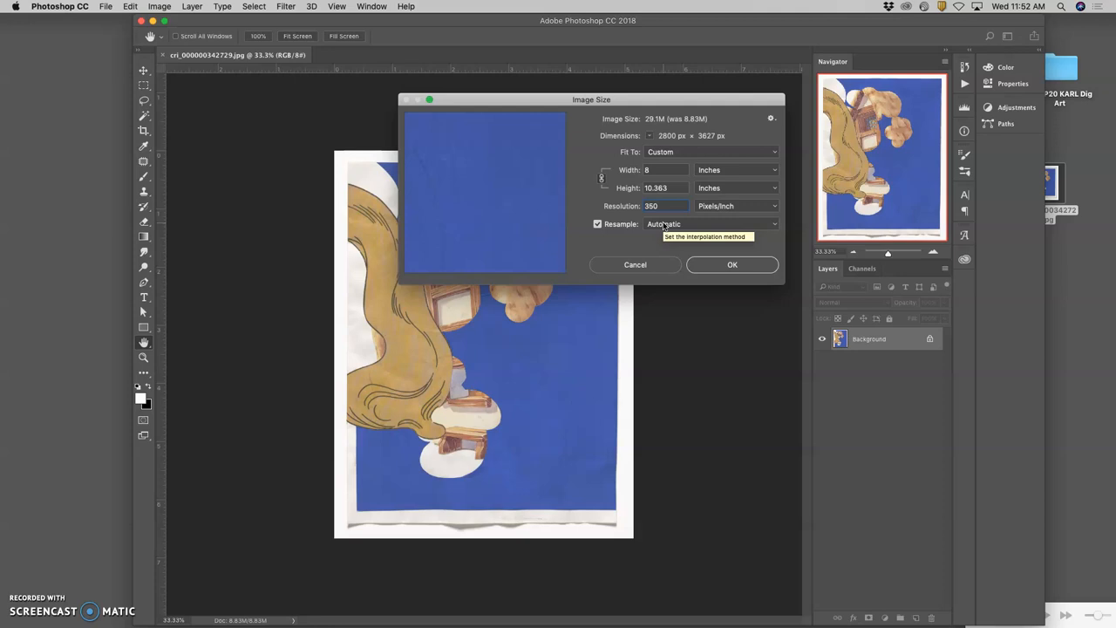
mouse_move(632, 157)
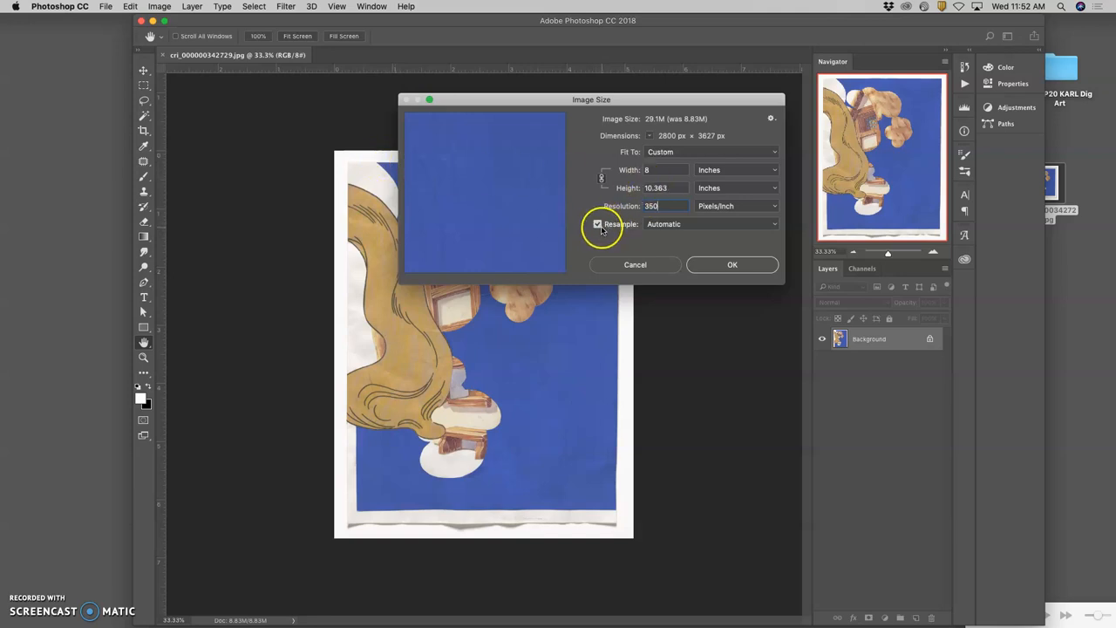
left_click(597, 224)
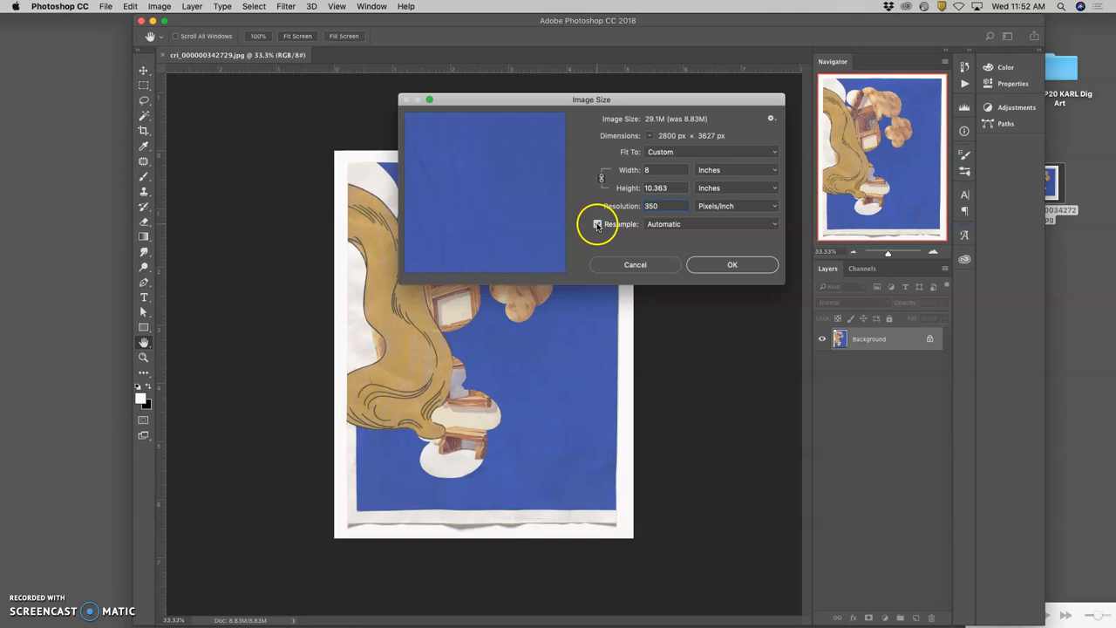
left_click(597, 224)
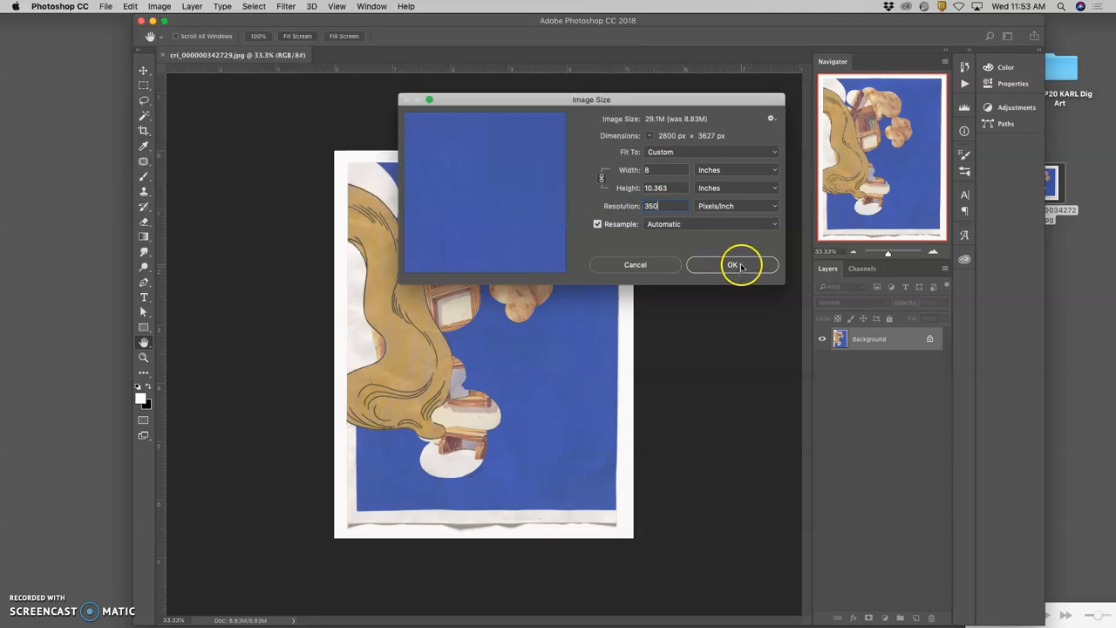
mouse_move(624, 285)
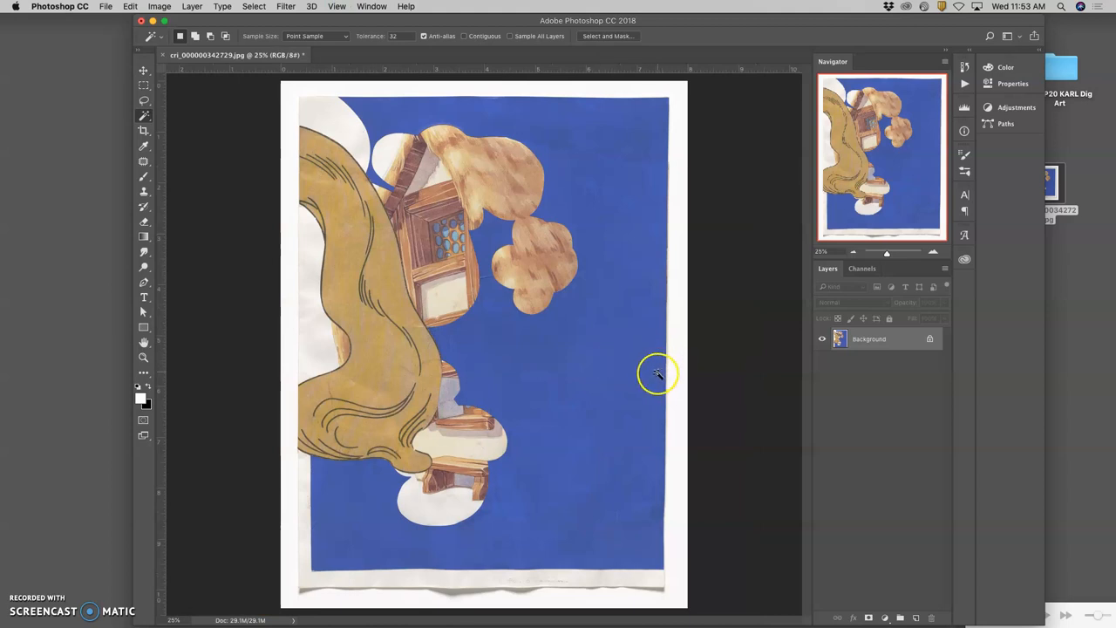
mouse_move(513, 283)
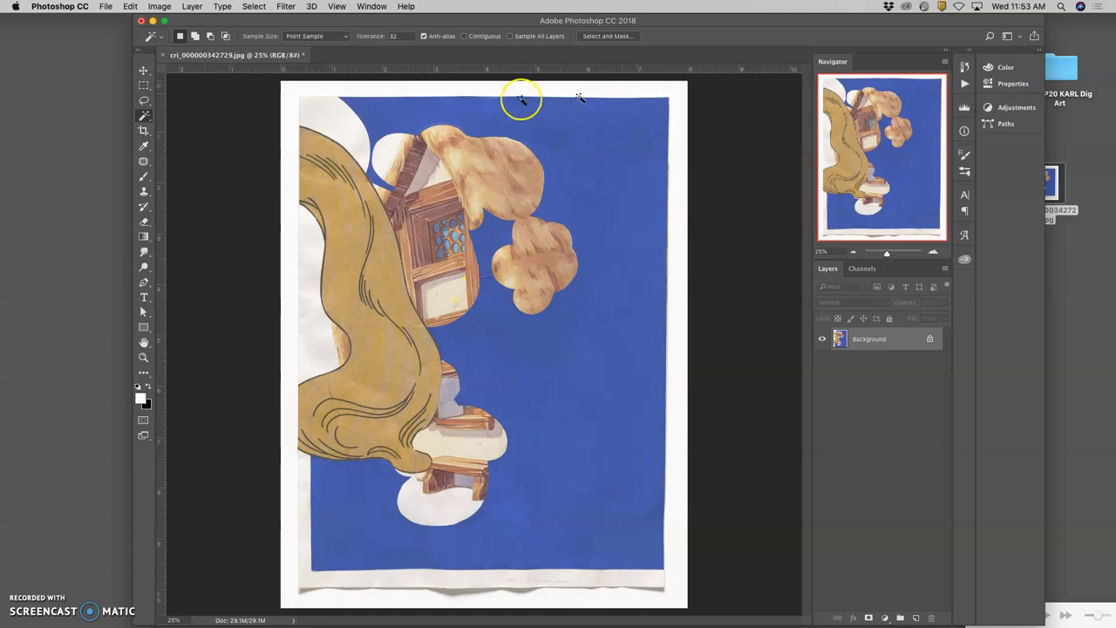
mouse_move(641, 552)
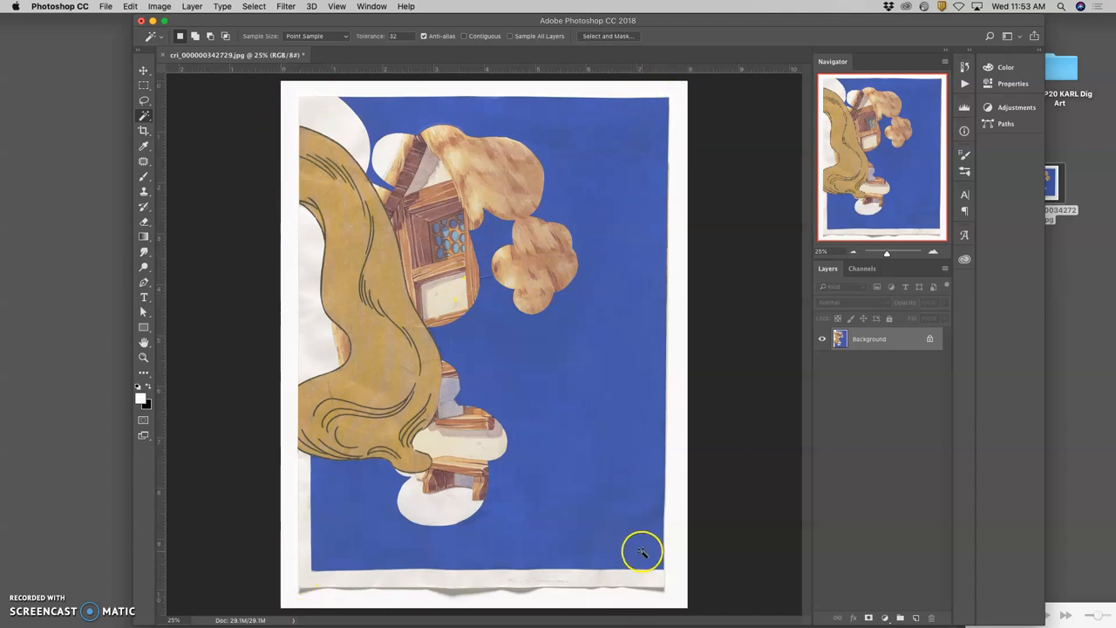
mouse_move(618, 547)
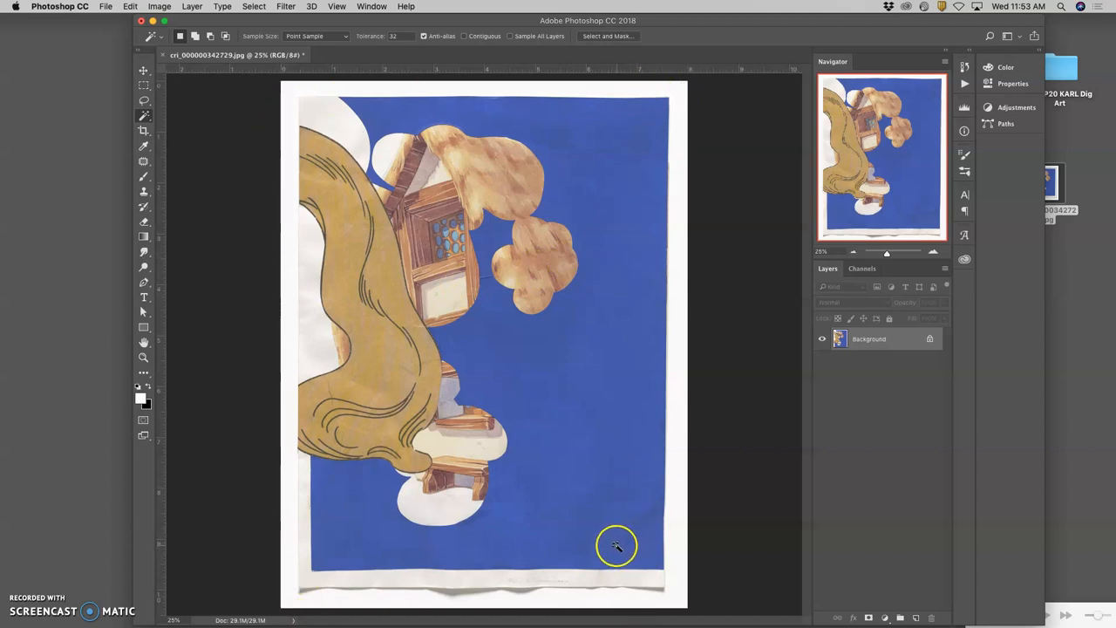
mouse_move(667, 591)
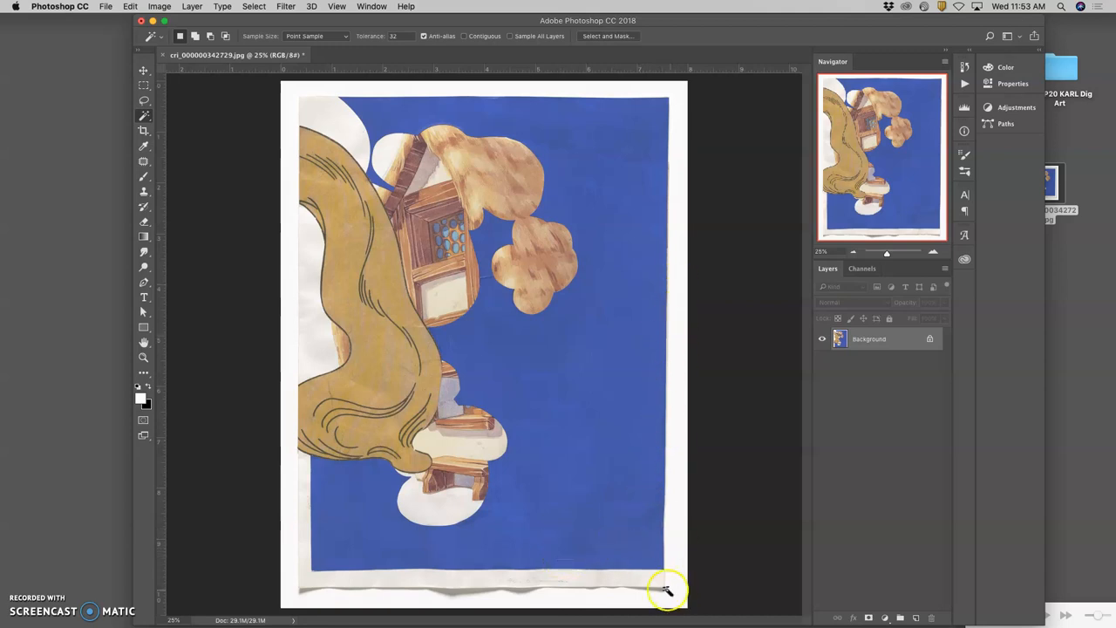
mouse_move(675, 573)
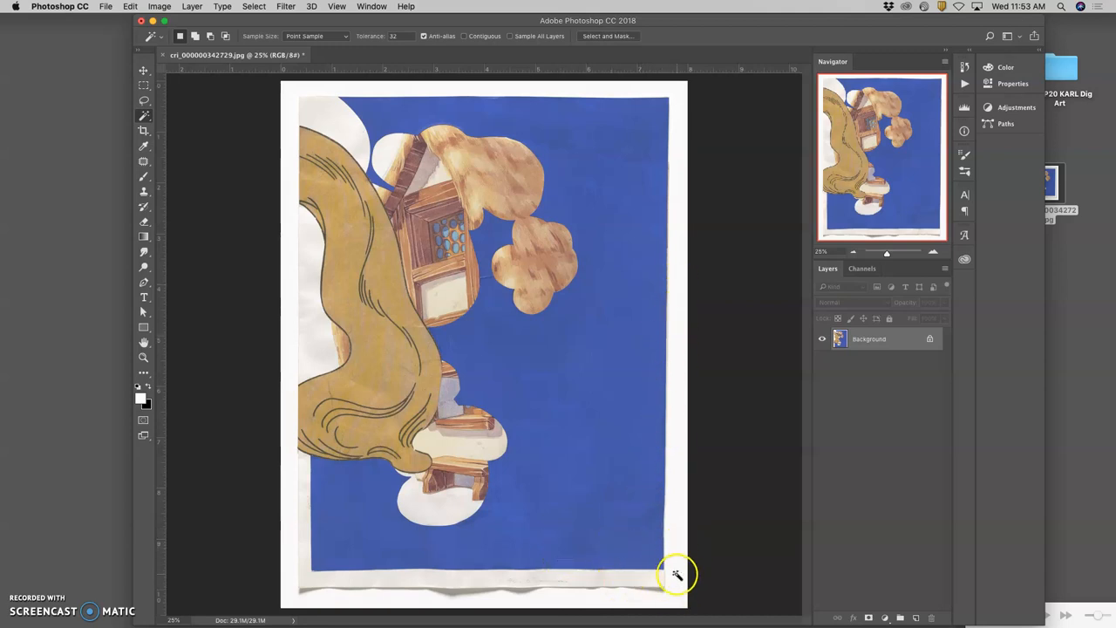
mouse_move(577, 557)
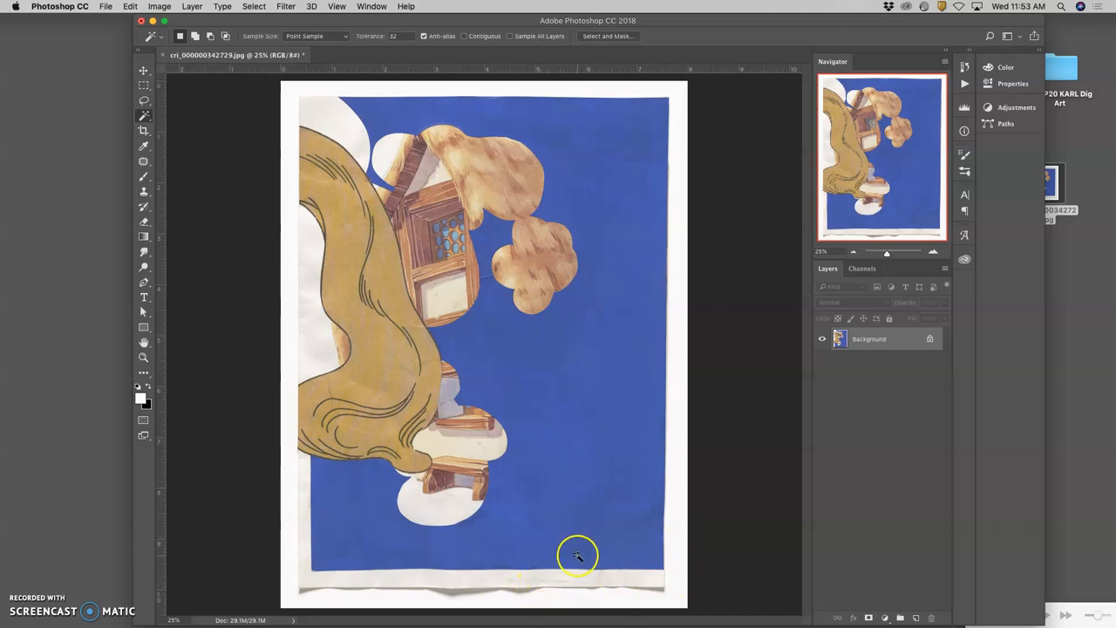
Switch to the Crop tool to frame the resized 8-inch, 350 ppi collage.
left_click(144, 133)
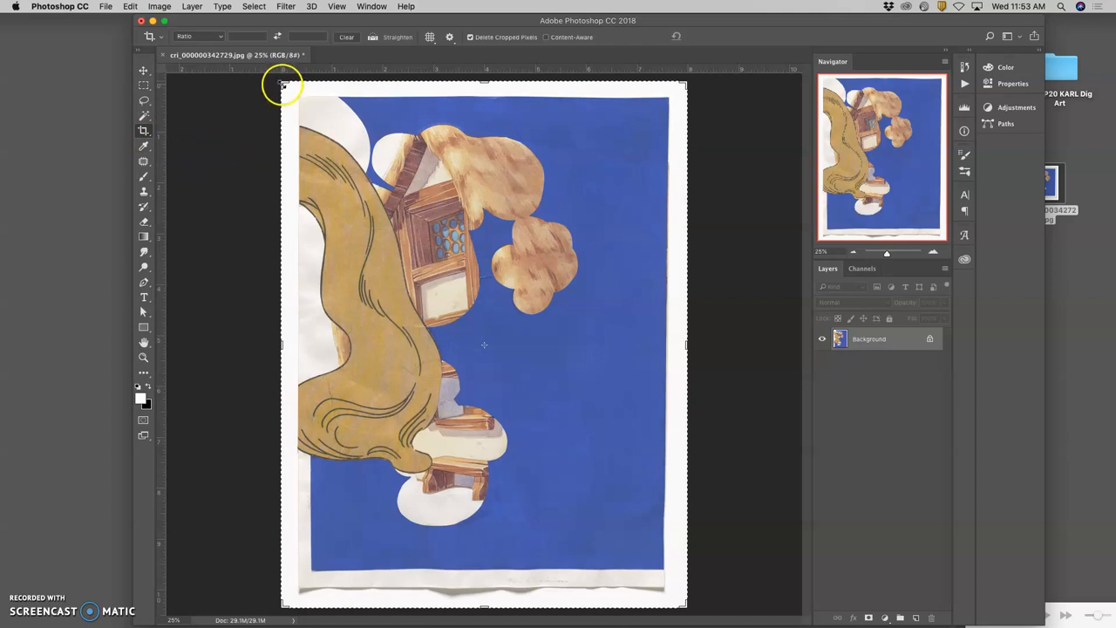
Crop the white scanned border off the right and top edges in two passes.
left_click(144, 131)
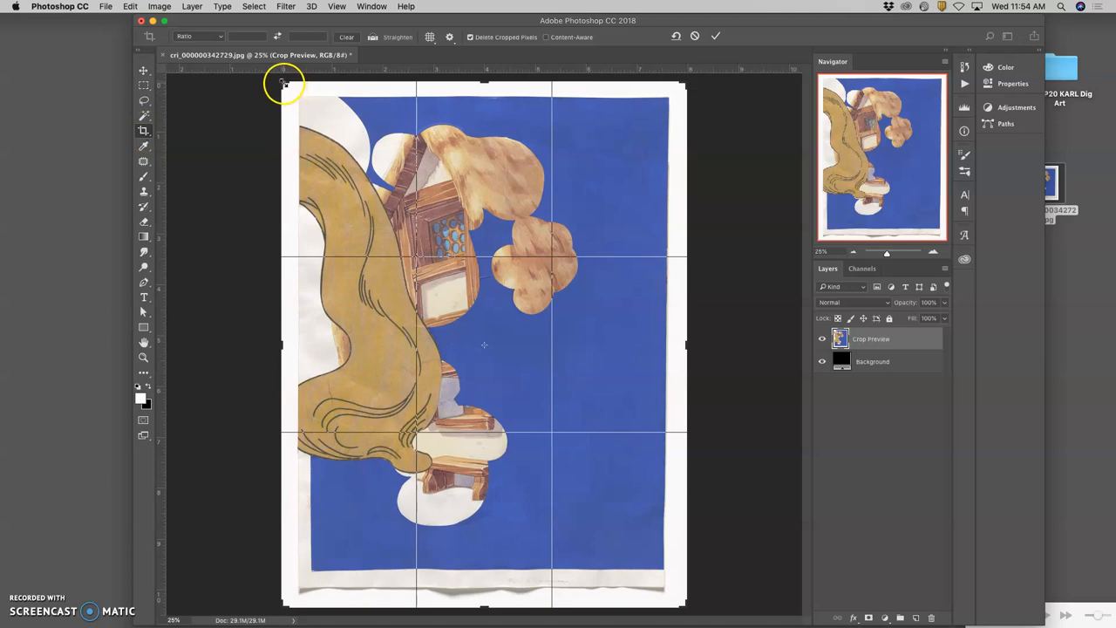
left_click_drag(283, 83, 293, 90)
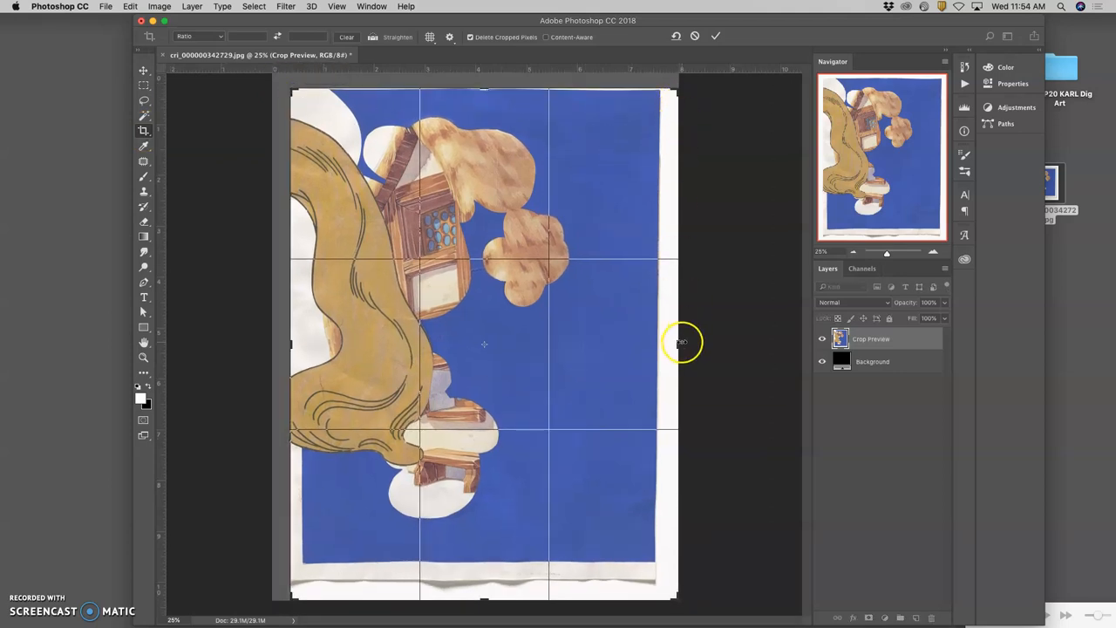
left_click_drag(680, 343, 669, 342)
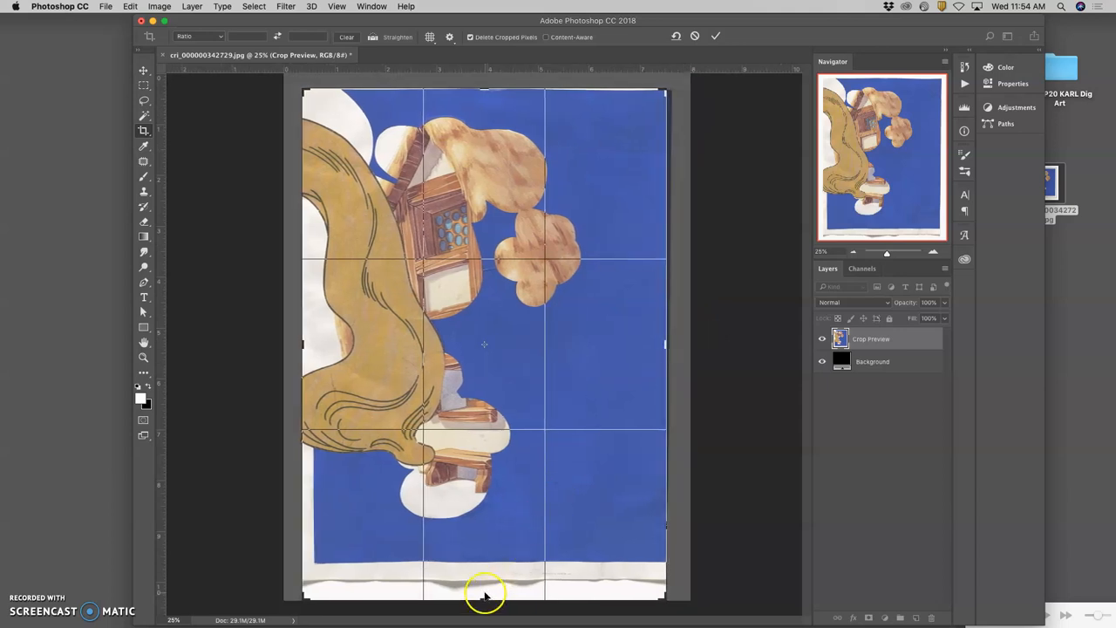
left_click_drag(485, 596, 485, 588)
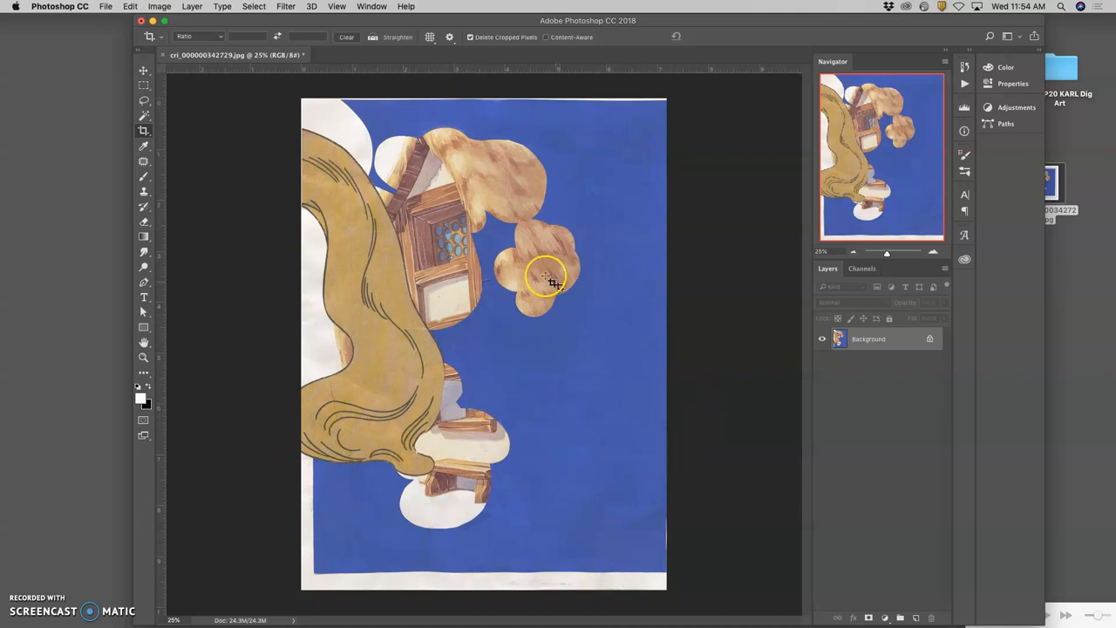
left_click_drag(549, 280, 484, 304)
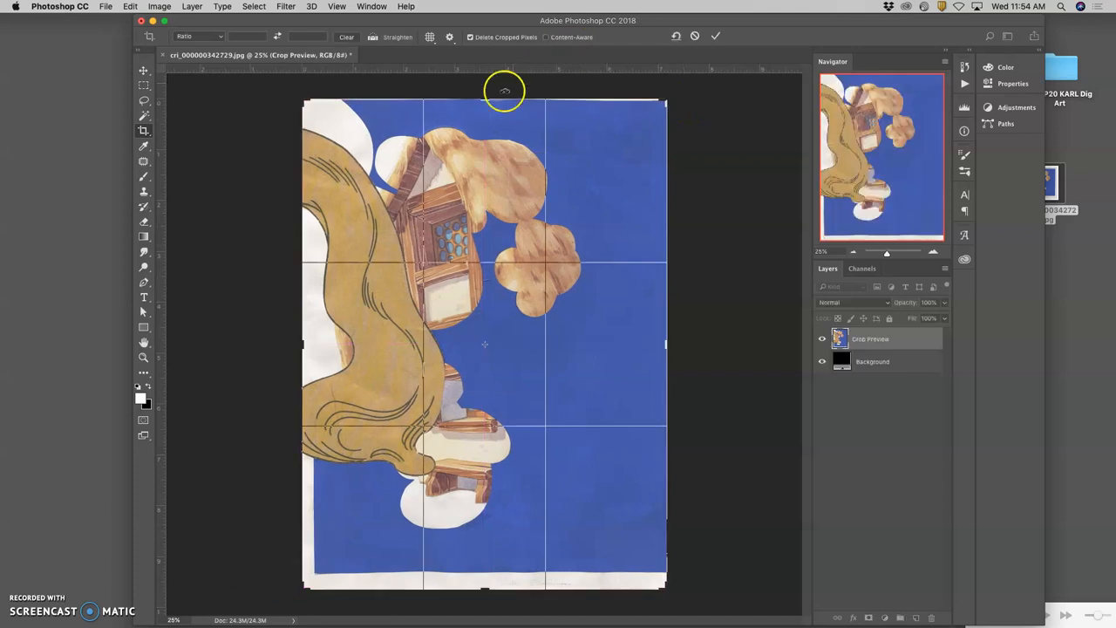
left_click_drag(504, 90, 486, 104)
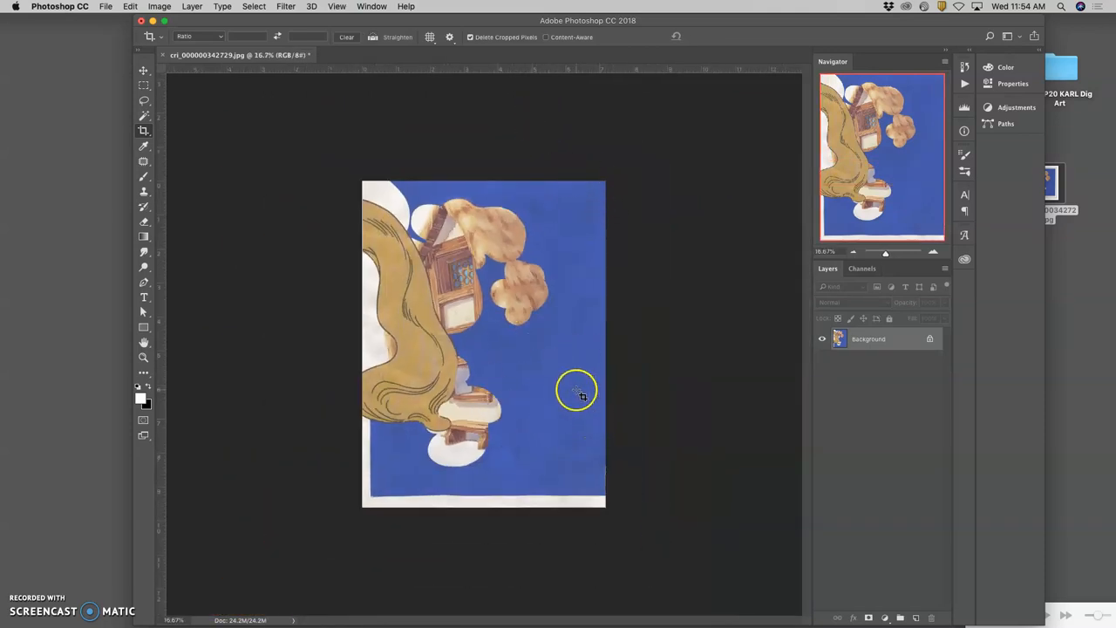
Resample the cropped collage to 8 inches wide at 350 ppi (2800 × 3750 px).
left_click(160, 7)
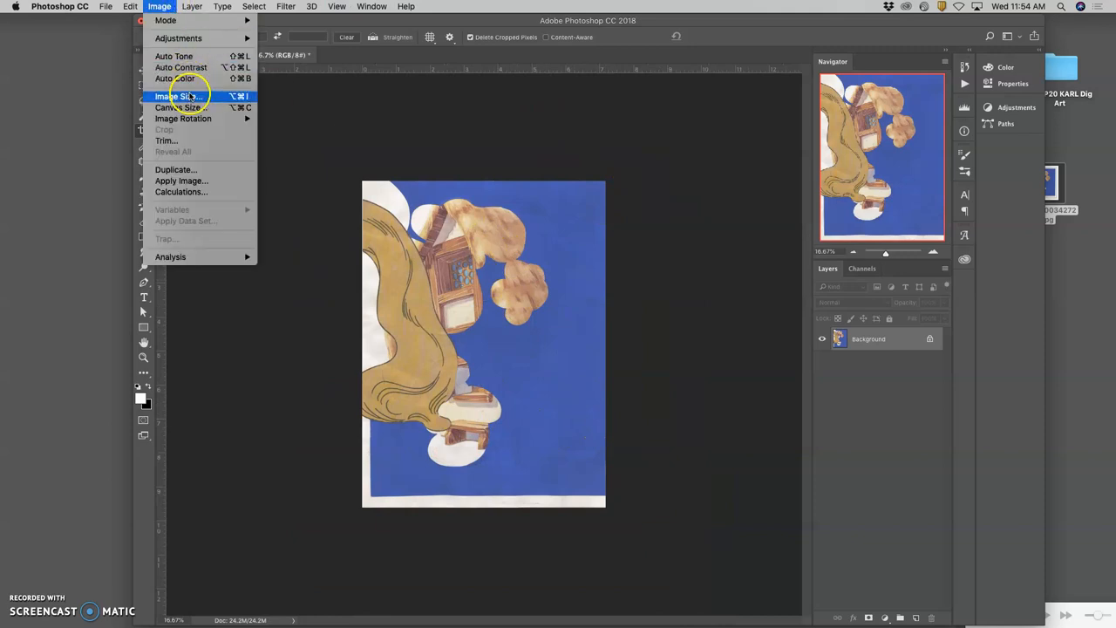
left_click(178, 96)
type("8")
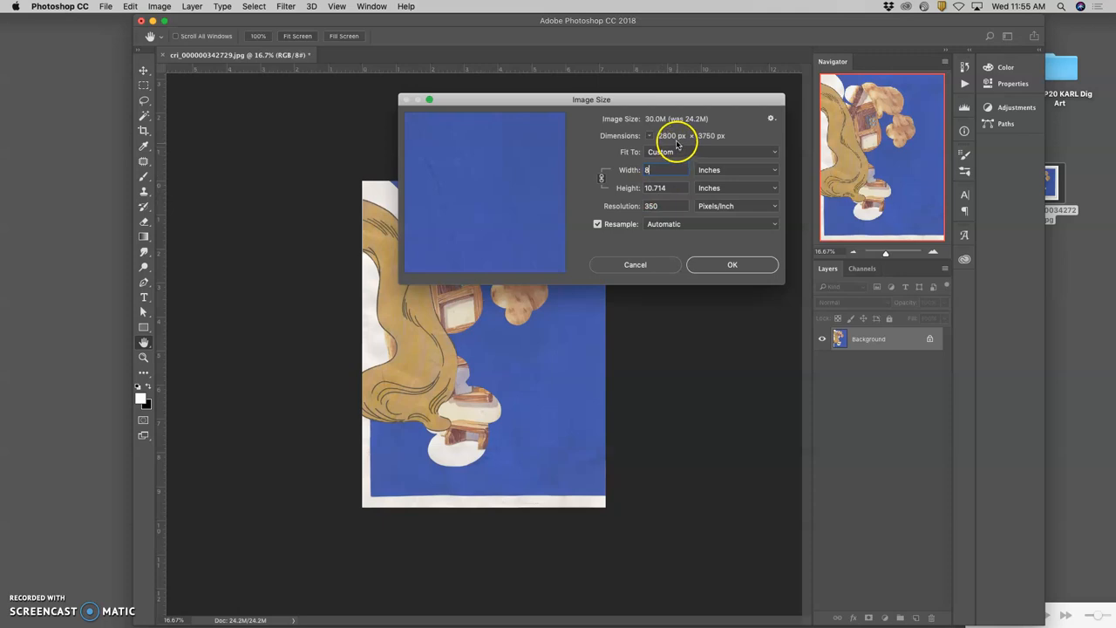
mouse_move(697, 120)
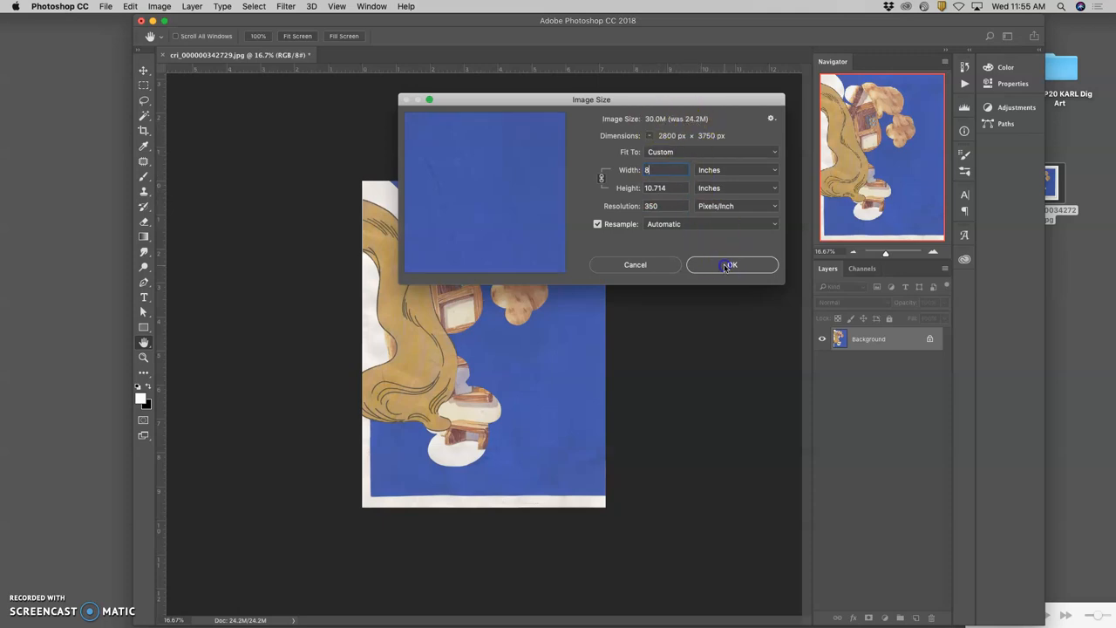
left_click(730, 264)
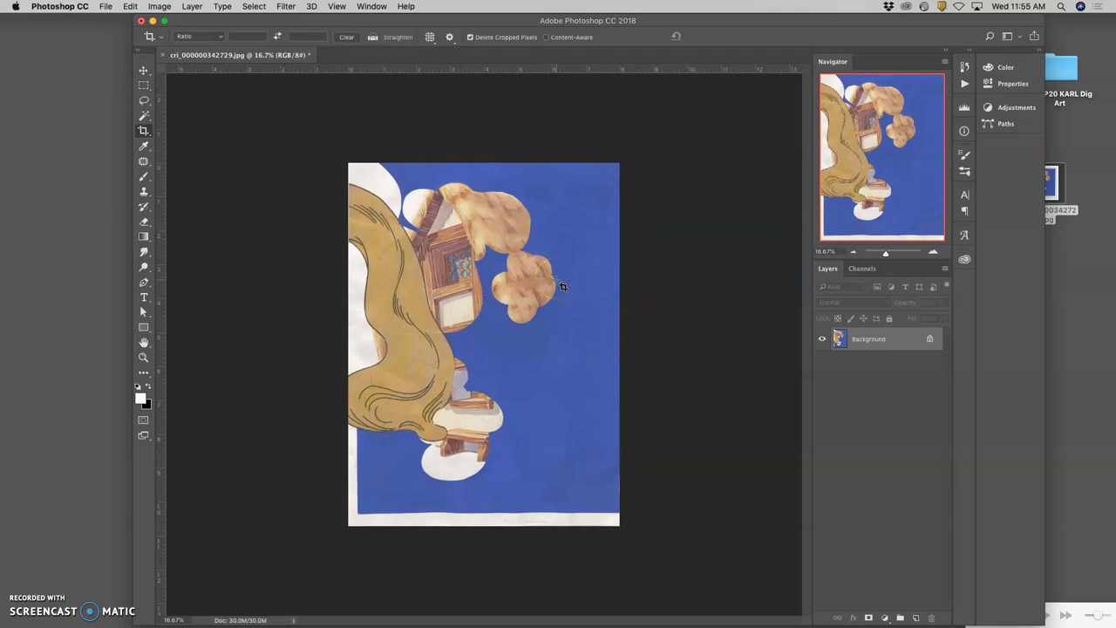
mouse_move(623, 277)
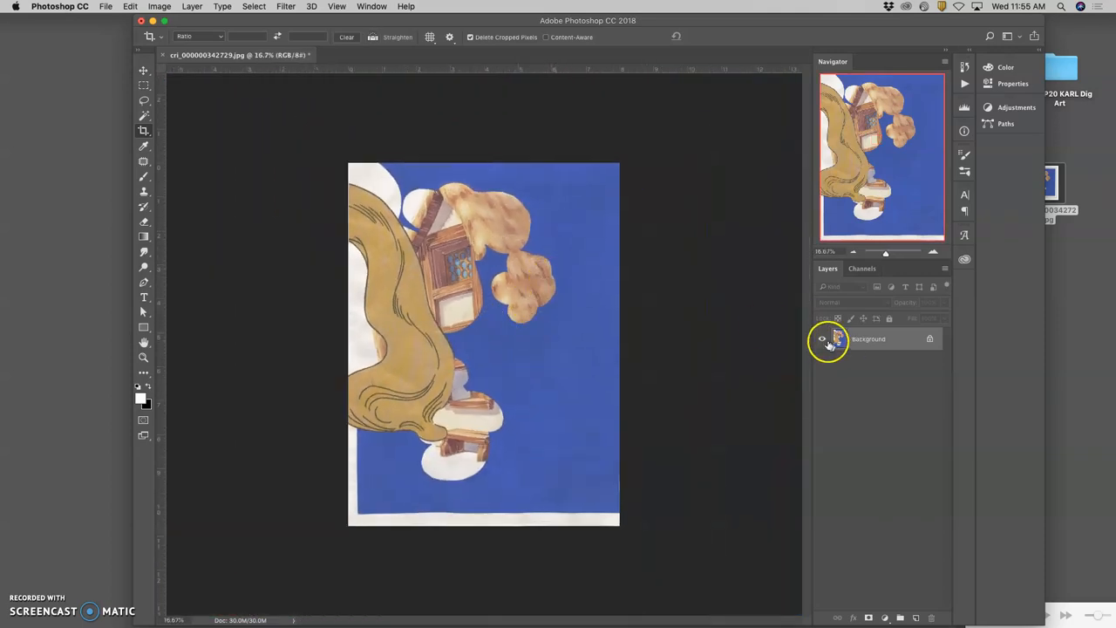
left_click(822, 340)
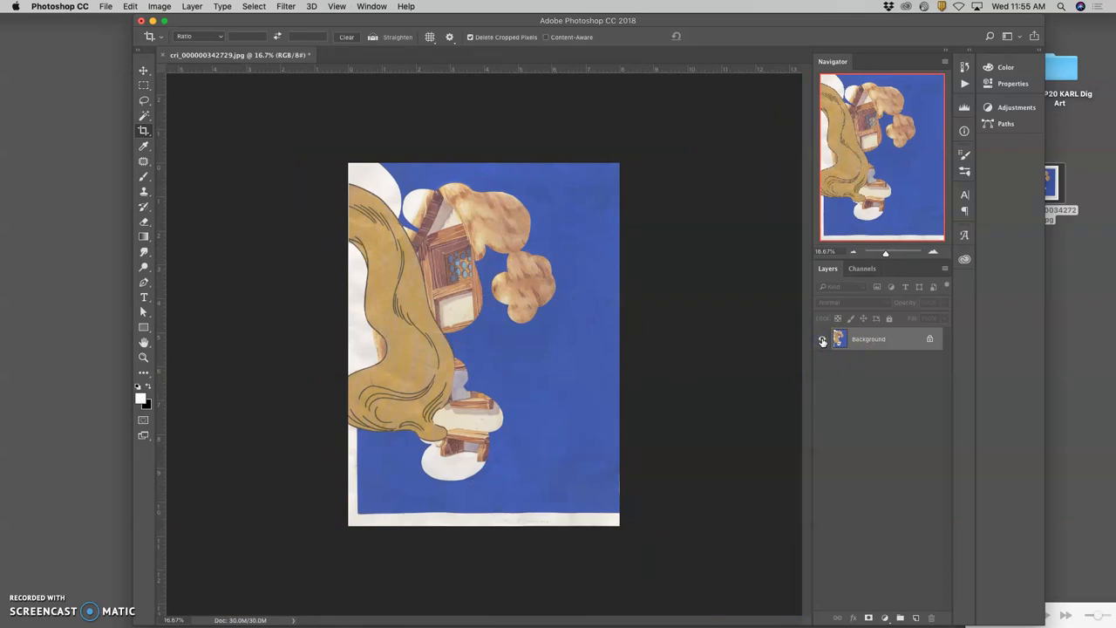
mouse_move(821, 339)
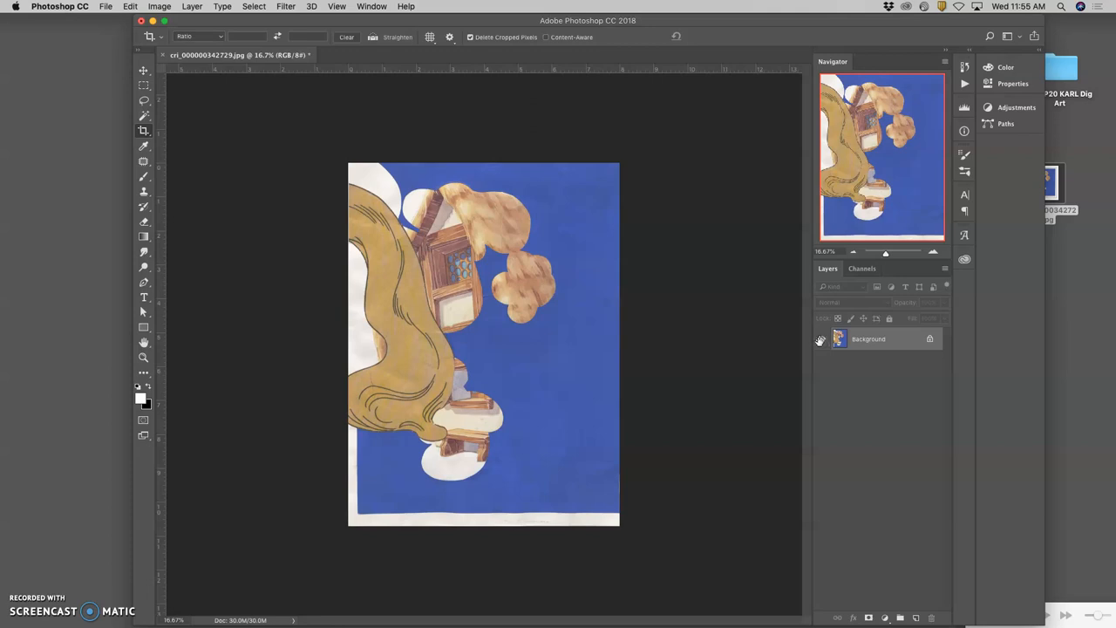
left_click(819, 338)
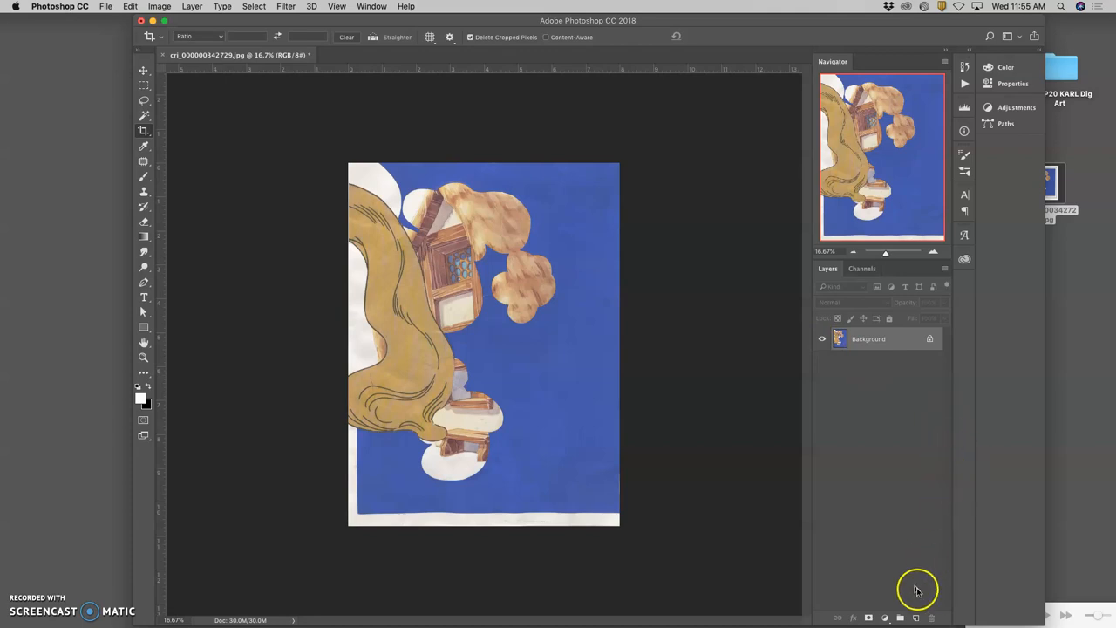
mouse_move(303, 83)
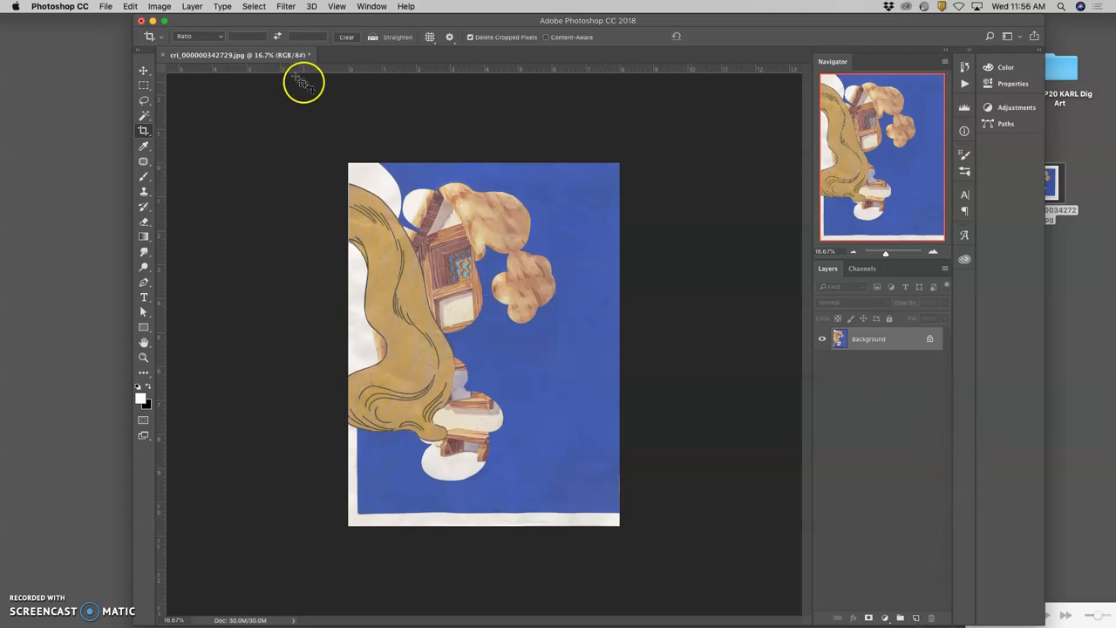
left_click(191, 6)
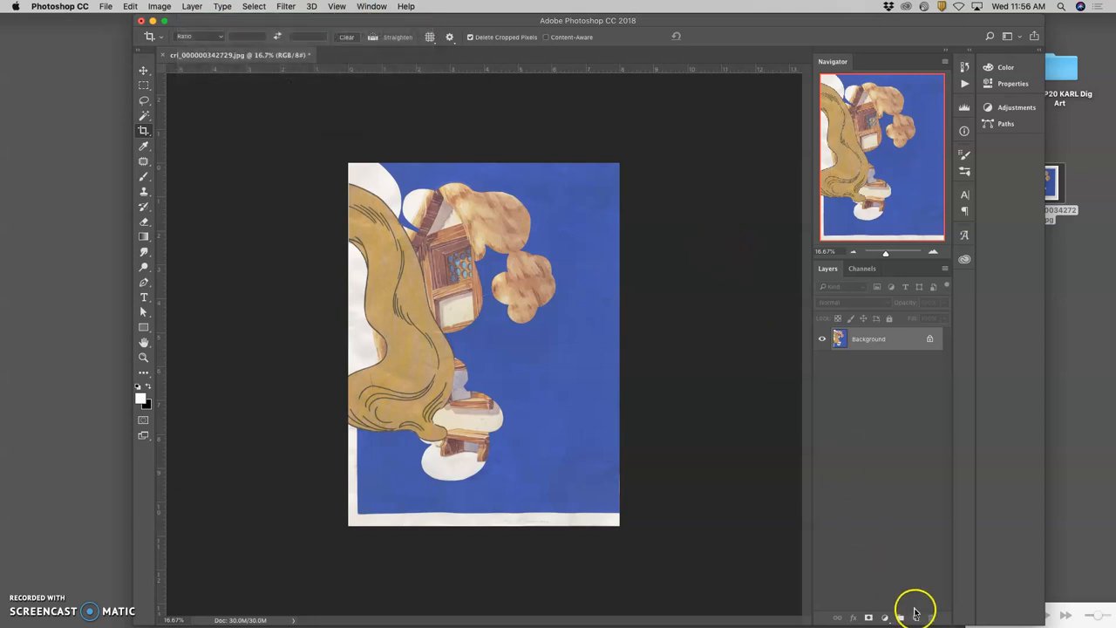
mouse_move(1018, 619)
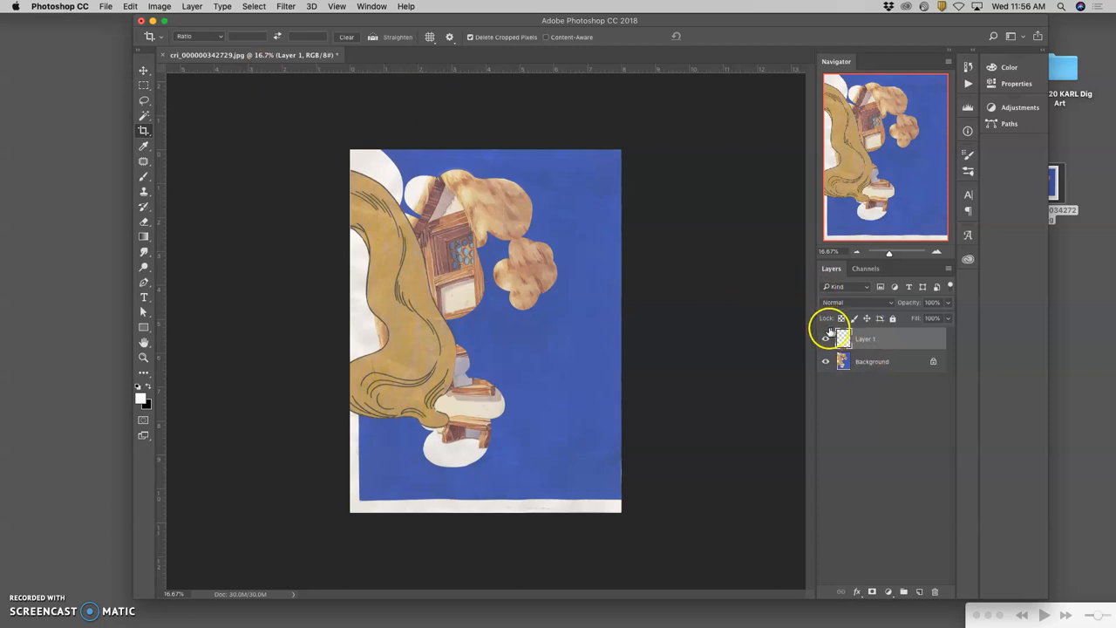
Fill Layer 1 with white using Edit > Fill, then hide the layer.
left_click(129, 6)
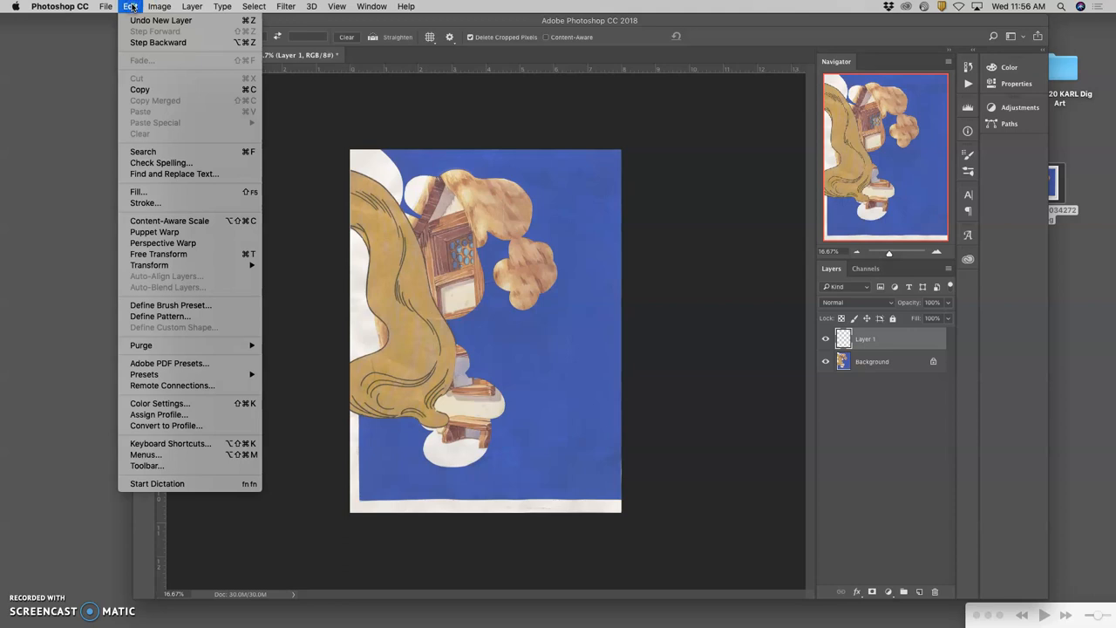
left_click(137, 192)
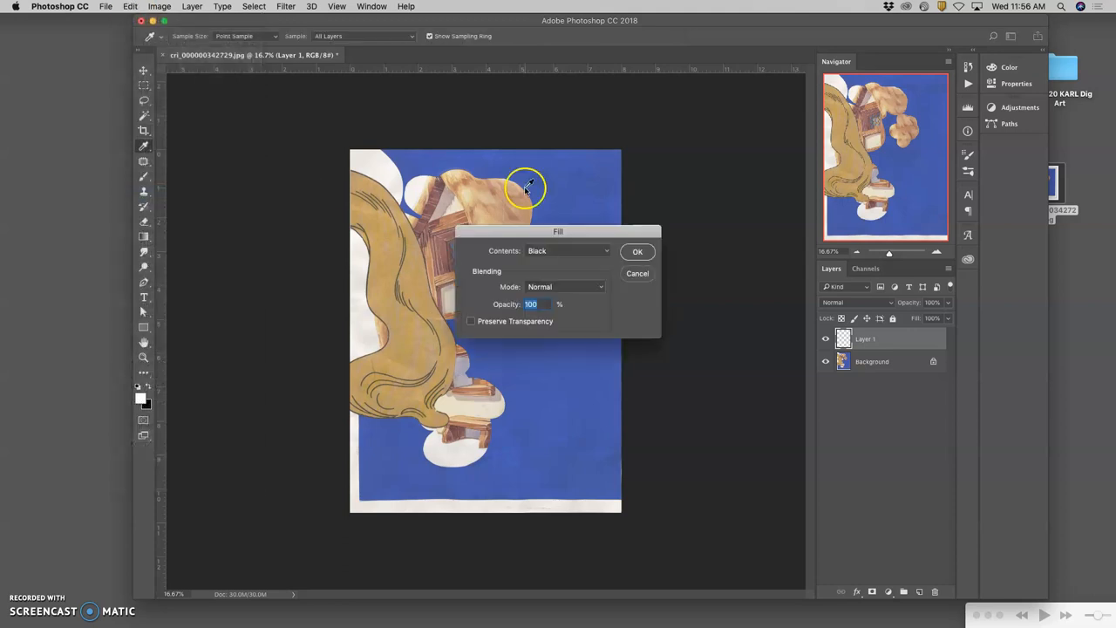
left_click(567, 250)
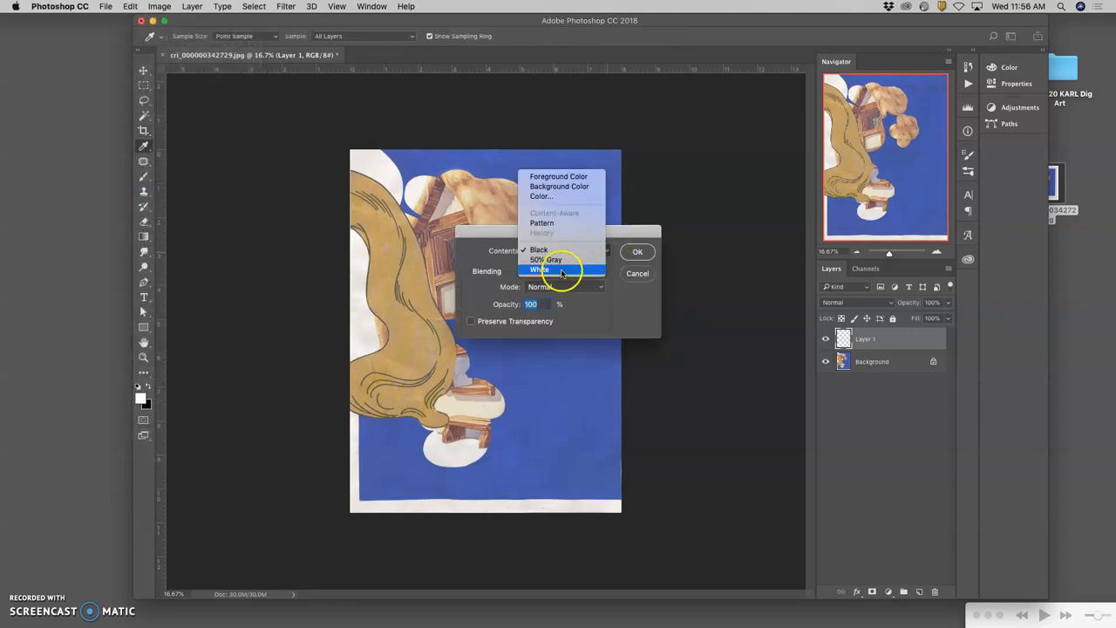
left_click(540, 270)
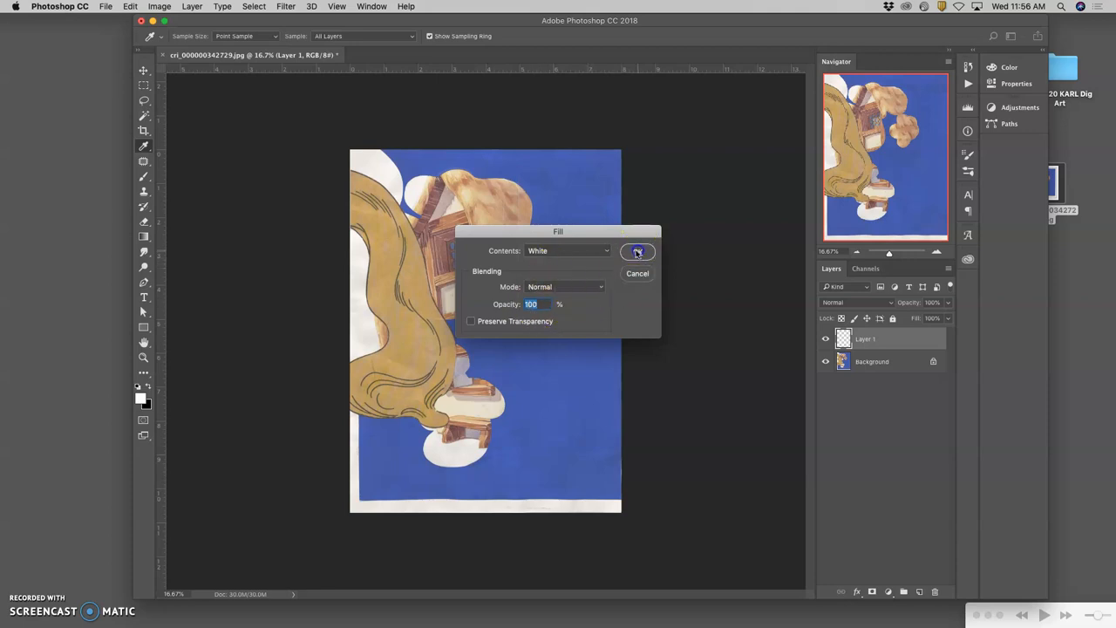
left_click(637, 252)
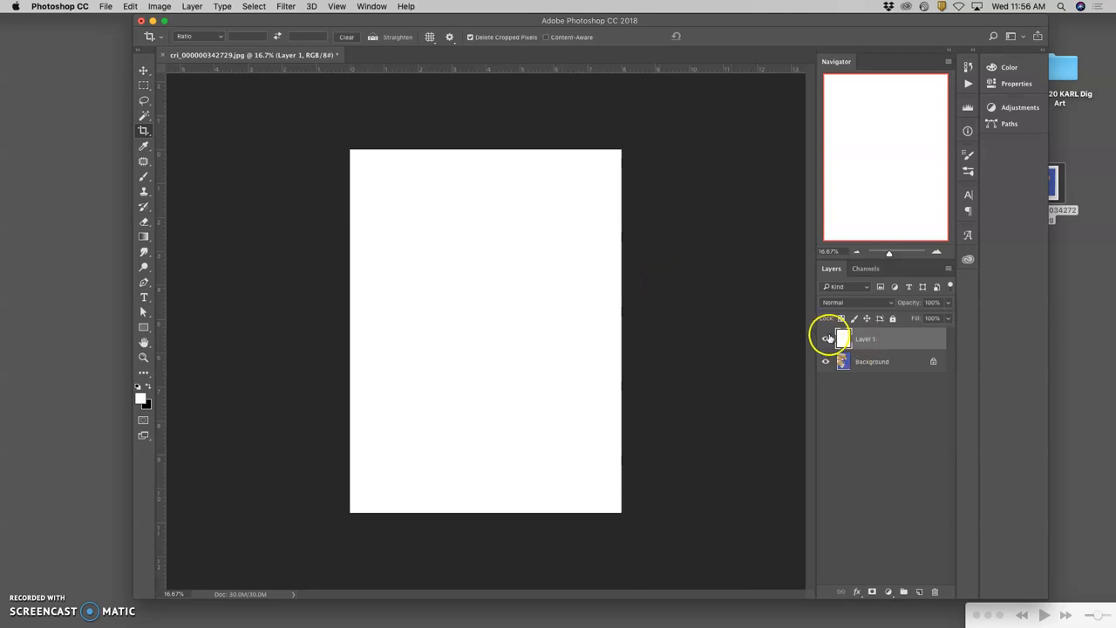
left_click(825, 338)
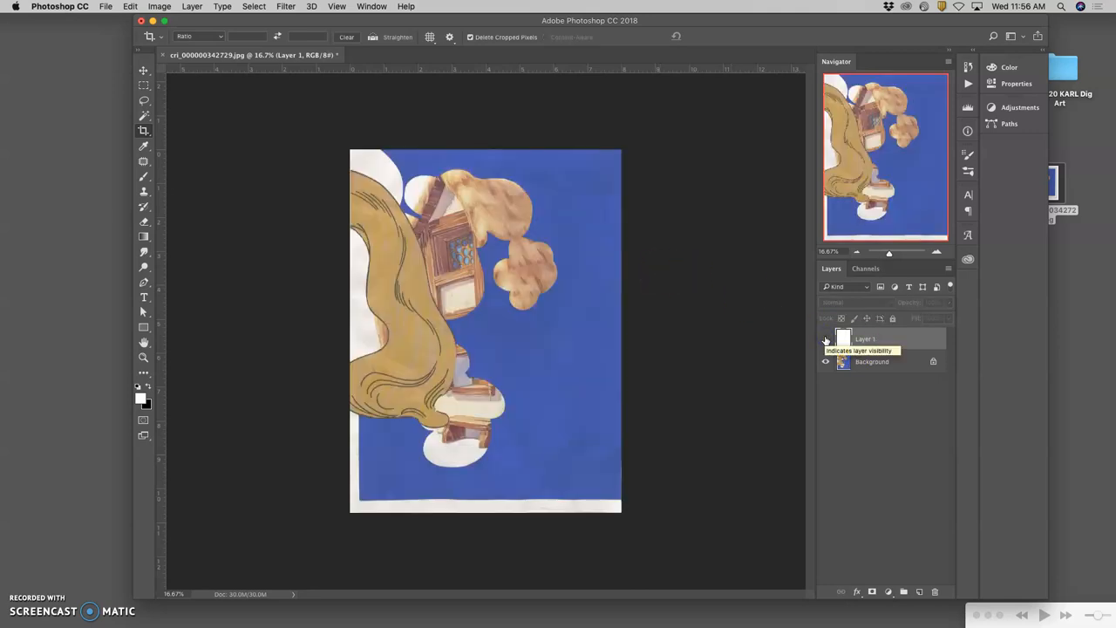
Make the white Layer 1 visible again over the blue collage.
left_click(826, 339)
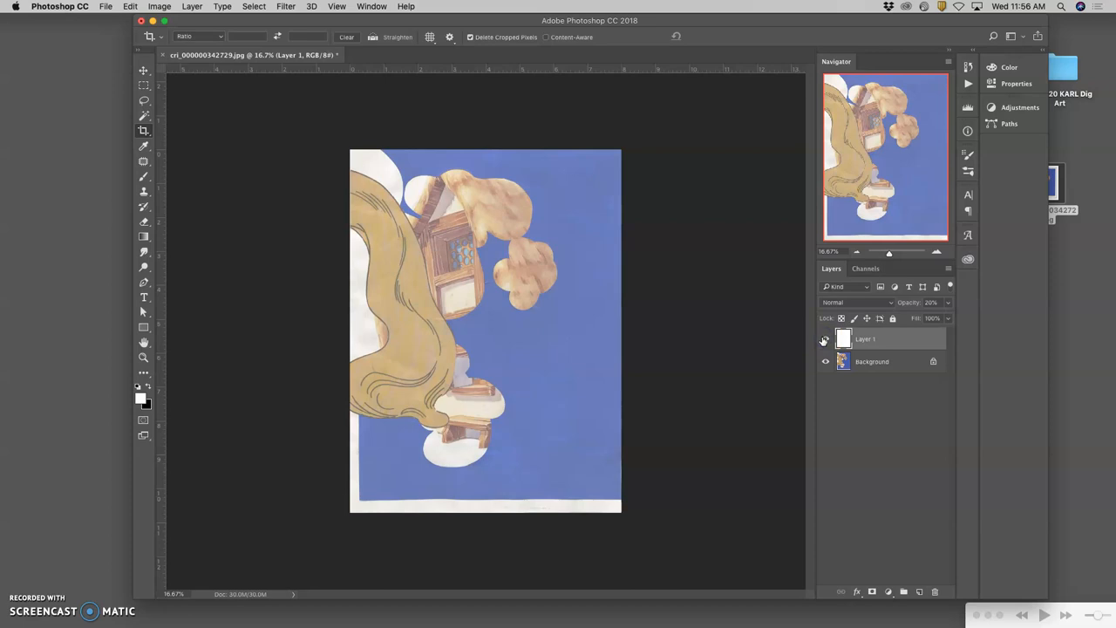
mouse_move(647, 349)
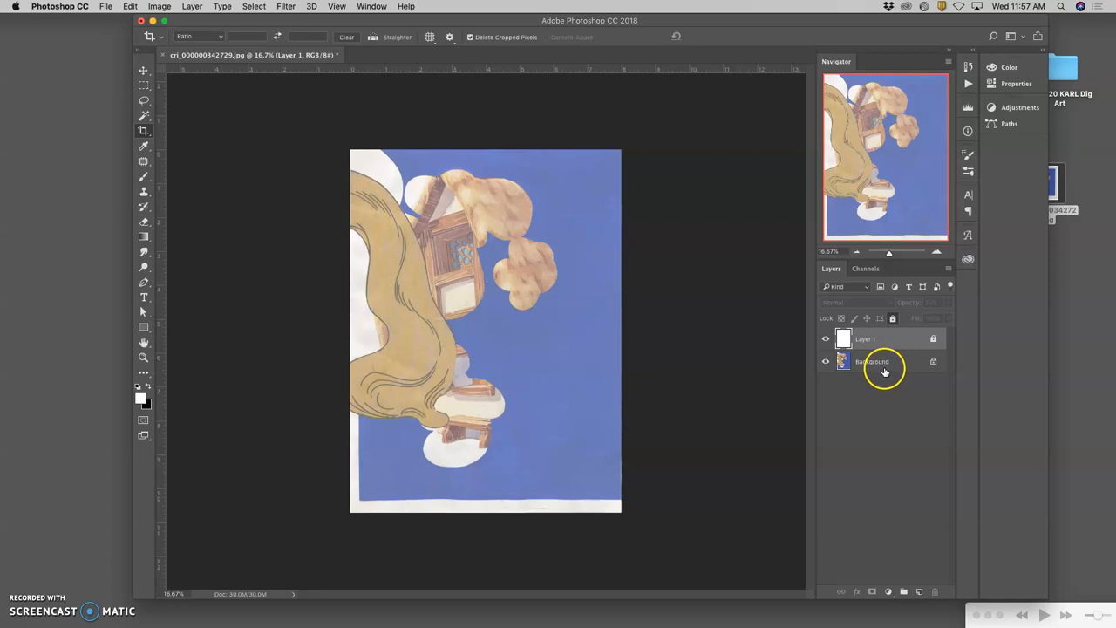
mouse_move(600, 355)
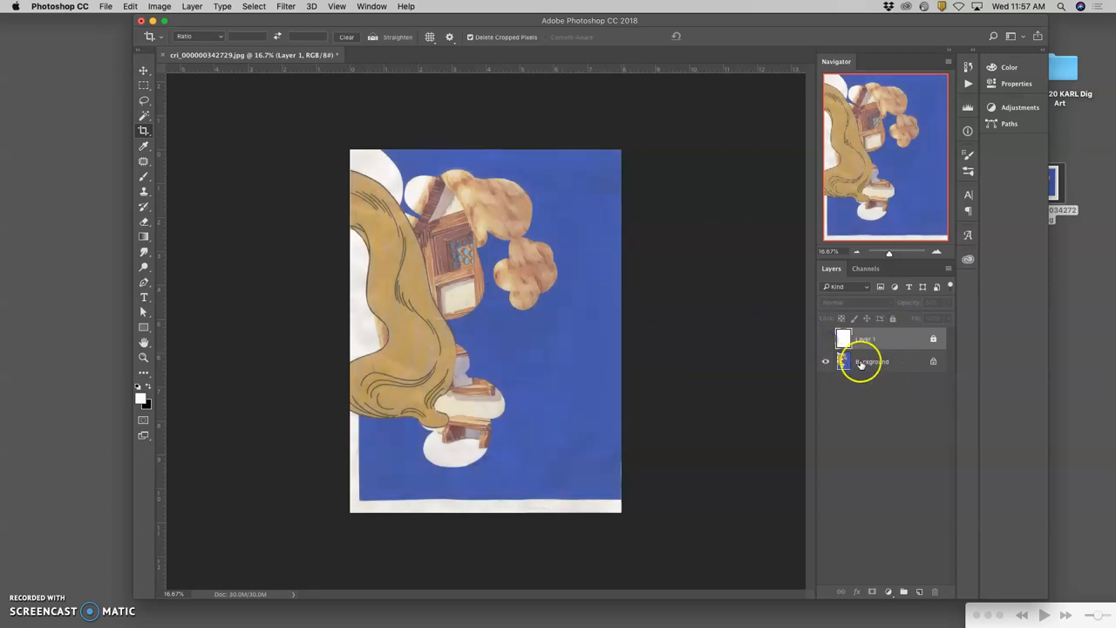
left_click(824, 361)
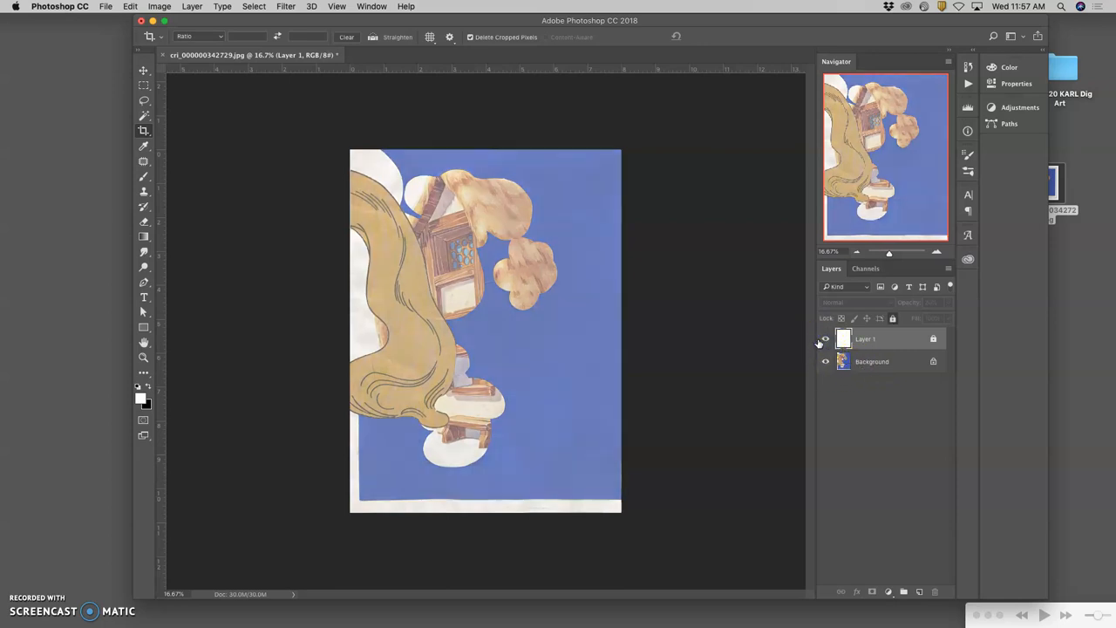
mouse_move(825, 339)
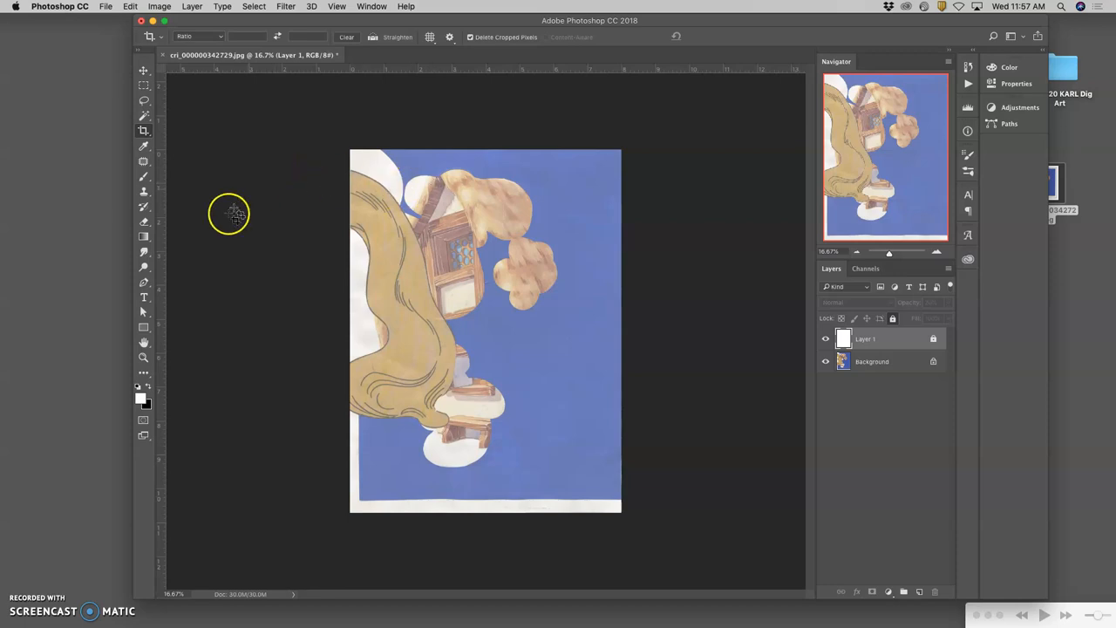
mouse_move(143, 327)
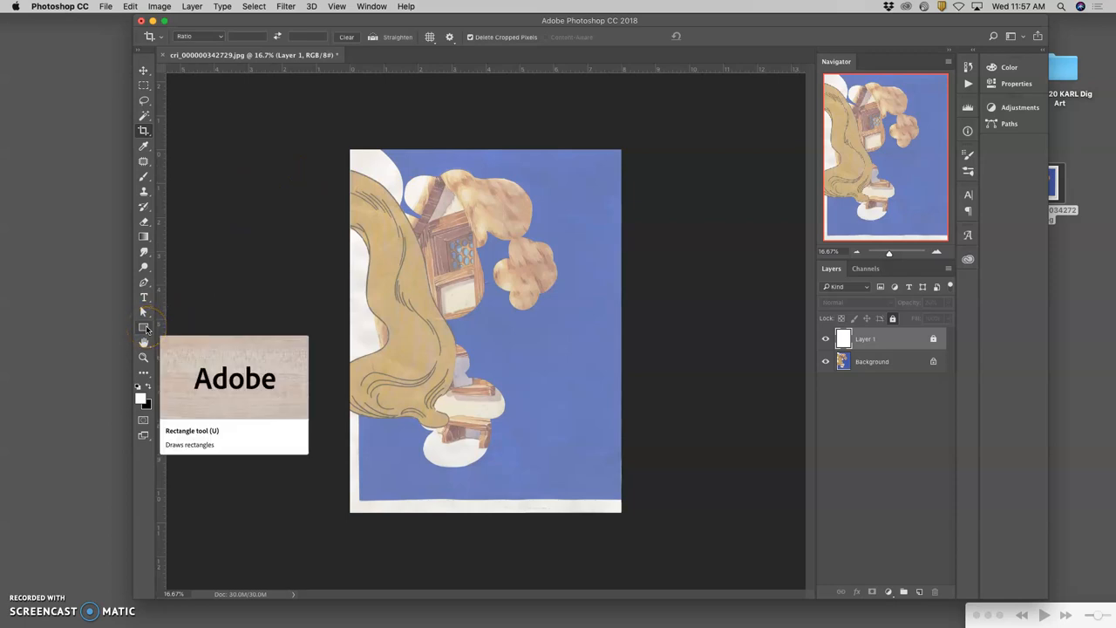
mouse_move(144, 71)
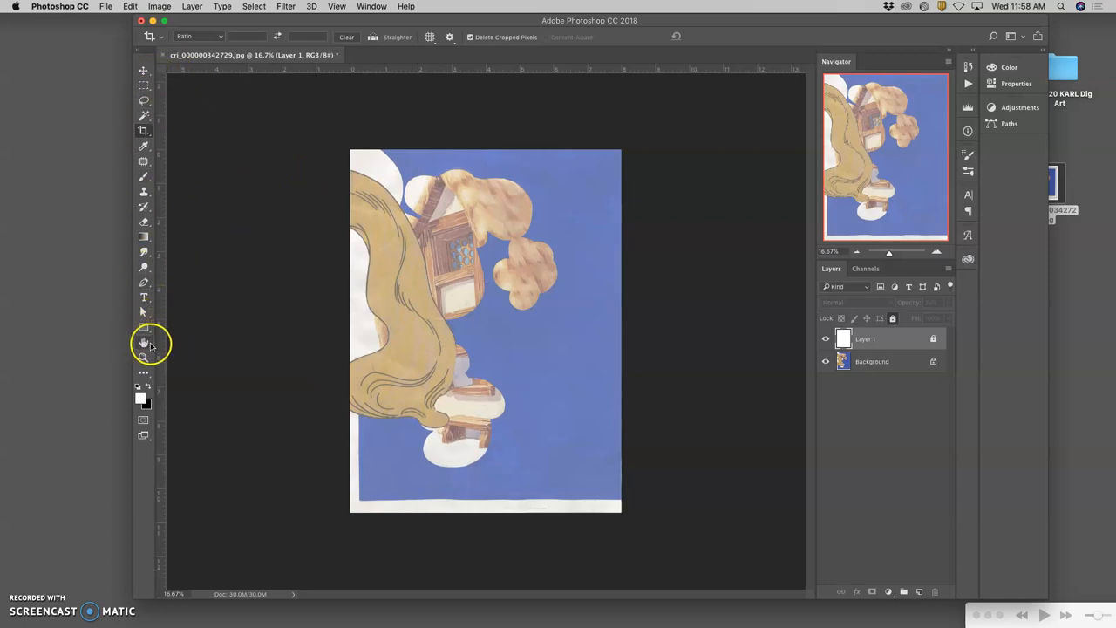
Pick the Ellipse Tool from the Rectangle tool's flyout.
left_click(143, 330)
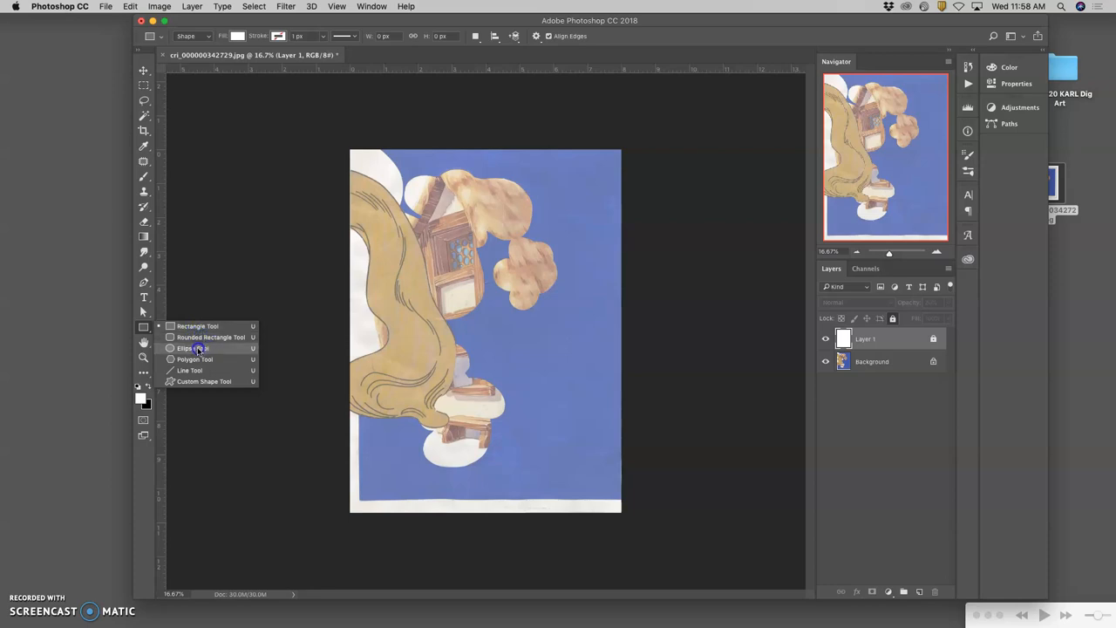
left_click(191, 348)
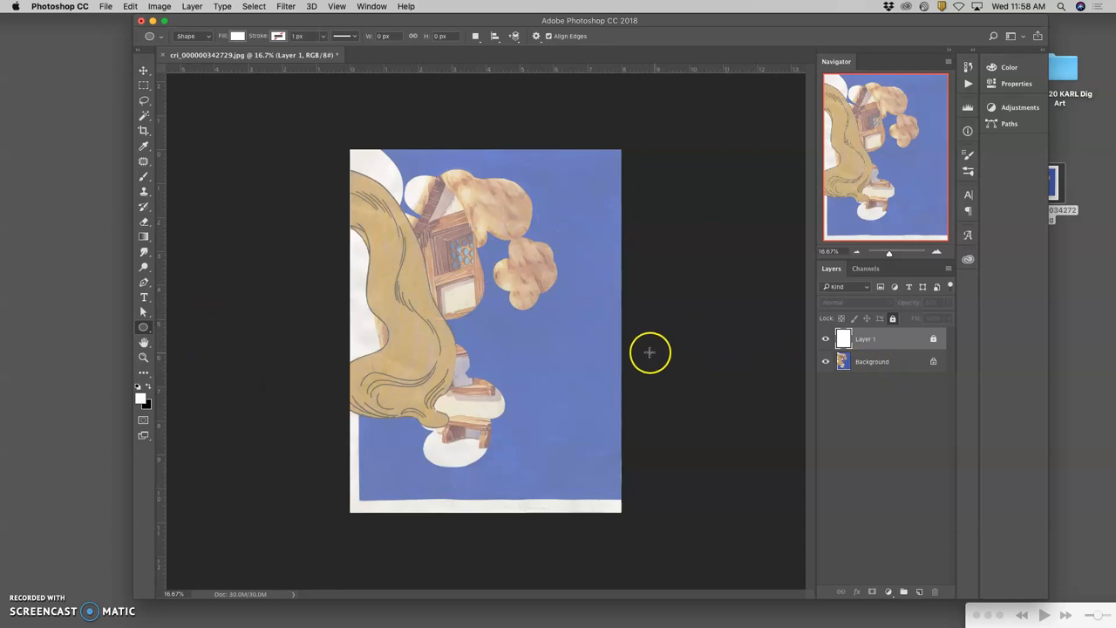
mouse_move(699, 338)
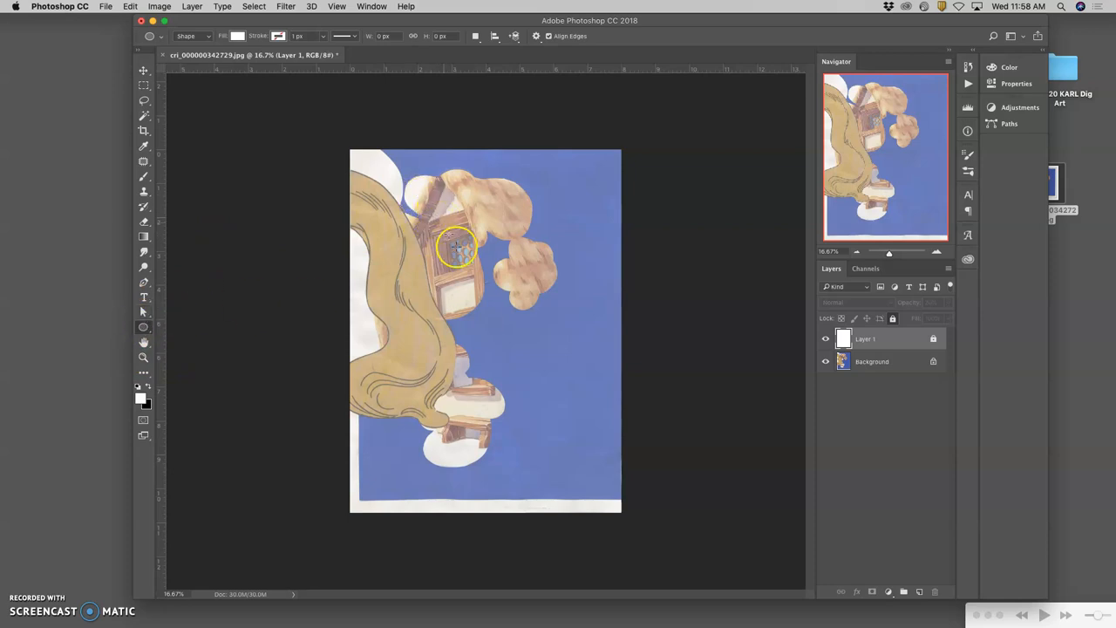
Draw the white Ellipse 1 shape over the house in the collage.
left_click_drag(456, 244, 543, 342)
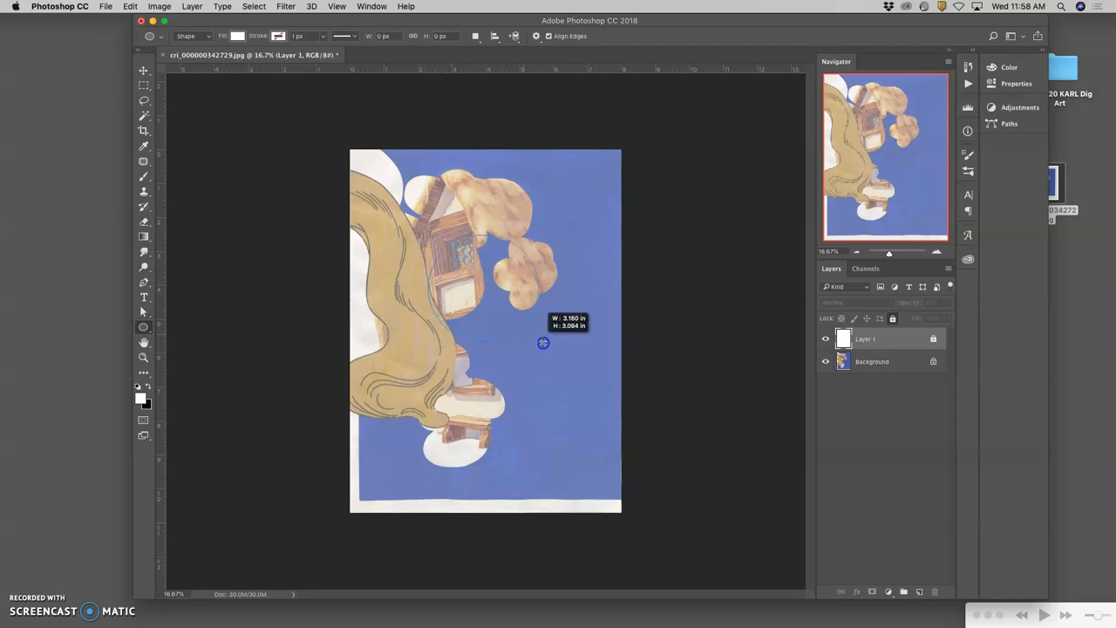
left_click_drag(427, 236, 553, 345)
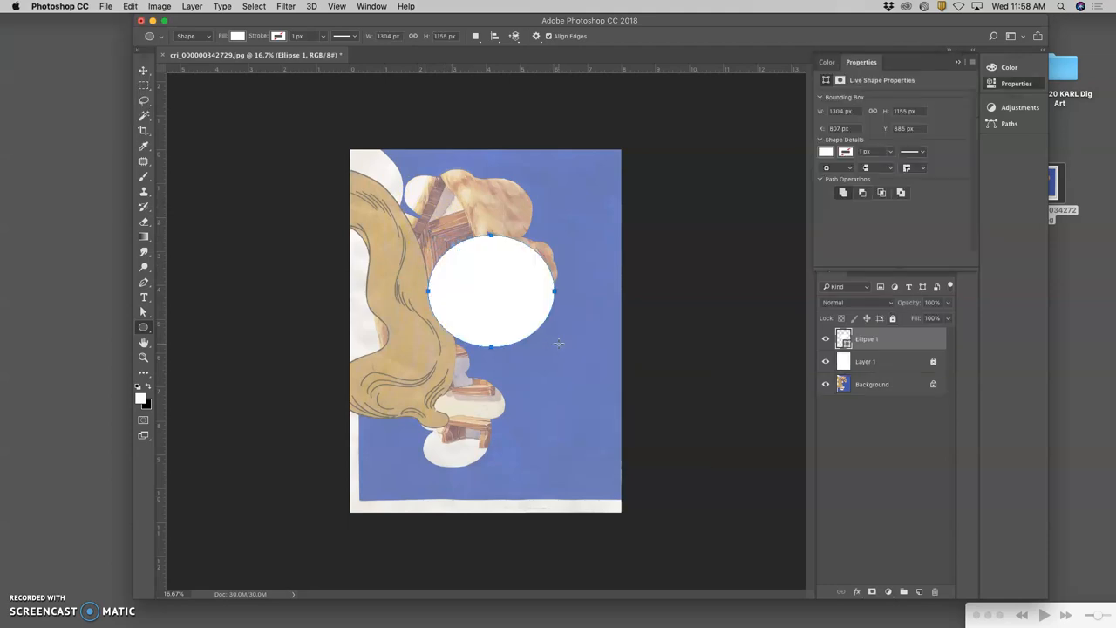
mouse_move(451, 272)
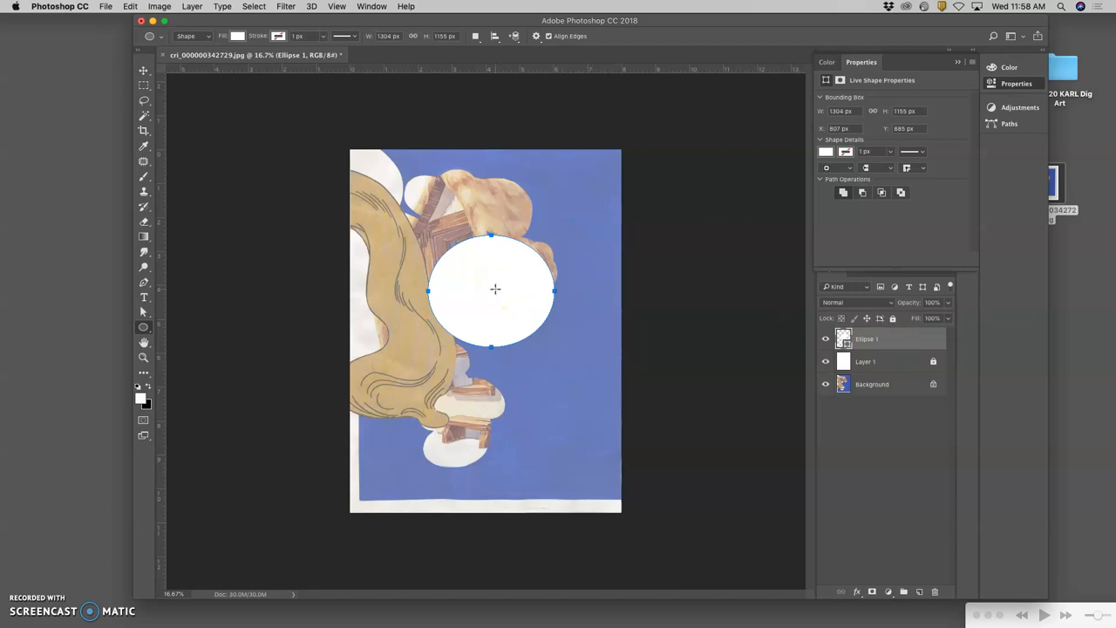
mouse_move(270, 82)
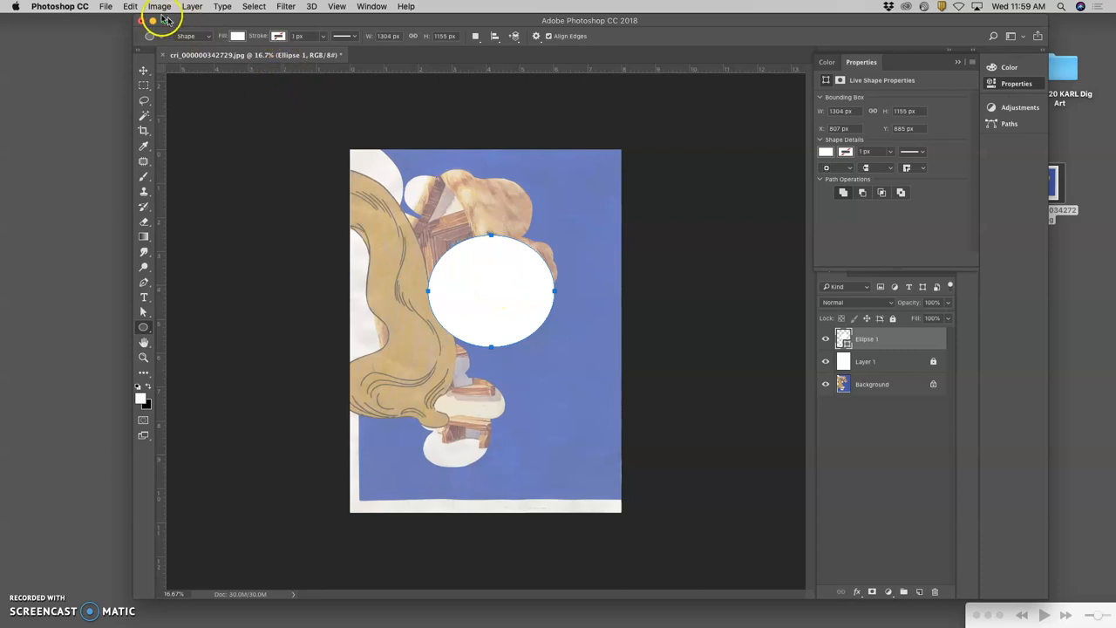
Free Transform the ellipse, trying rotations and stretches into different ovals.
left_click(130, 6)
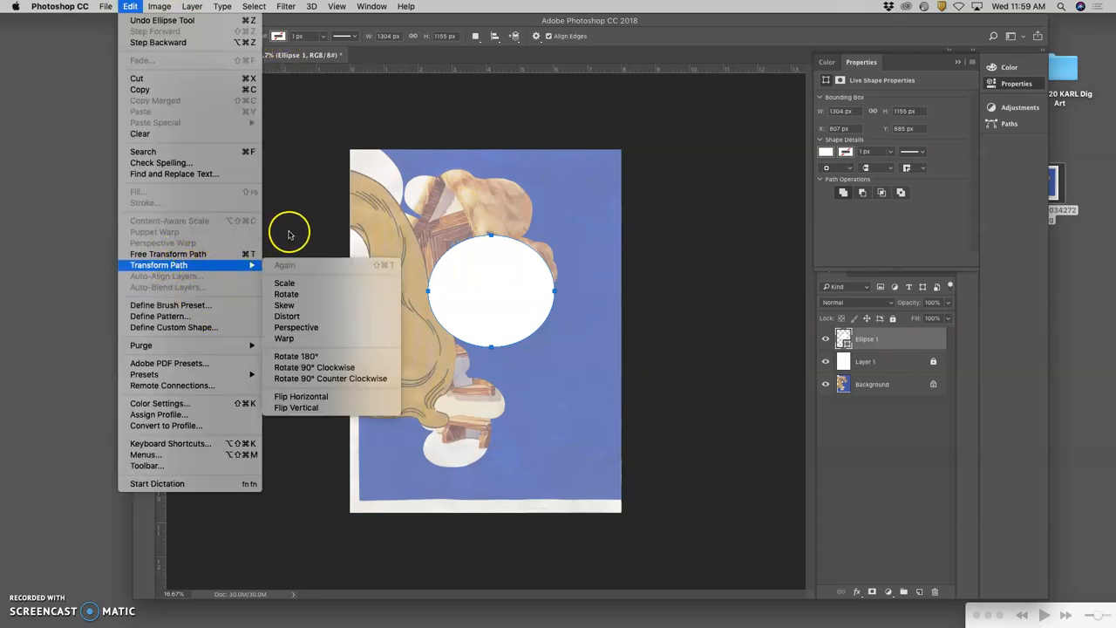
mouse_move(302, 189)
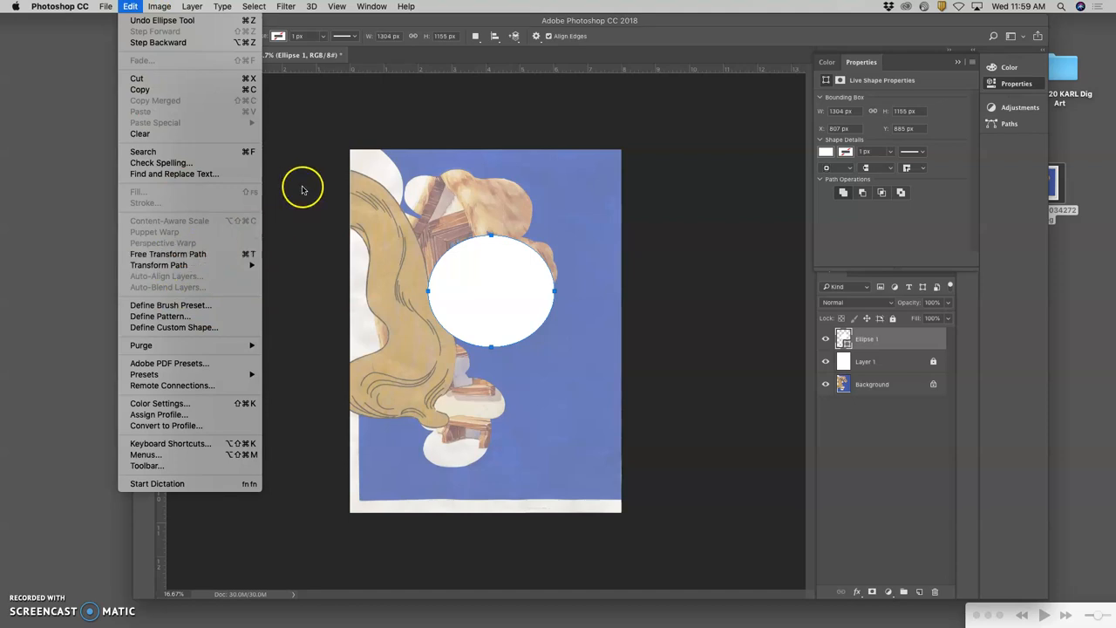
left_click(324, 218)
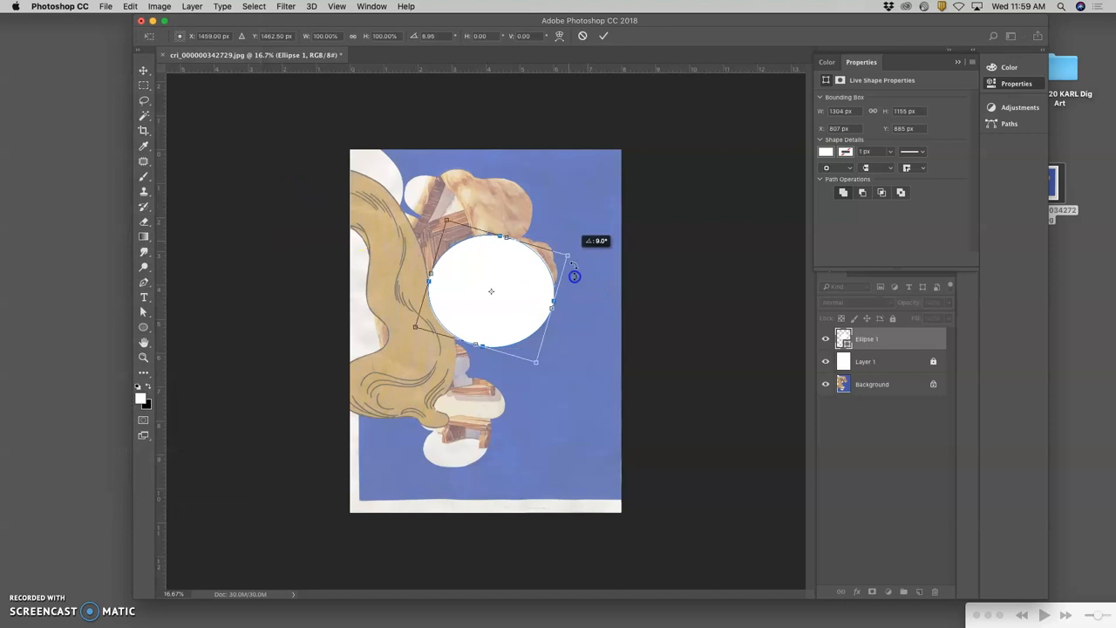
left_click_drag(574, 276, 617, 194)
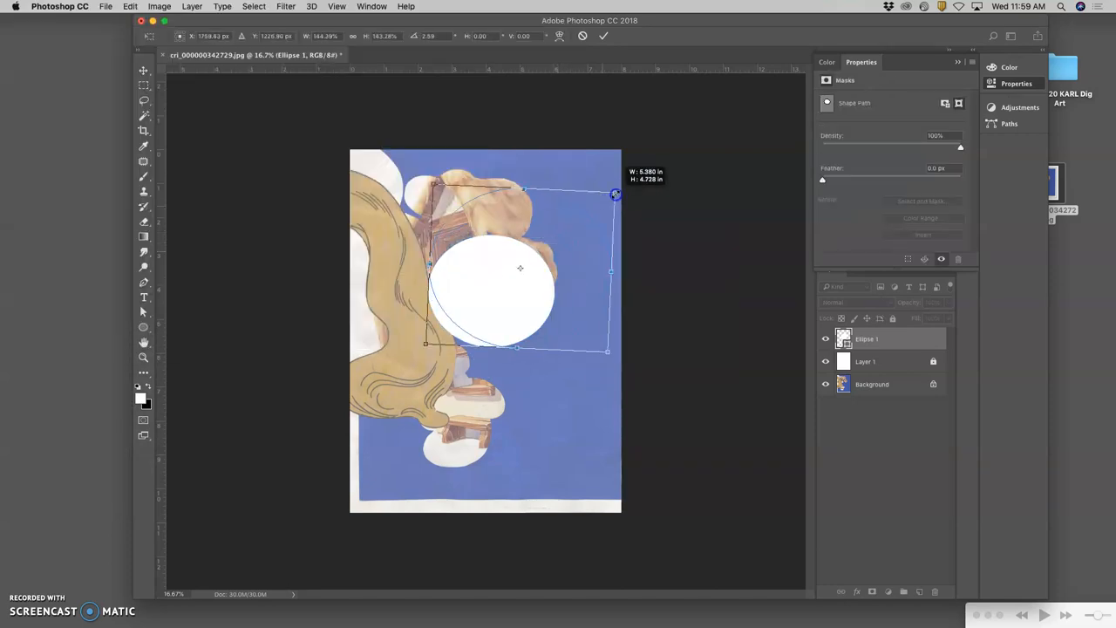
left_click_drag(616, 193, 570, 240)
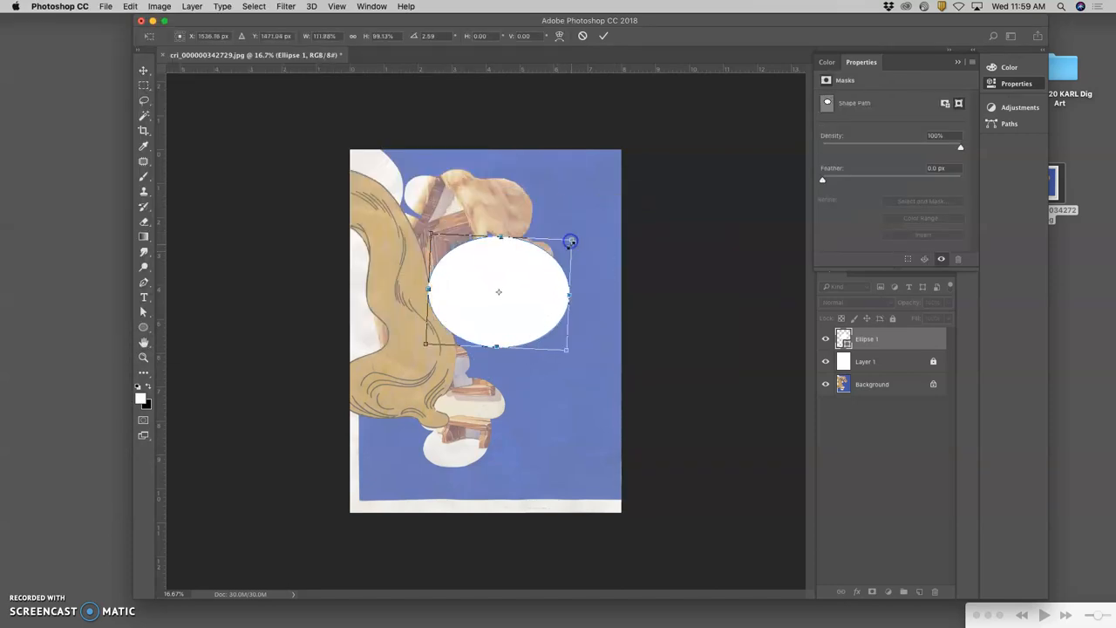
left_click_drag(570, 242, 557, 318)
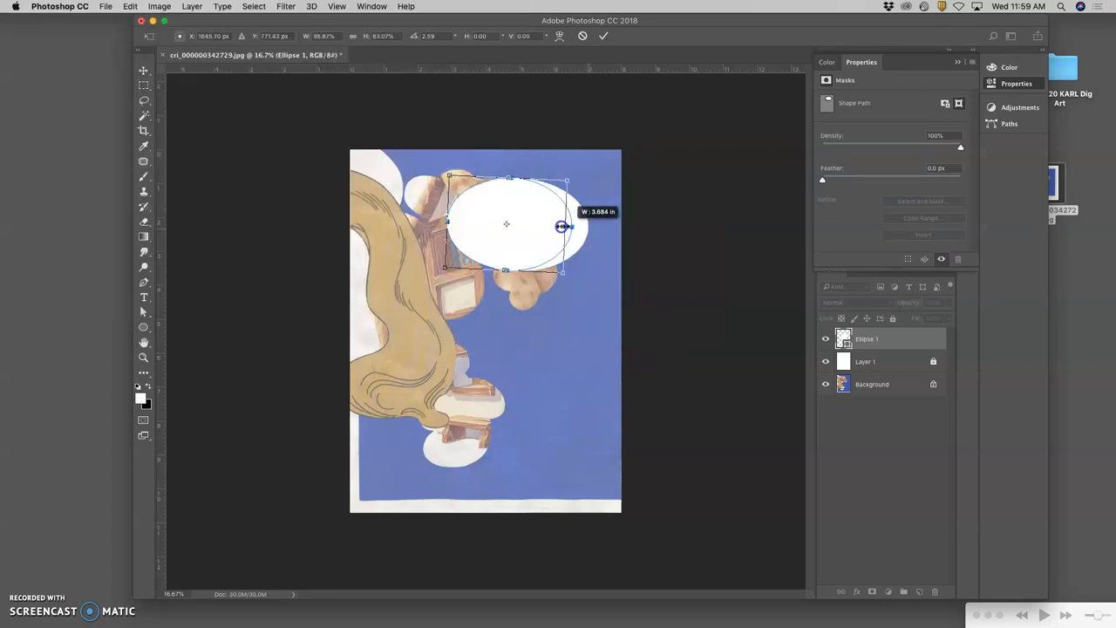
left_click_drag(565, 227, 581, 241)
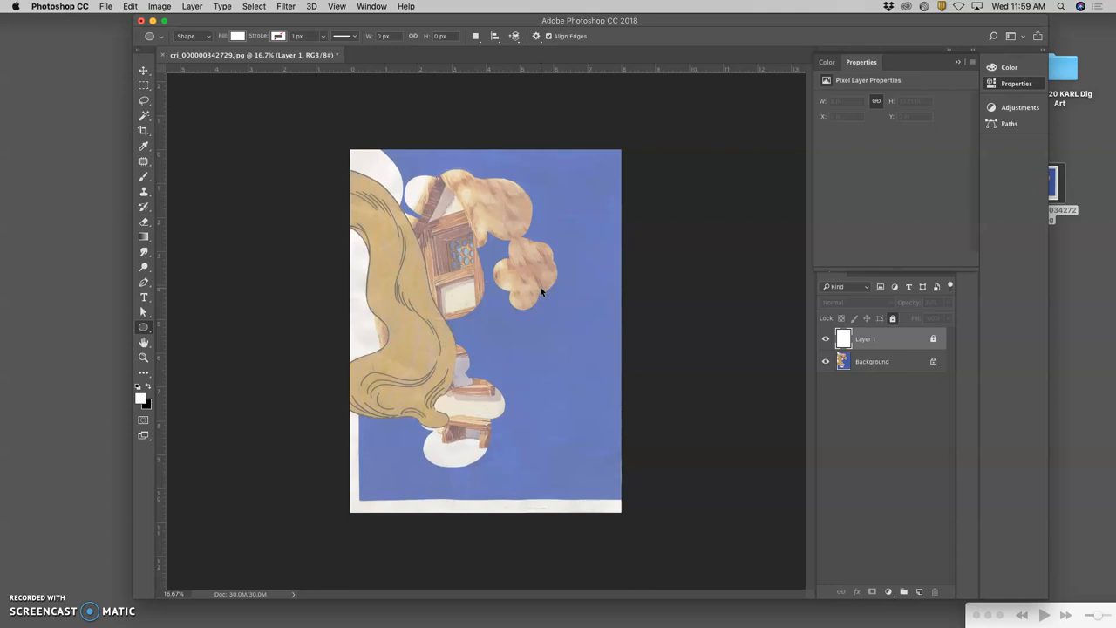
Restore the white ellipse over the house and show the History panel.
left_click_drag(427, 233, 558, 345)
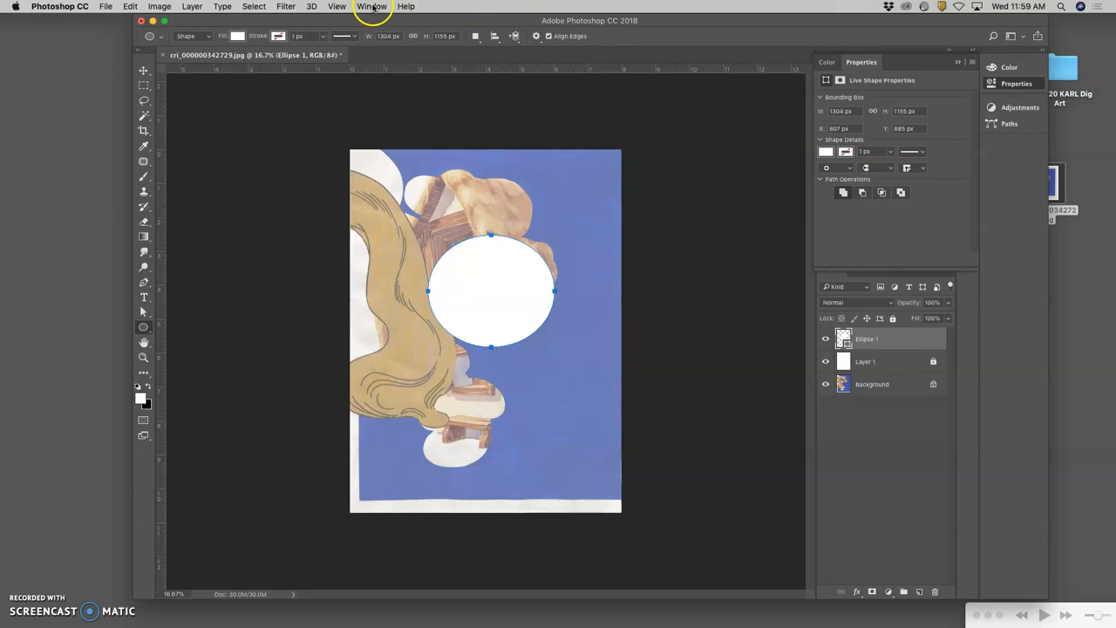
left_click(372, 6)
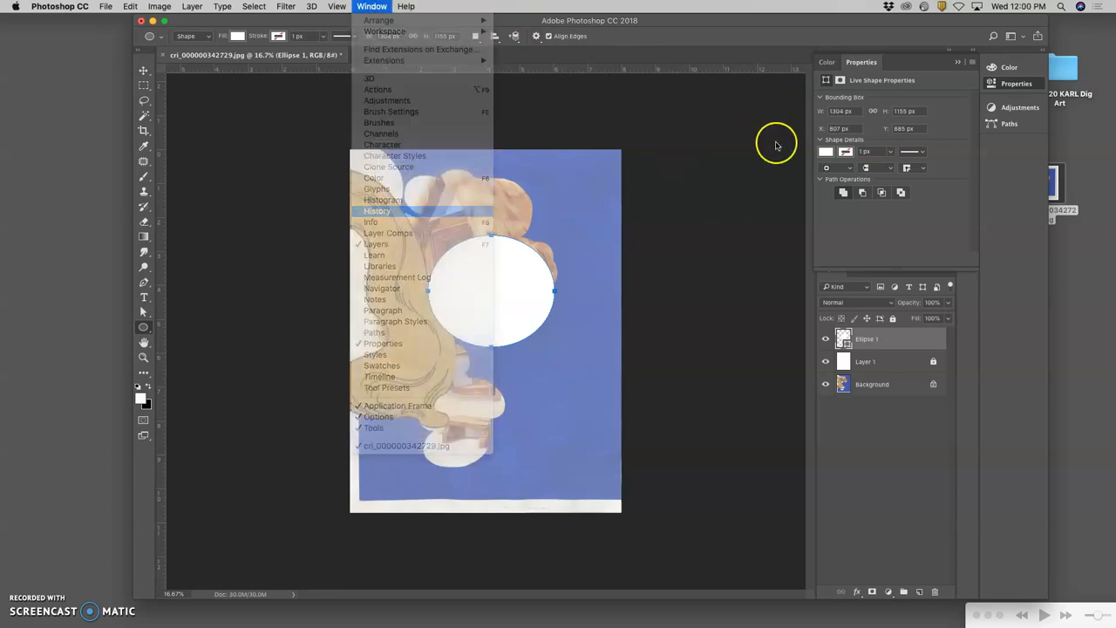
left_click(377, 210)
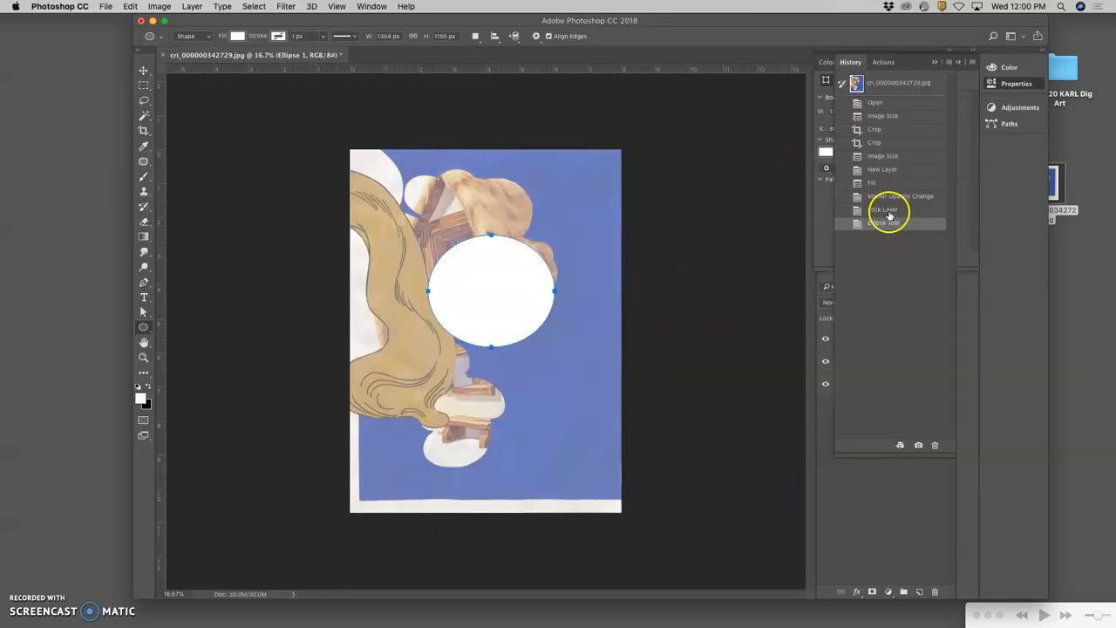